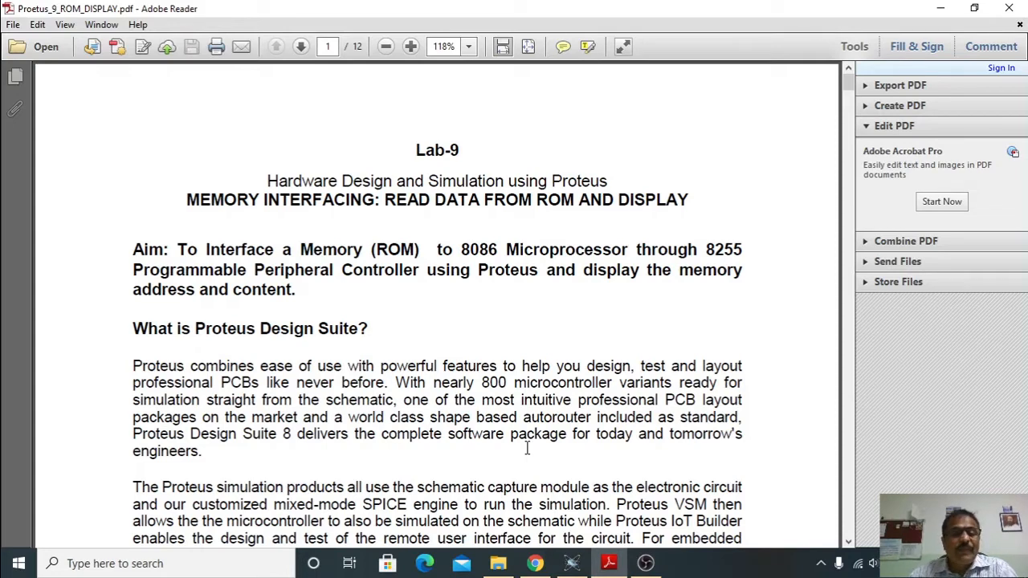
mouse_move(414, 280)
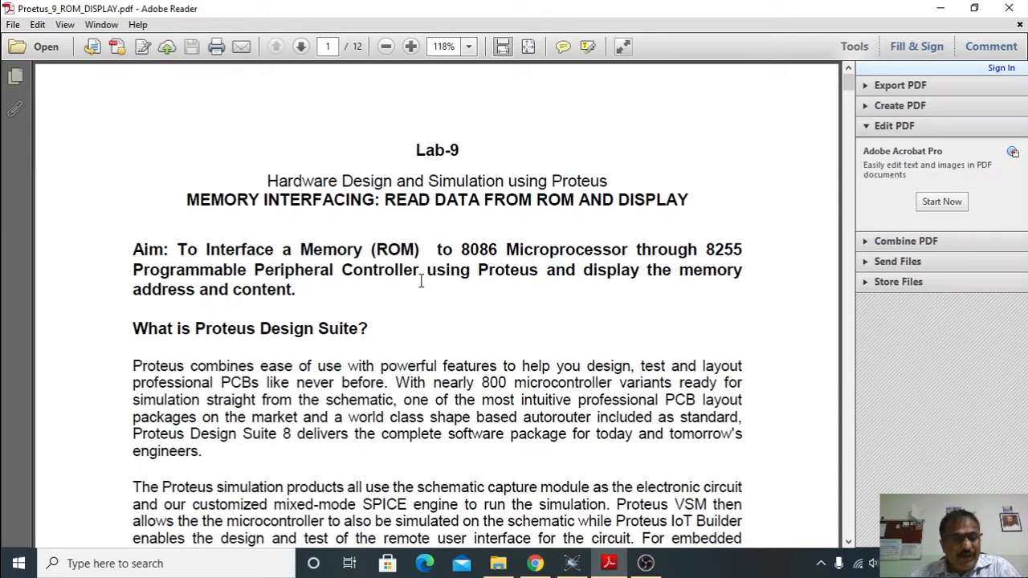
mouse_move(400, 157)
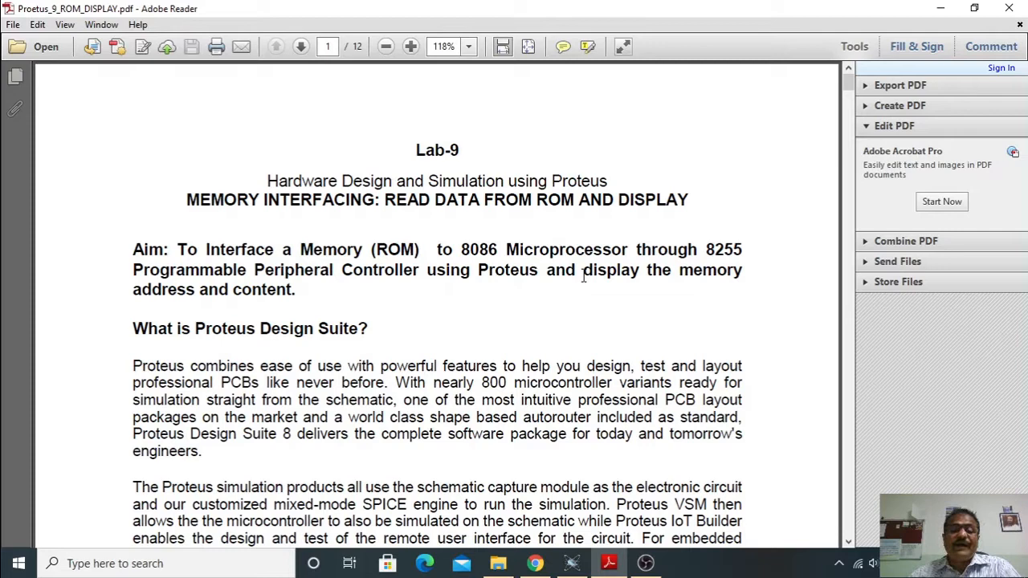
- Scroll to Figure 1, linking the 8086, 74HC373, 8255 PPI and ROM 27512
double_click(720, 250)
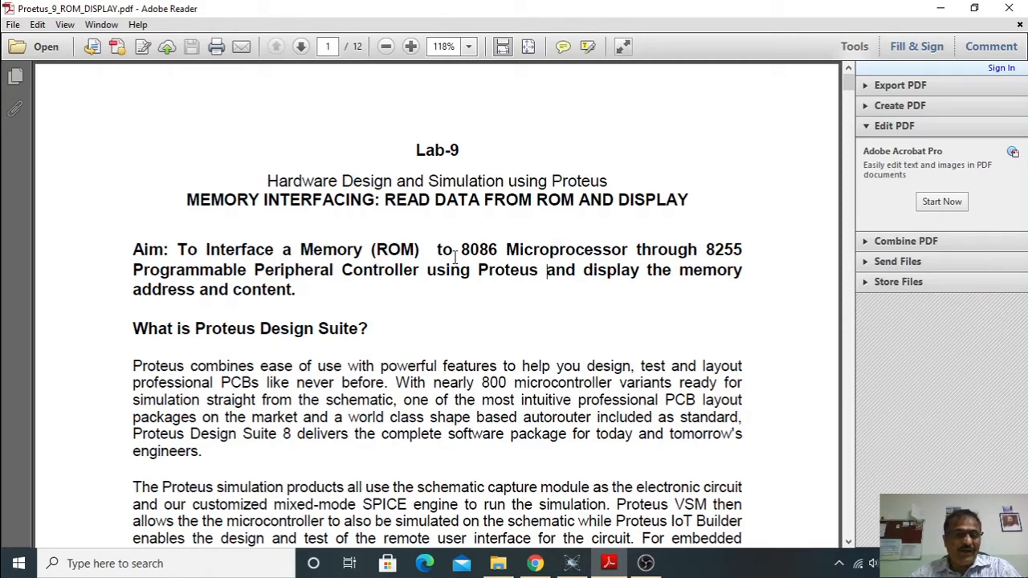
mouse_move(484, 290)
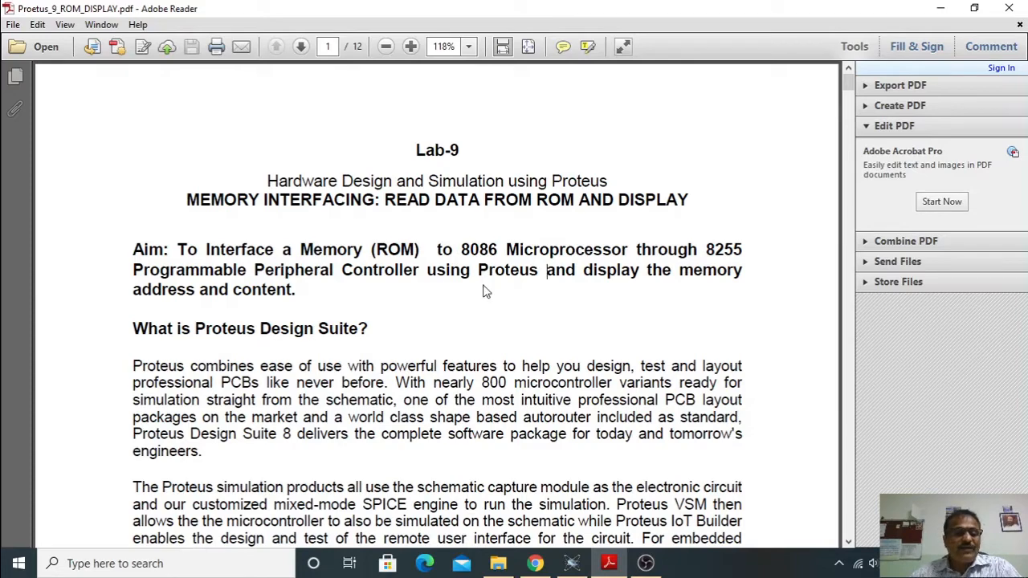
scroll(down, 3)
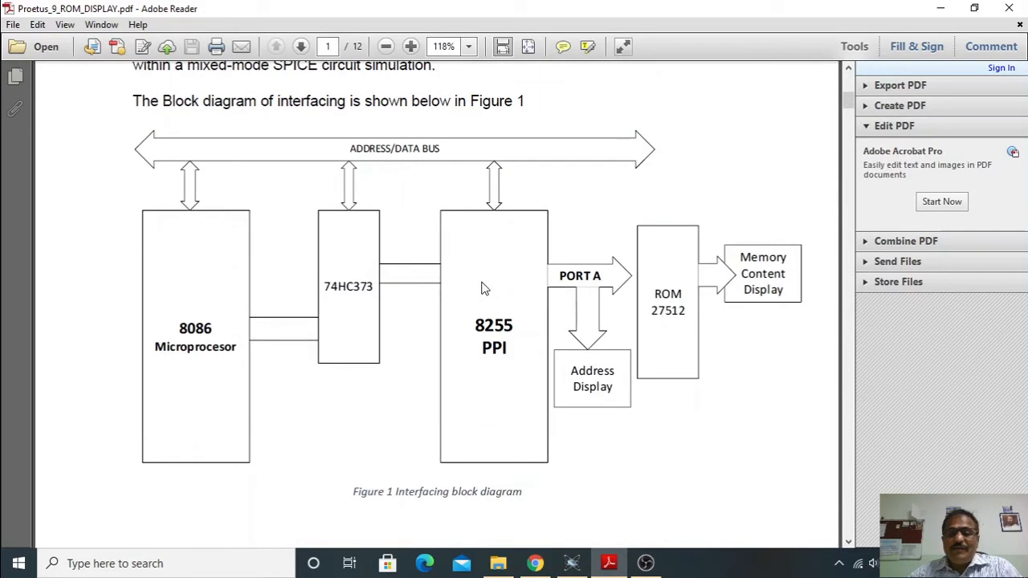
mouse_move(506, 359)
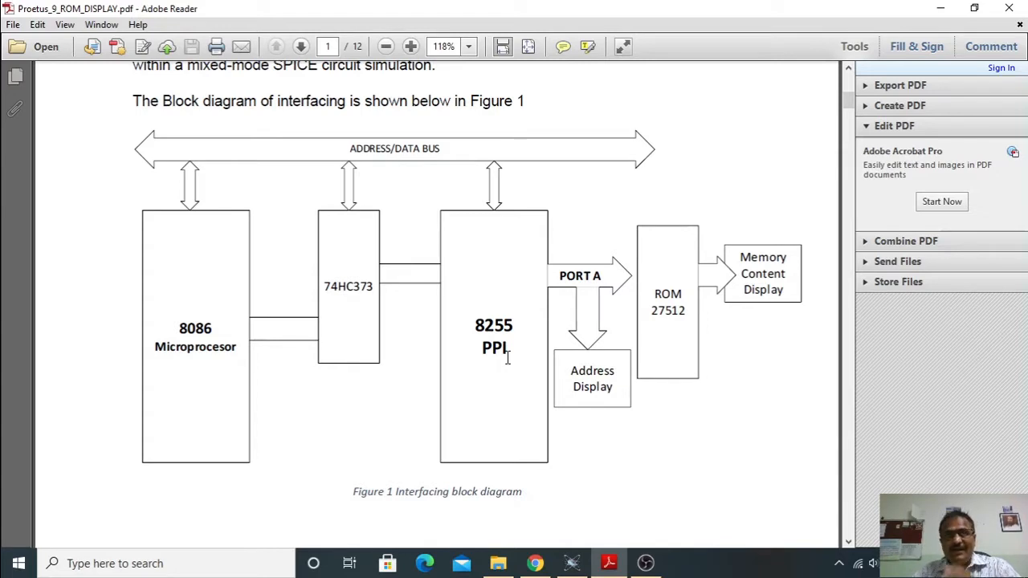
mouse_move(778, 300)
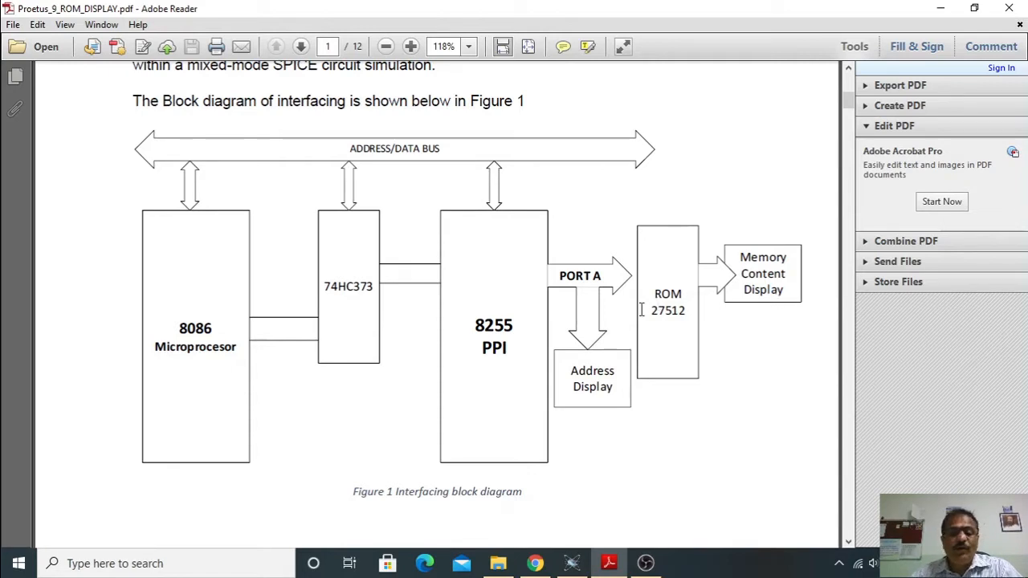
mouse_move(126, 360)
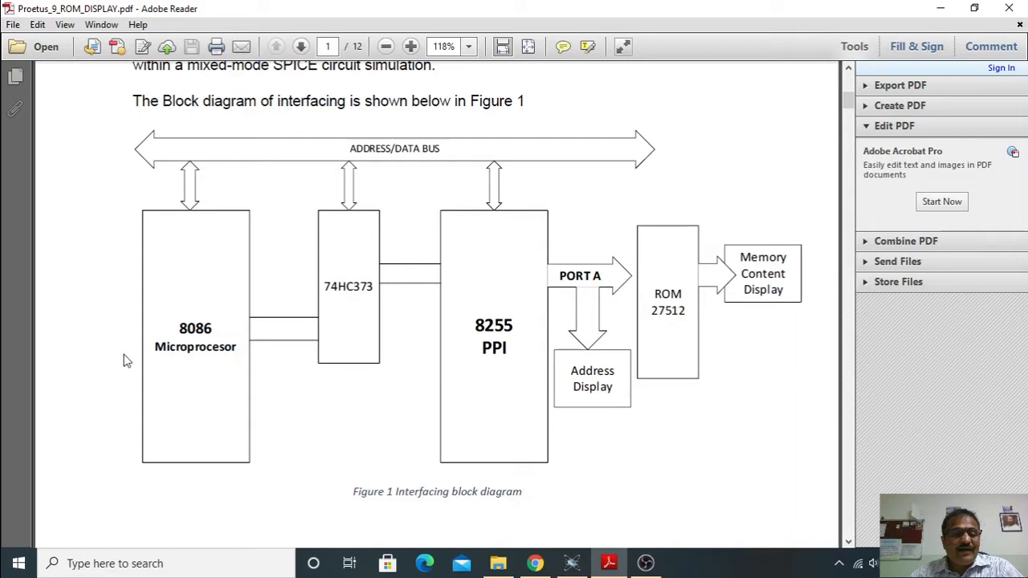
mouse_move(311, 274)
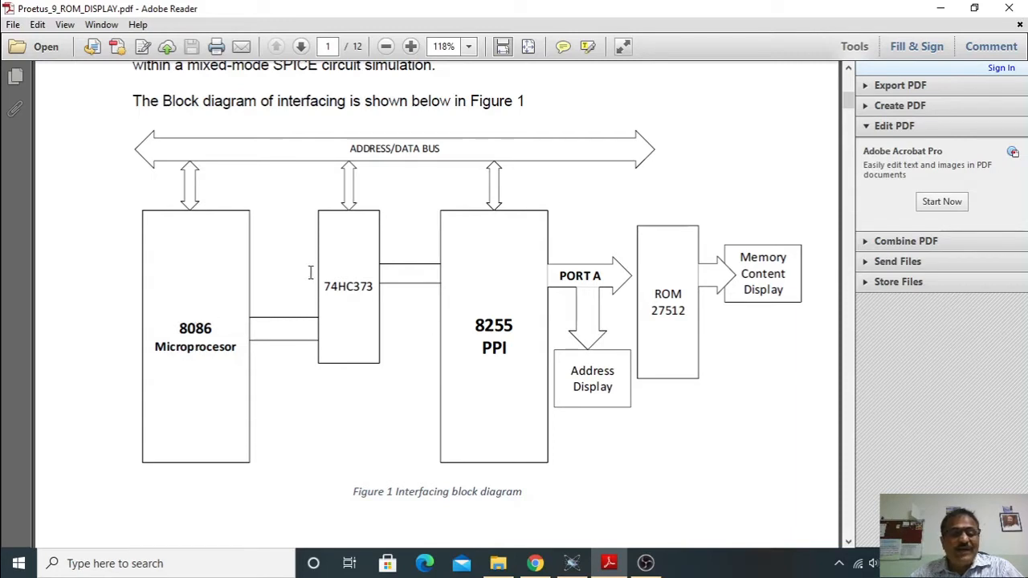
mouse_move(472, 312)
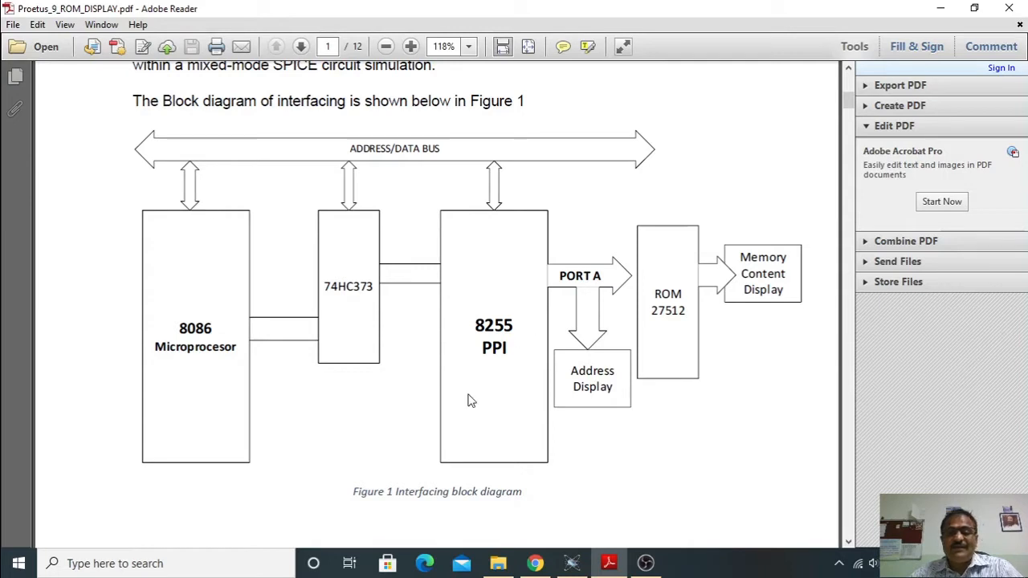
mouse_move(564, 335)
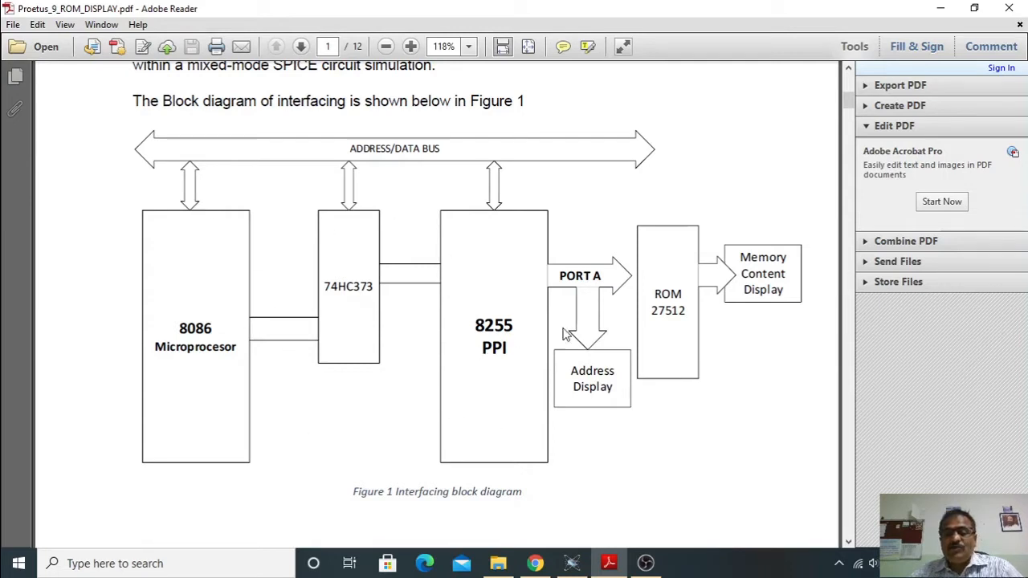
mouse_move(544, 299)
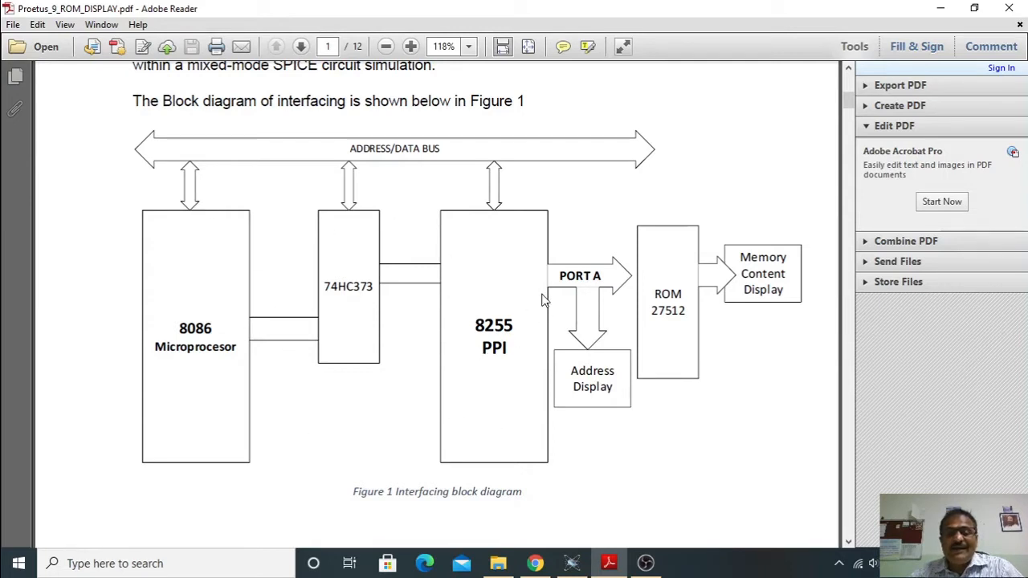
mouse_move(518, 282)
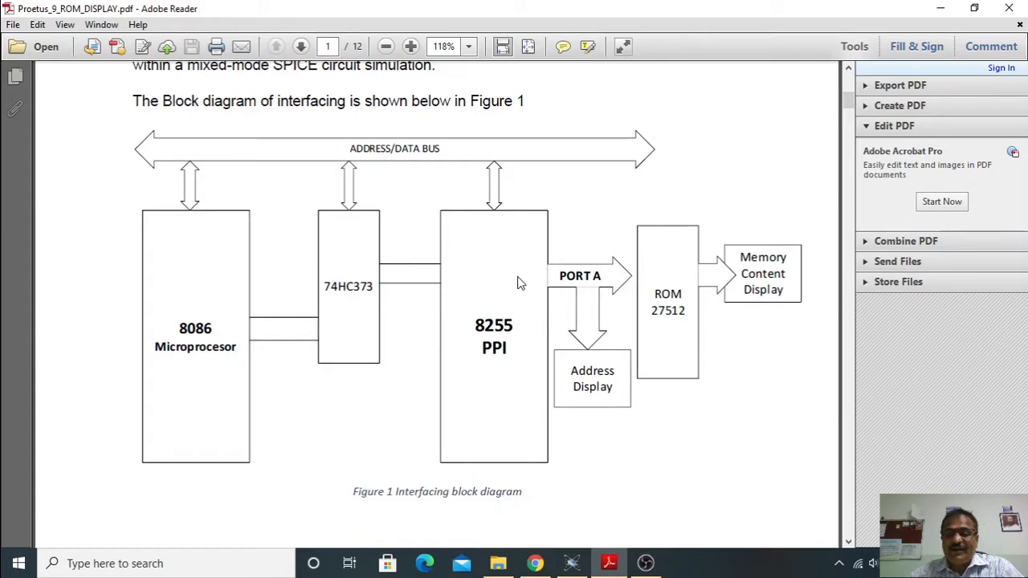
mouse_move(551, 277)
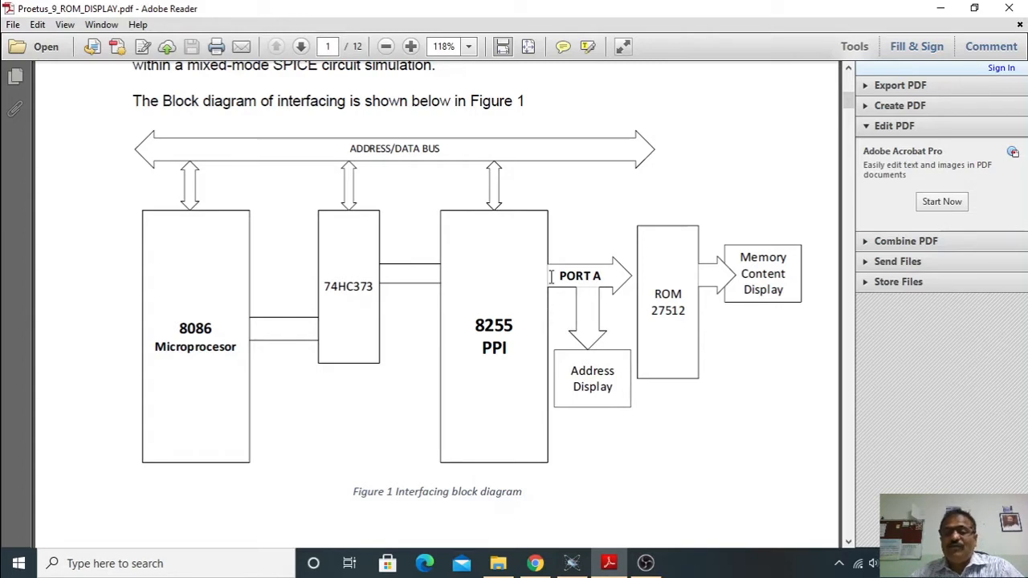
mouse_move(711, 304)
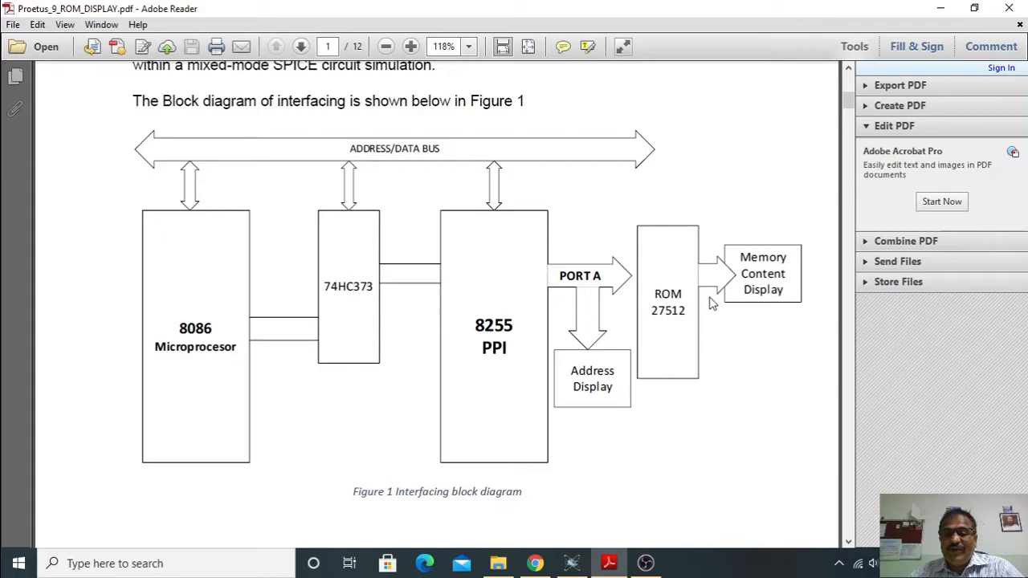
mouse_move(581, 291)
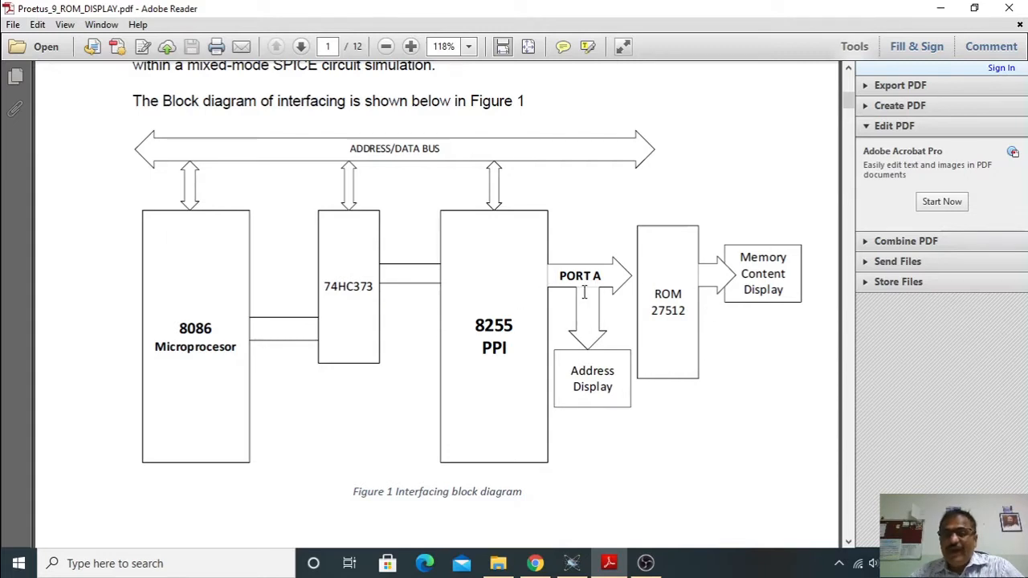
mouse_move(632, 256)
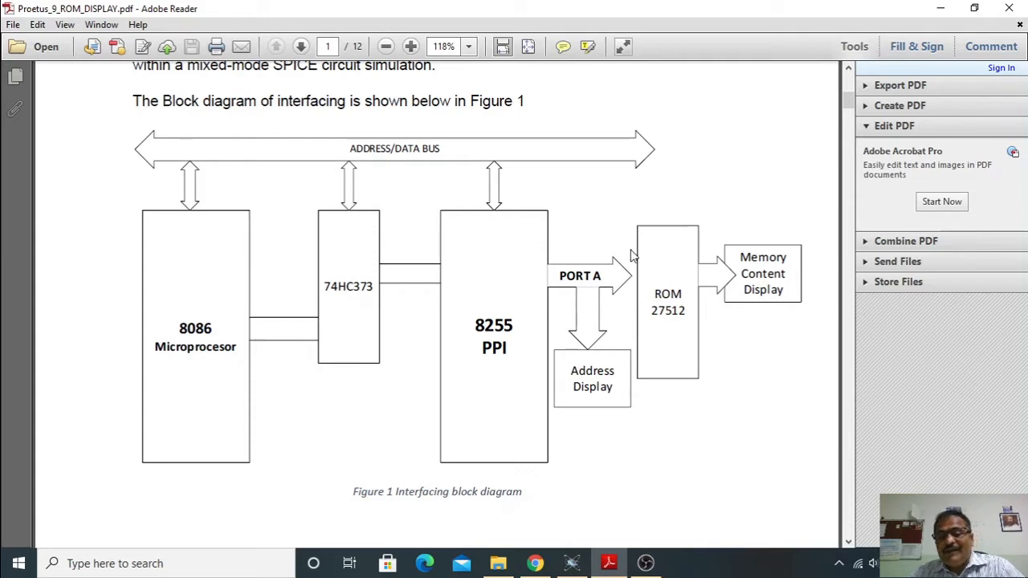
mouse_move(636, 298)
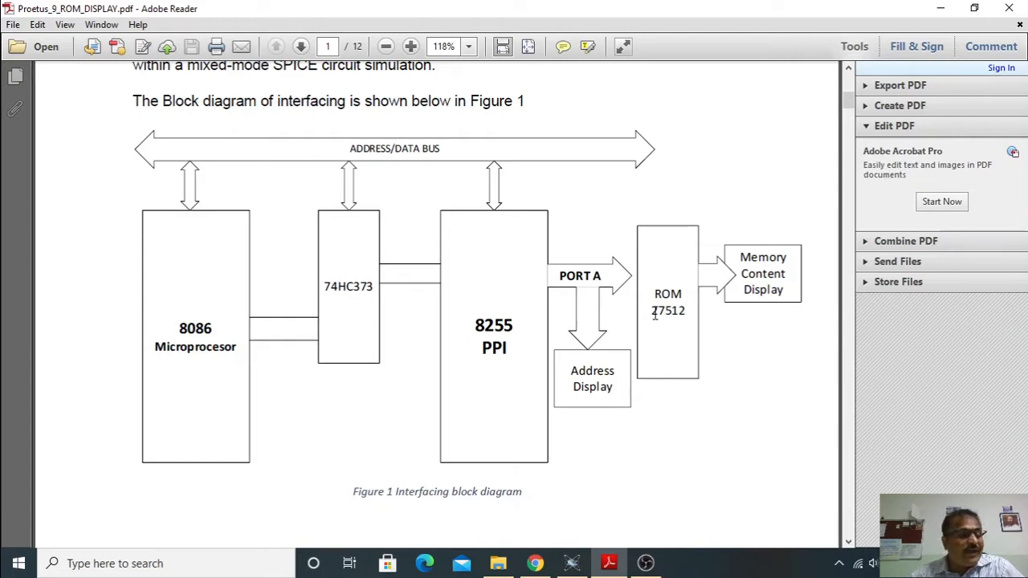
mouse_move(727, 295)
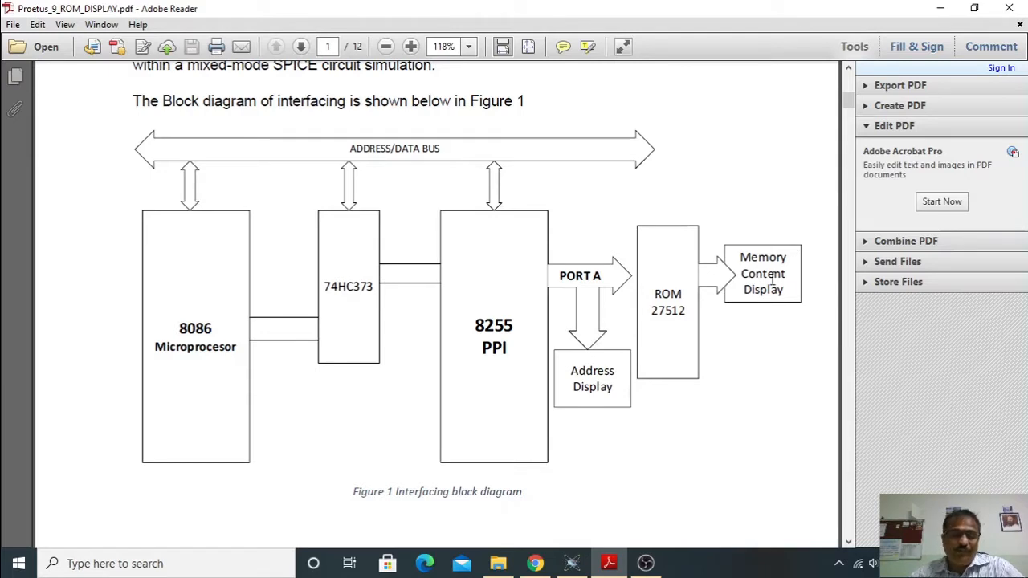
mouse_move(542, 301)
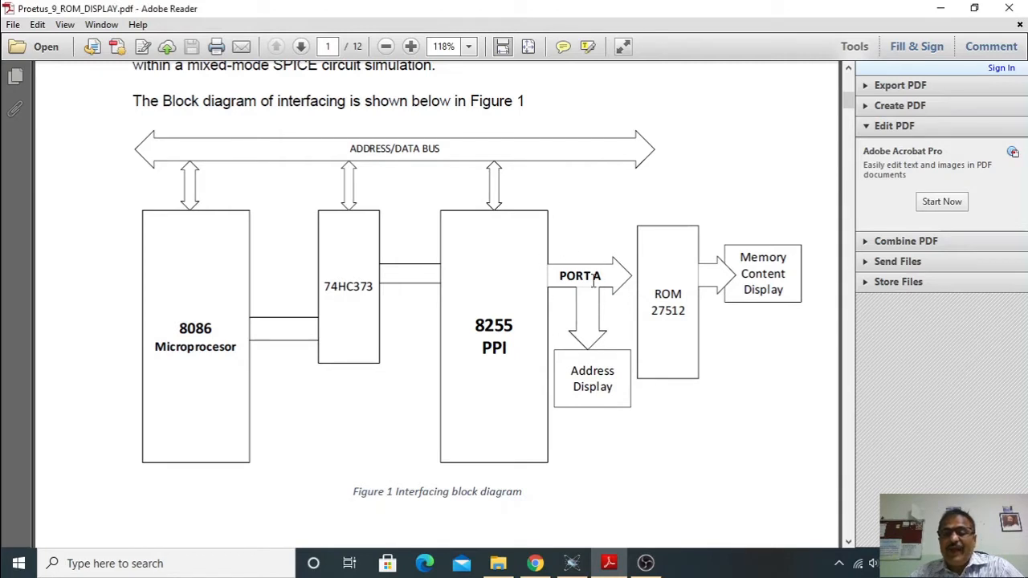
mouse_move(619, 313)
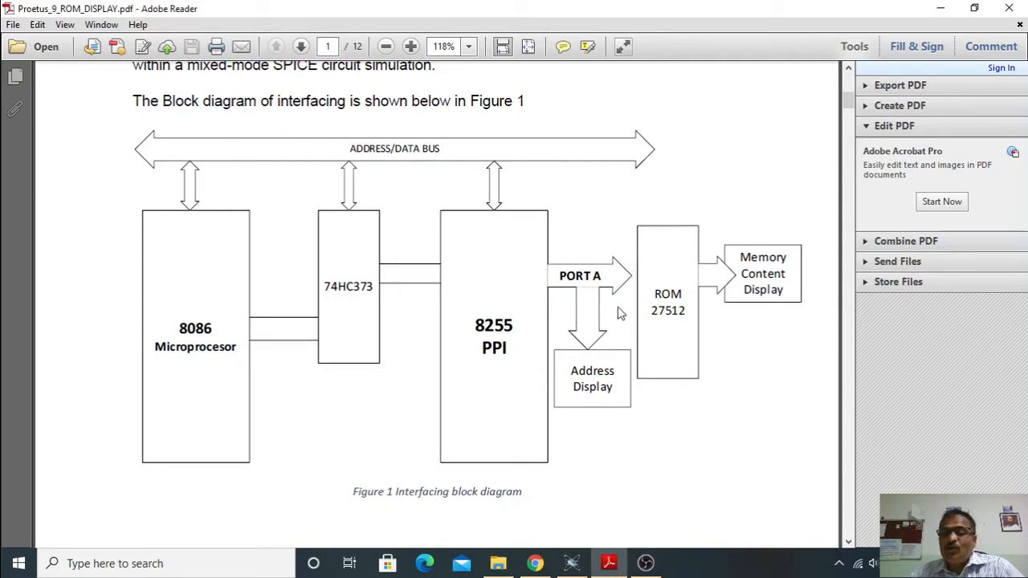
mouse_move(614, 282)
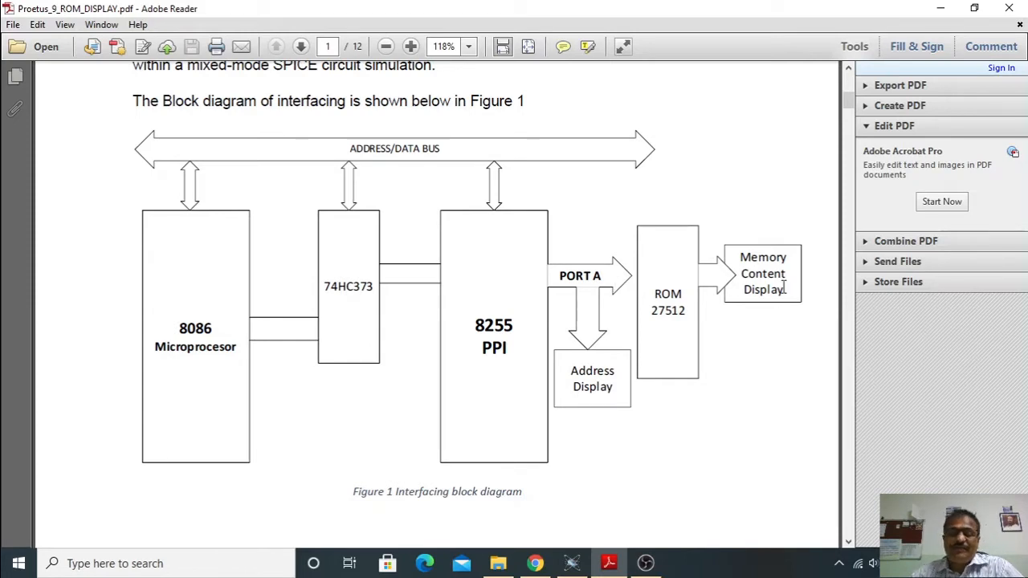
mouse_move(583, 322)
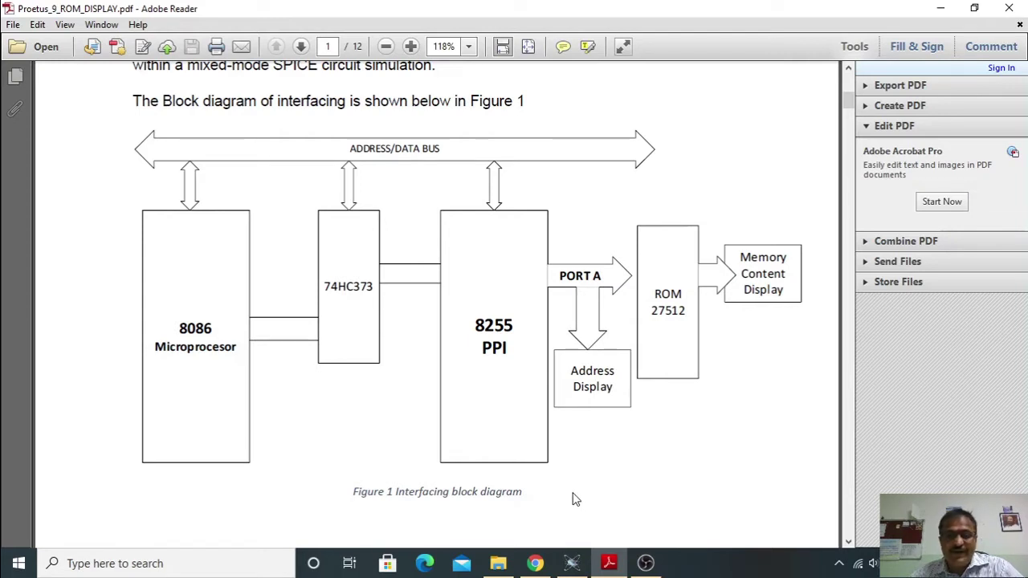
mouse_move(662, 348)
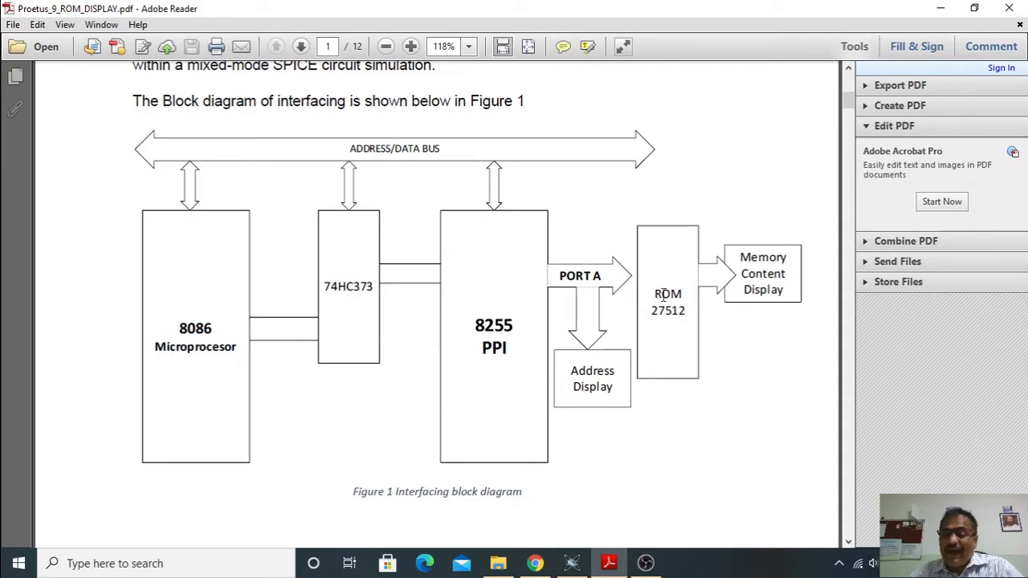
mouse_move(746, 324)
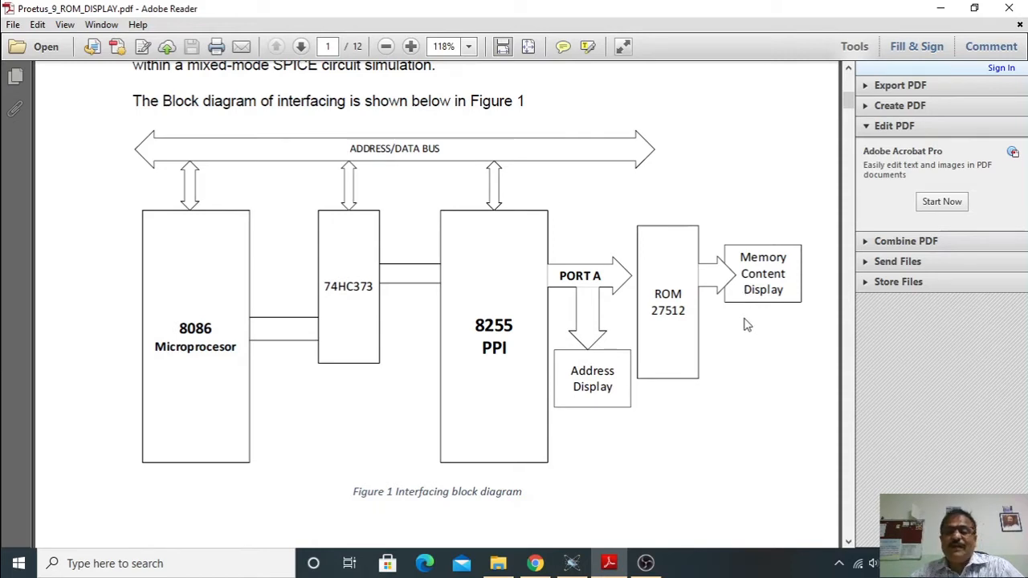
- Scroll to the page-2 schematic and show the Rotate View Clockwise/Counterclockwise choices
scroll(down, 3)
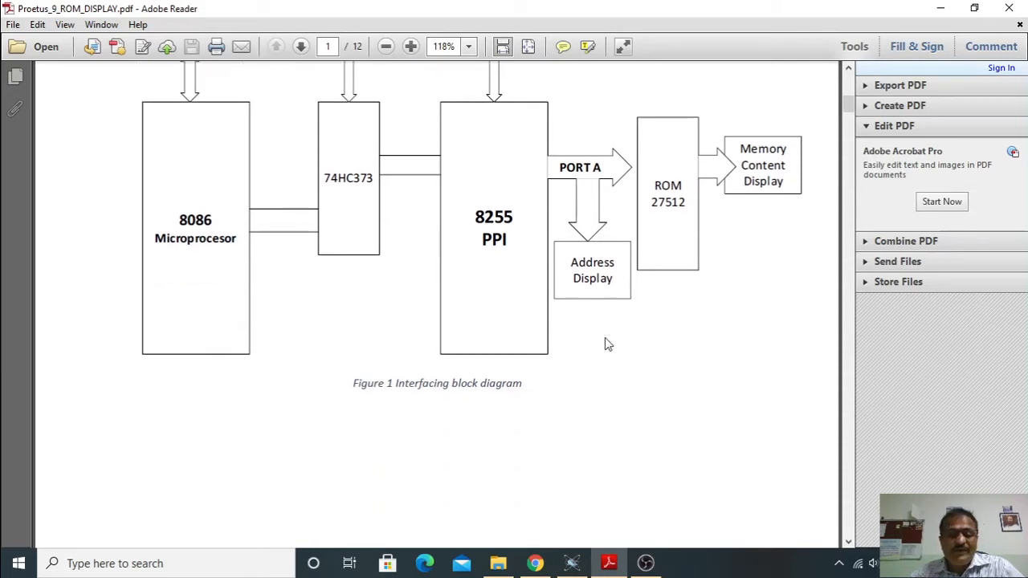
click(301, 46)
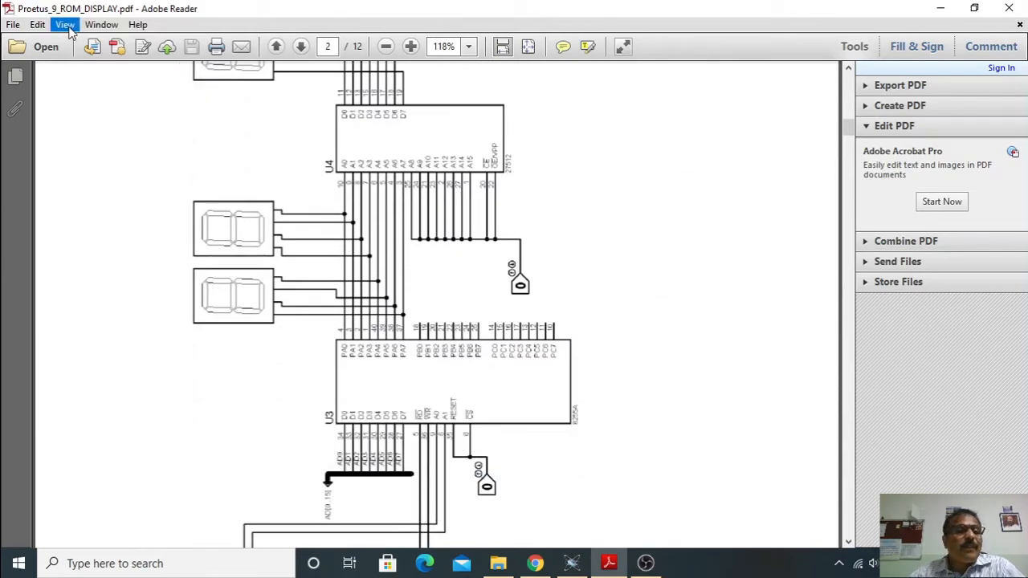
click(65, 24)
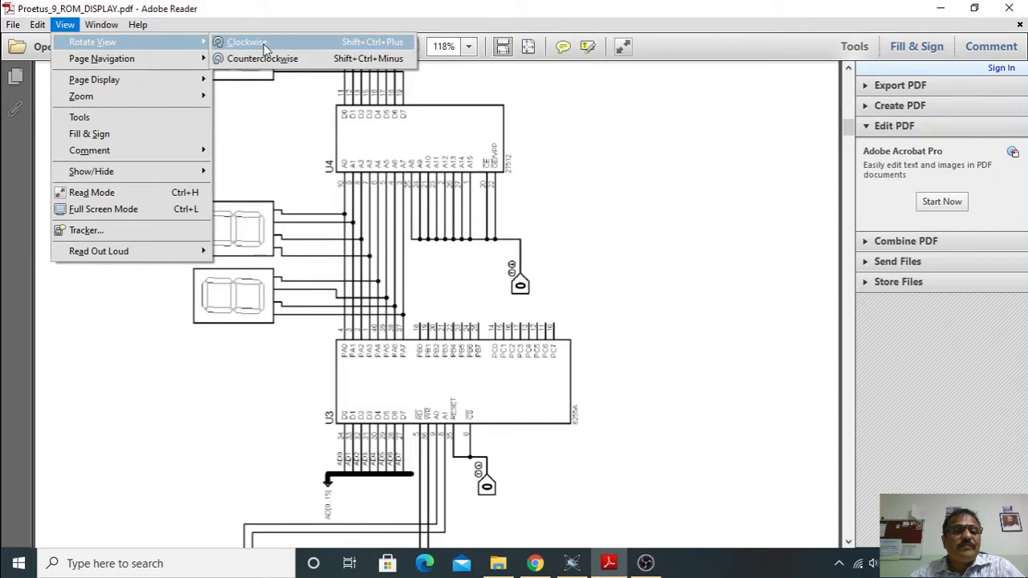
- Rotate the view clockwise so the Figure 2 schematic reads horizontally, then scroll down
click(246, 42)
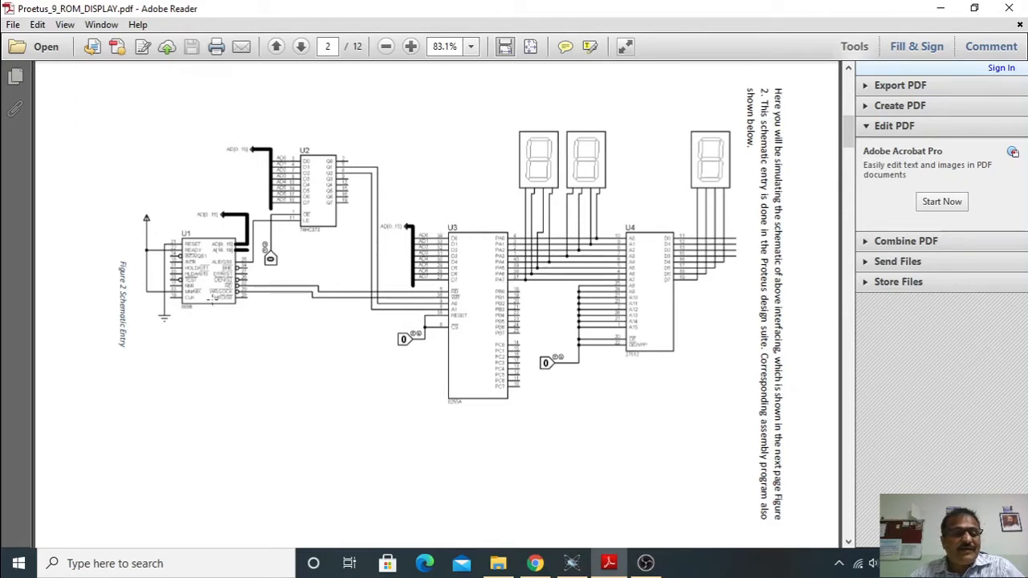
mouse_move(482, 249)
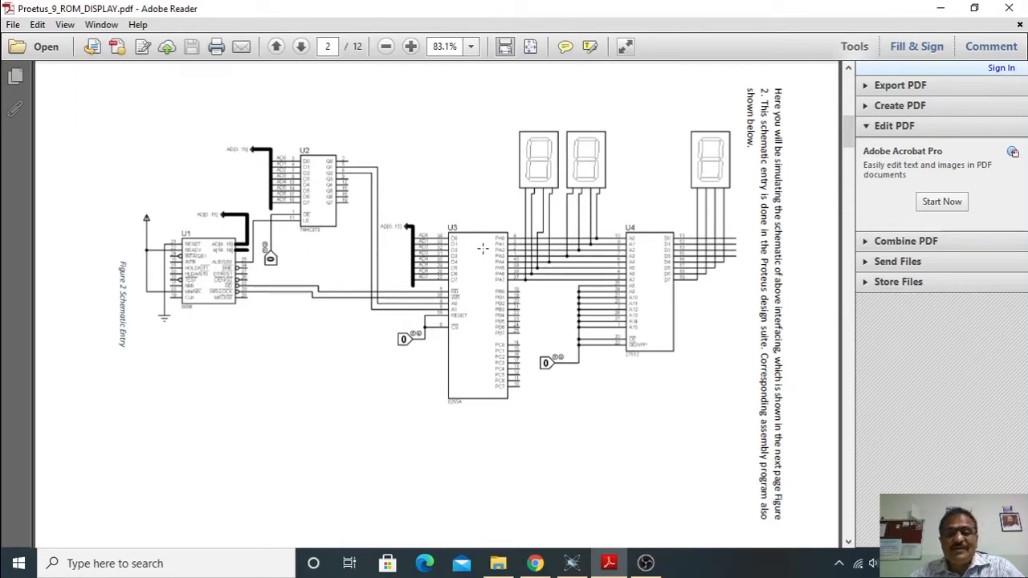
mouse_move(405, 313)
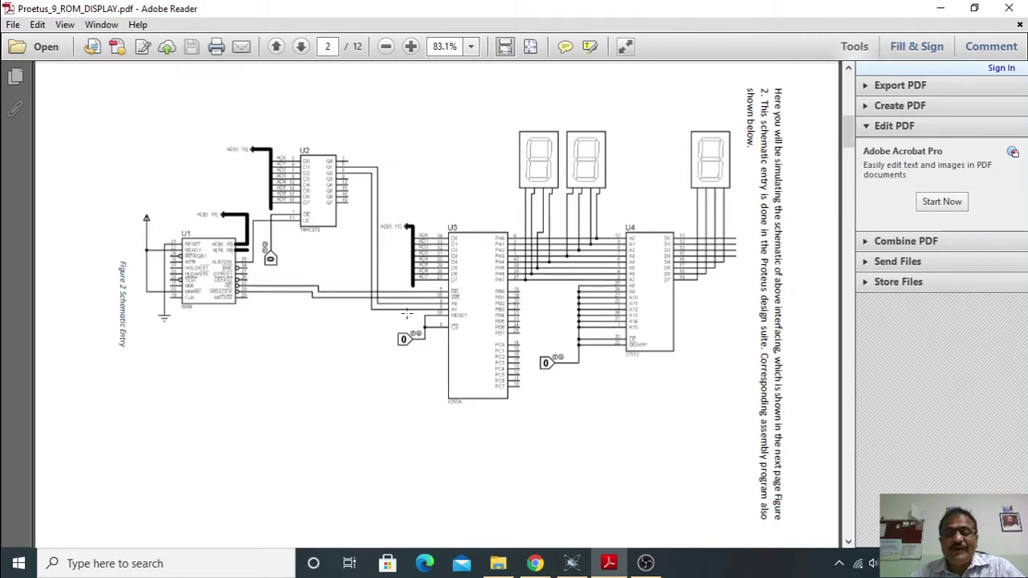
mouse_move(521, 285)
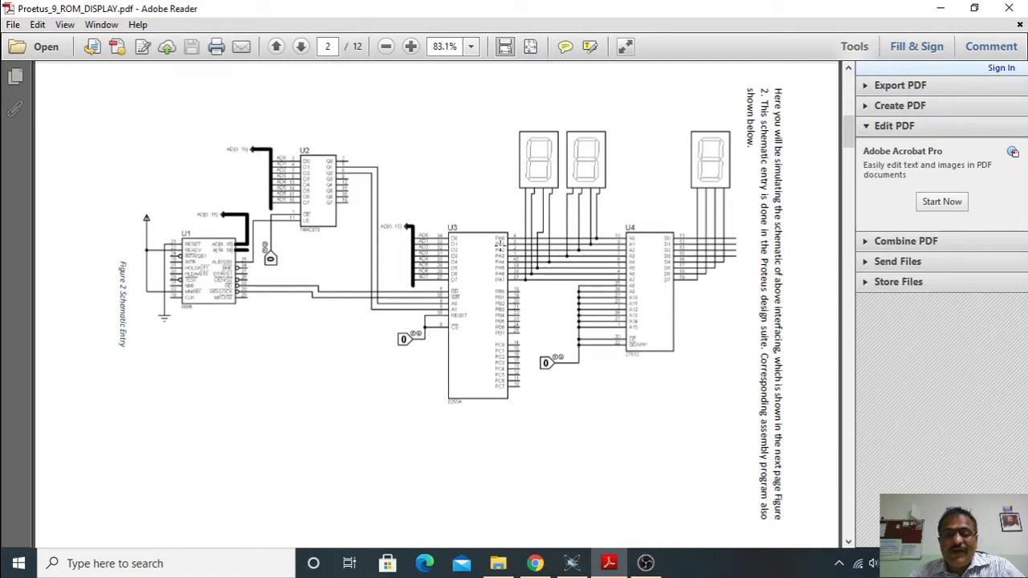
mouse_move(496, 166)
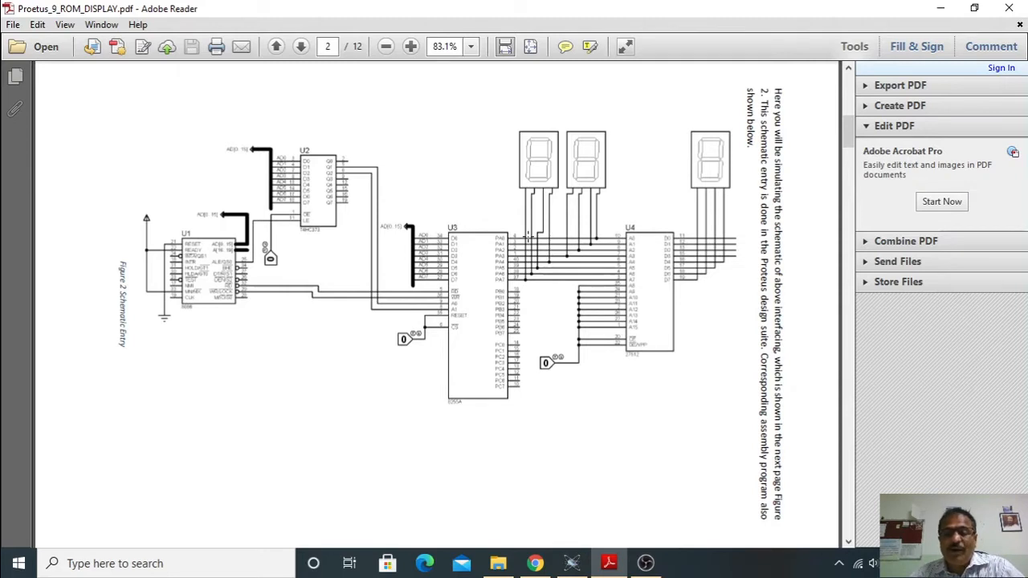
mouse_move(677, 222)
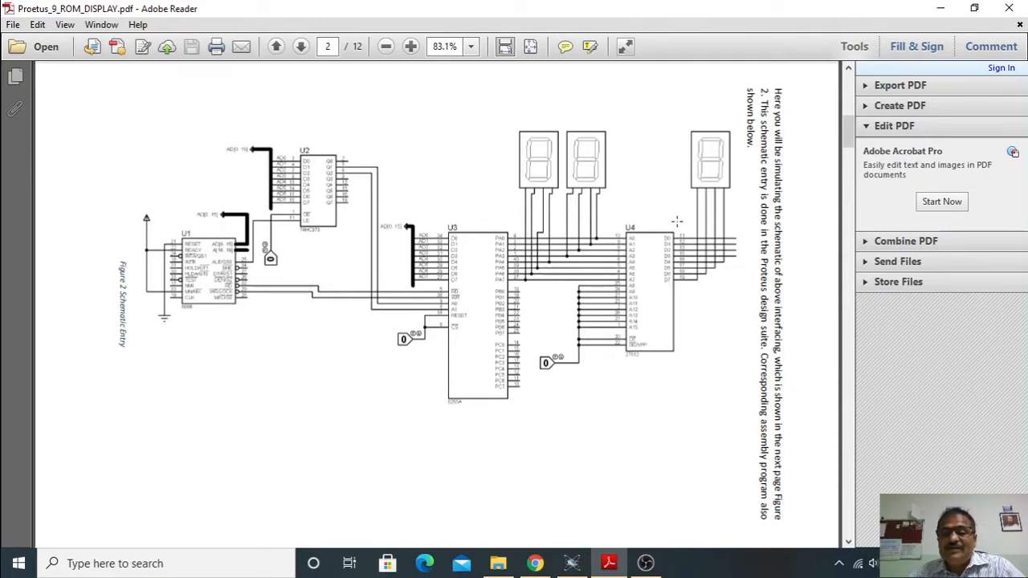
mouse_move(668, 357)
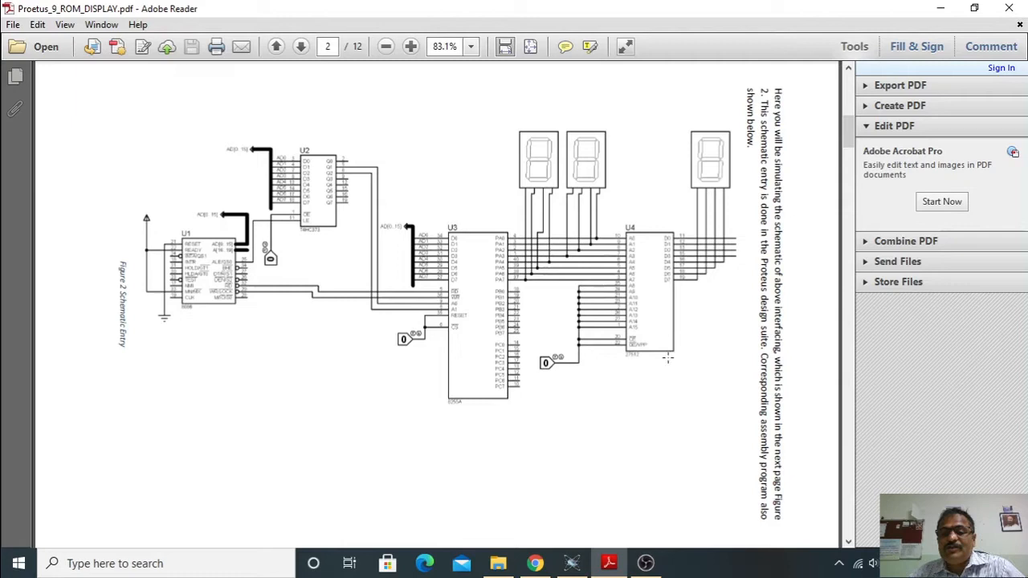
mouse_move(648, 311)
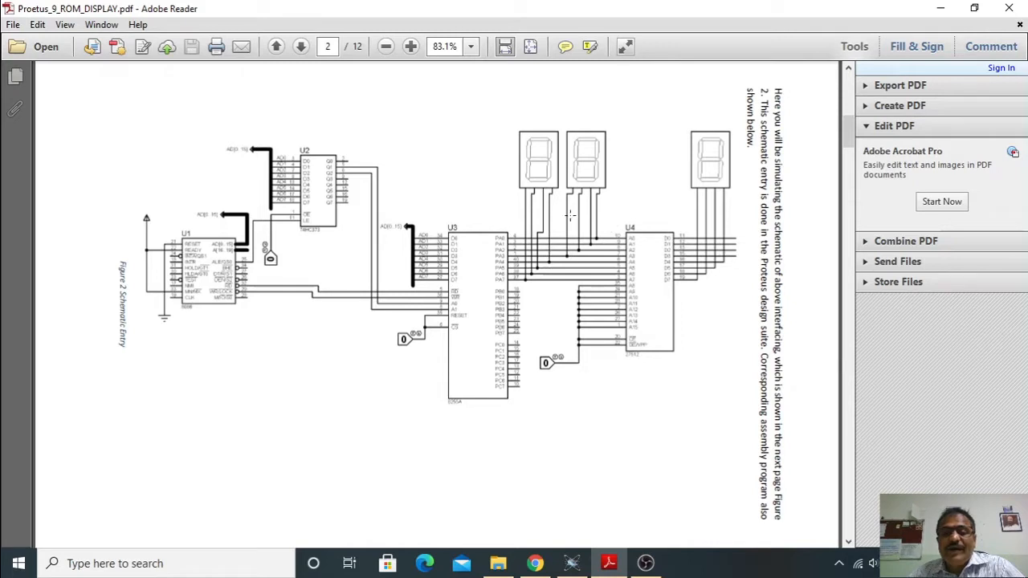
mouse_move(617, 278)
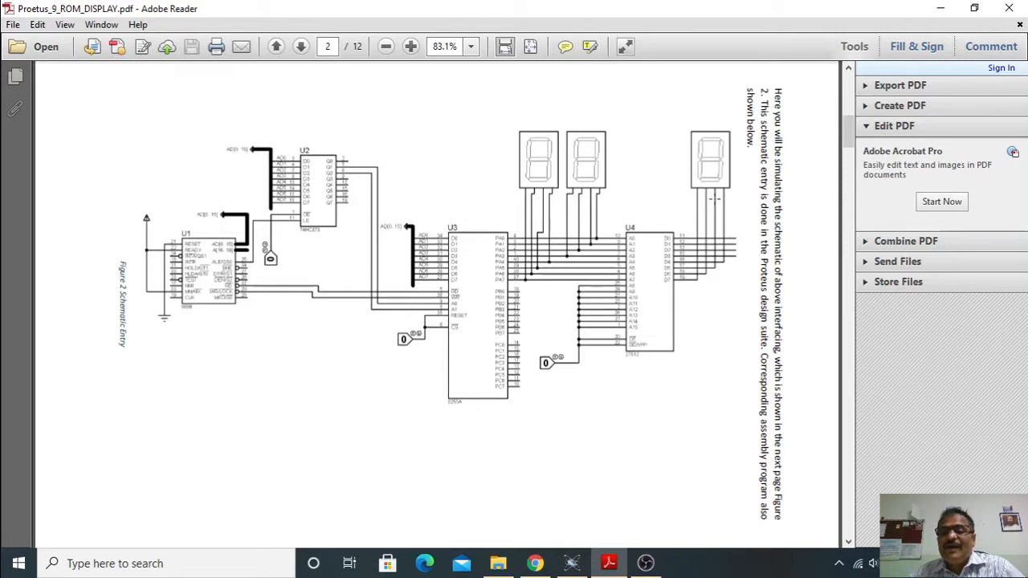
mouse_move(713, 150)
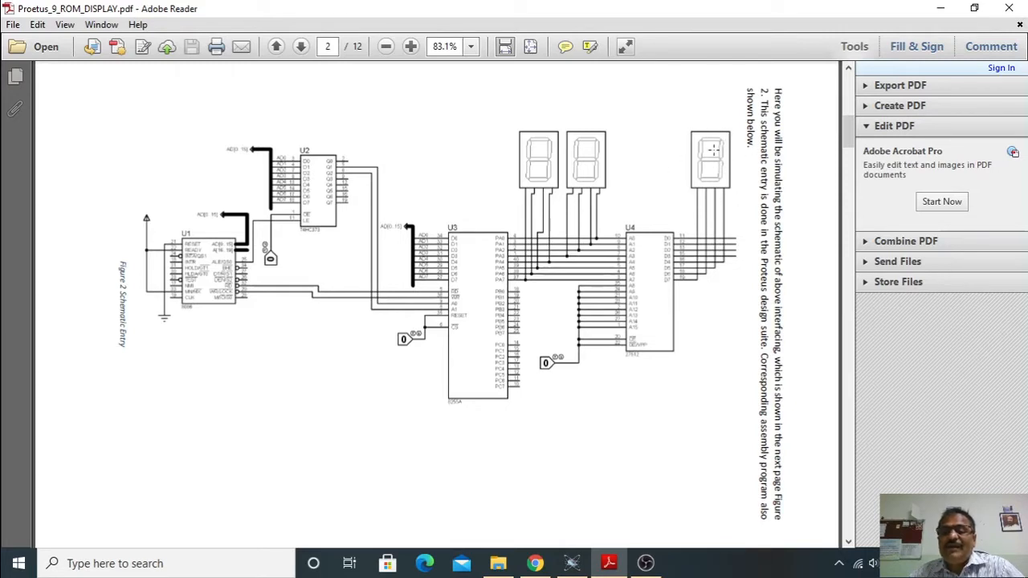
mouse_move(689, 283)
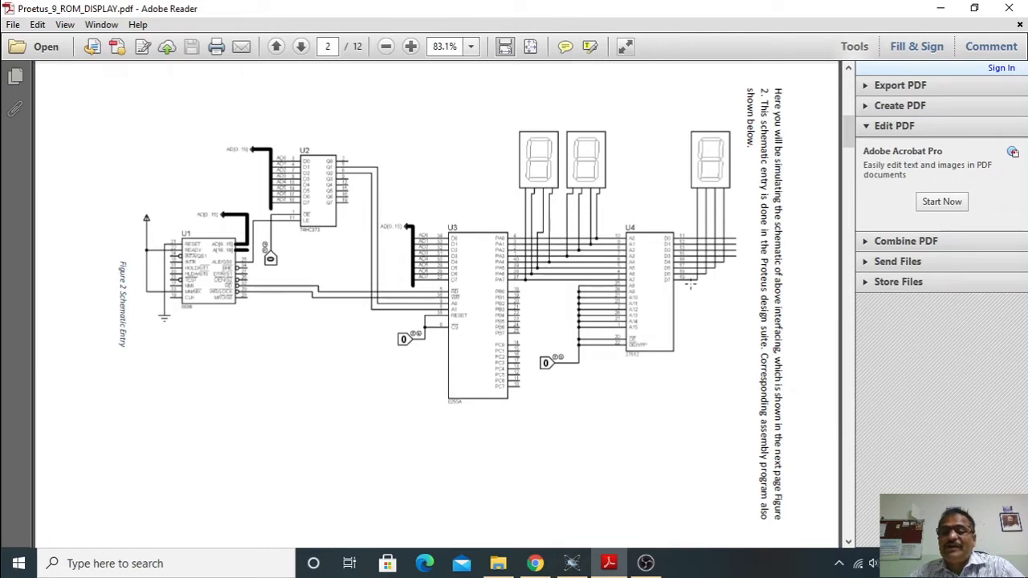
mouse_move(639, 396)
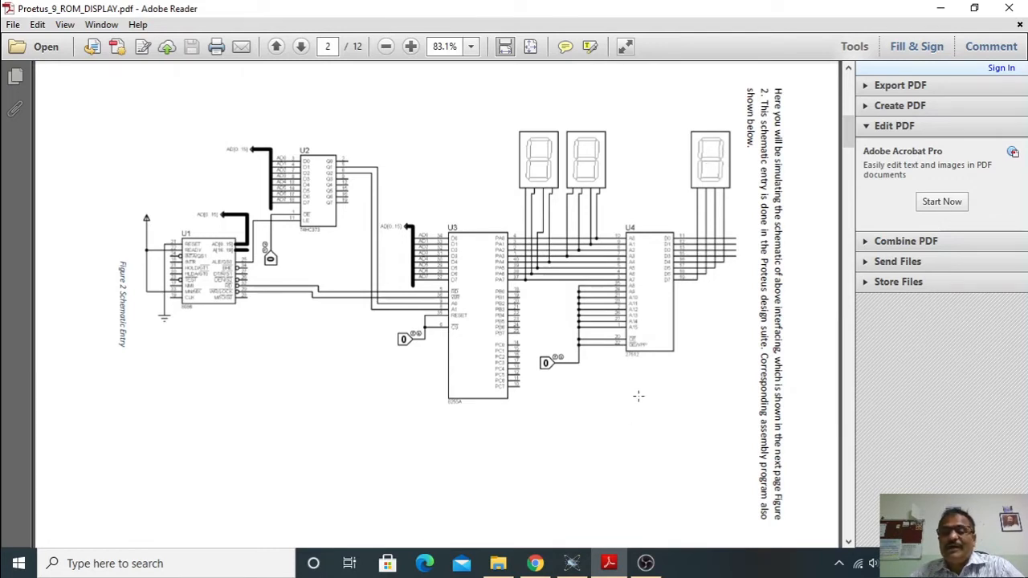
scroll(down, 3)
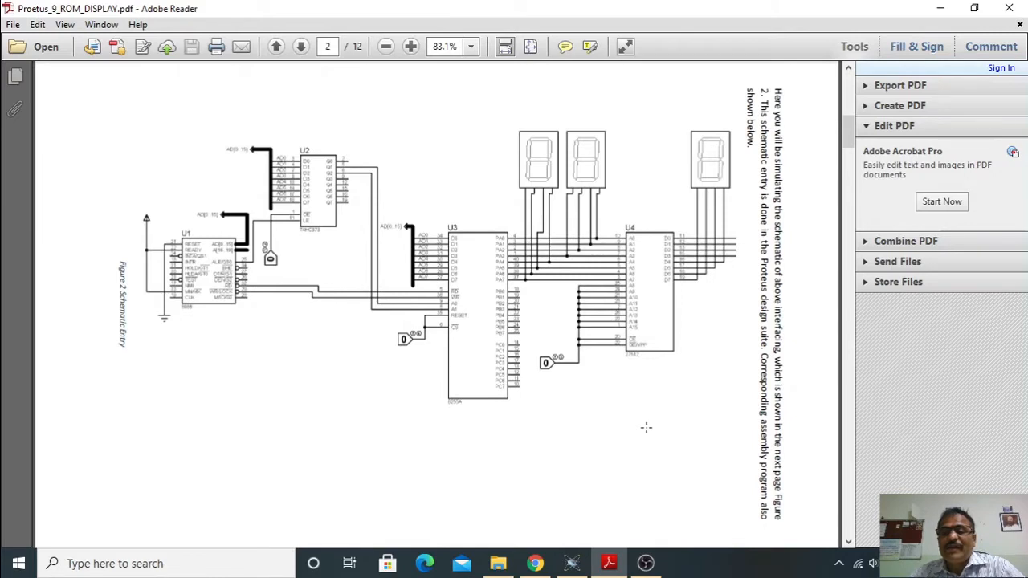
mouse_move(710, 282)
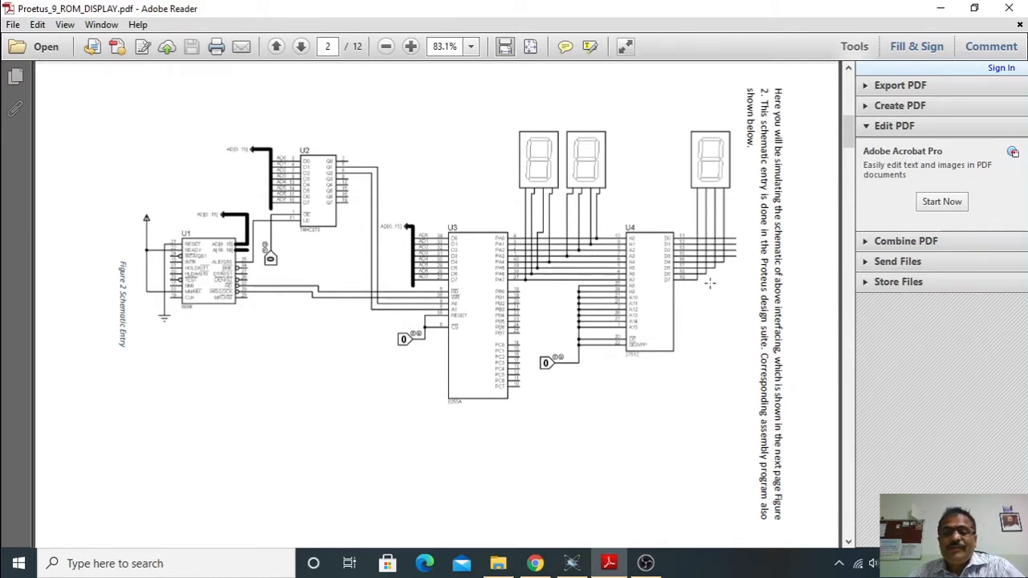
mouse_move(705, 251)
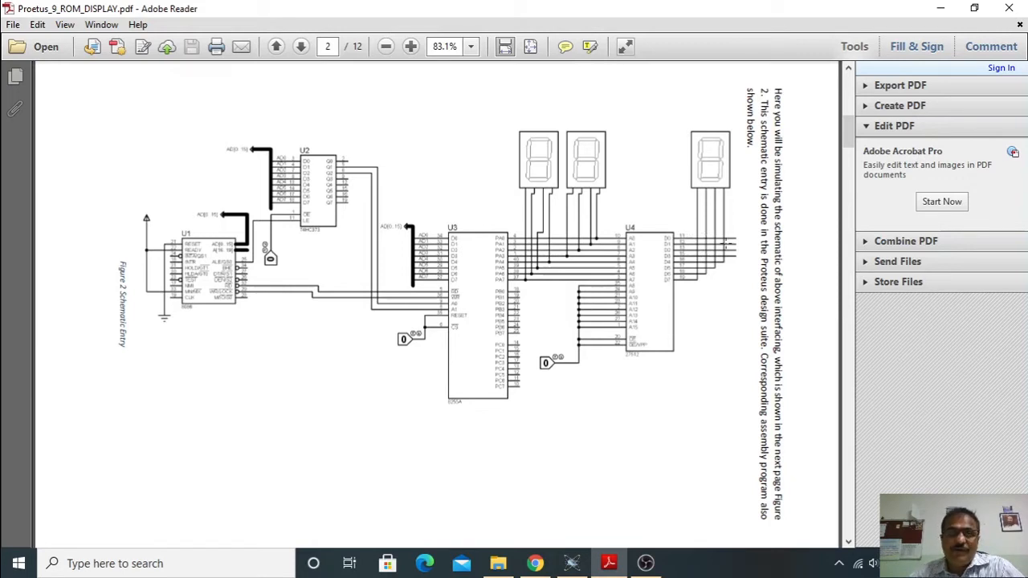
mouse_move(689, 283)
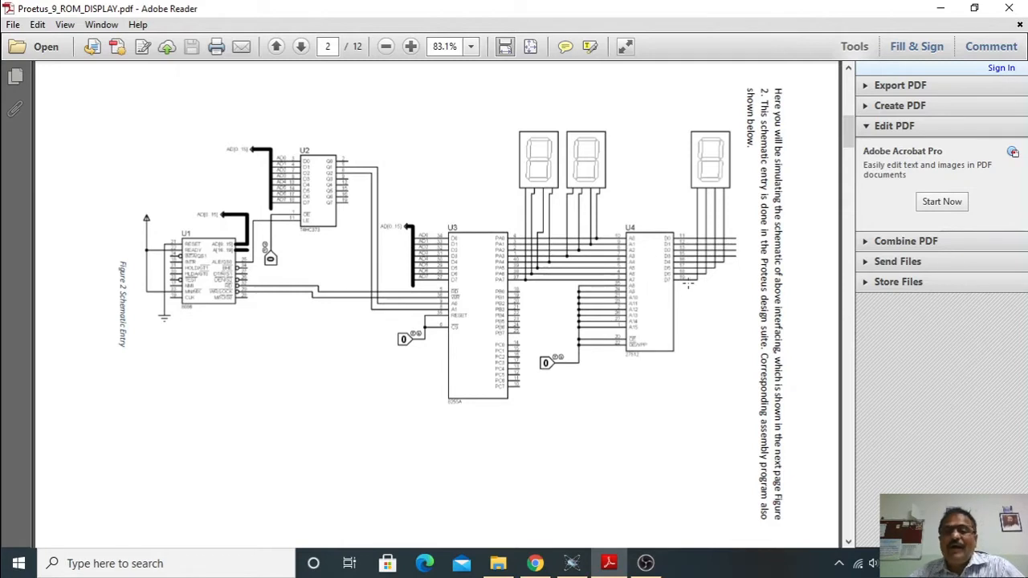
mouse_move(685, 227)
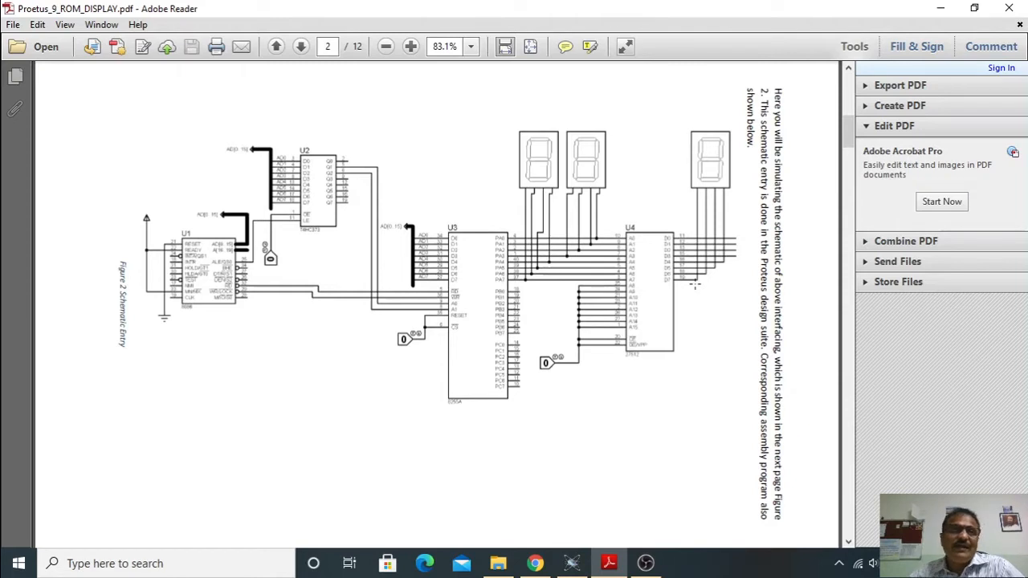
mouse_move(685, 172)
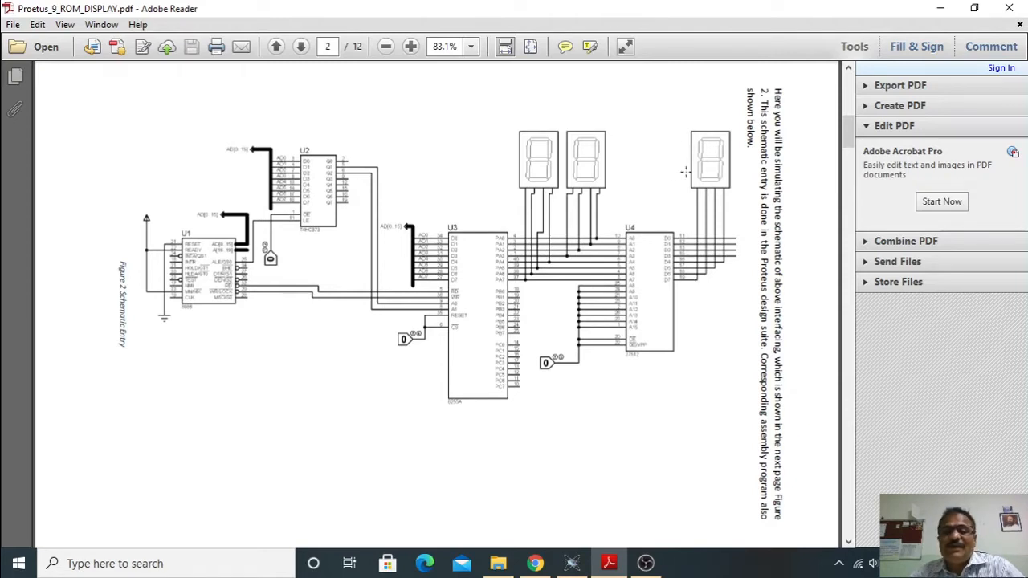
mouse_move(712, 182)
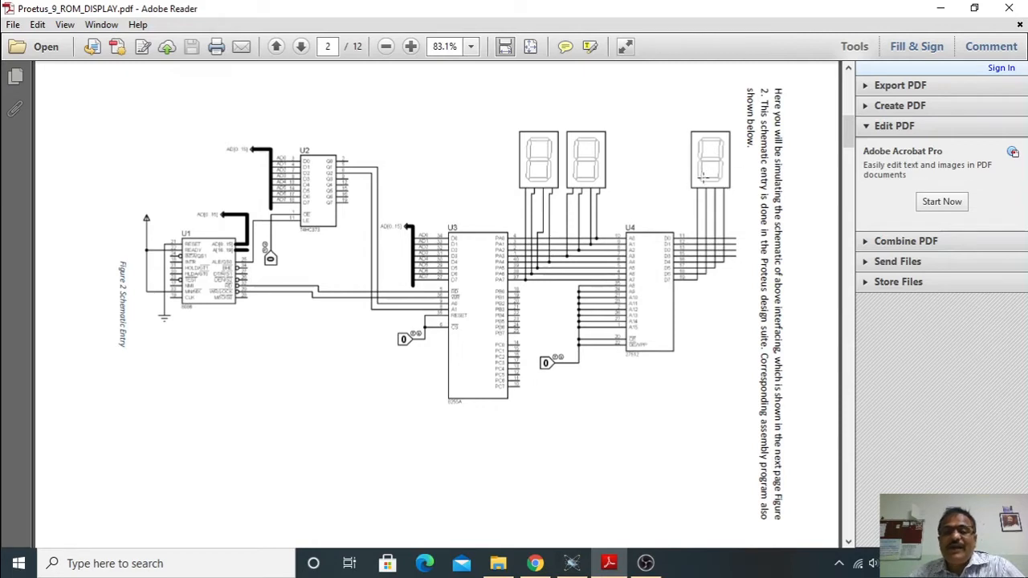
mouse_move(603, 208)
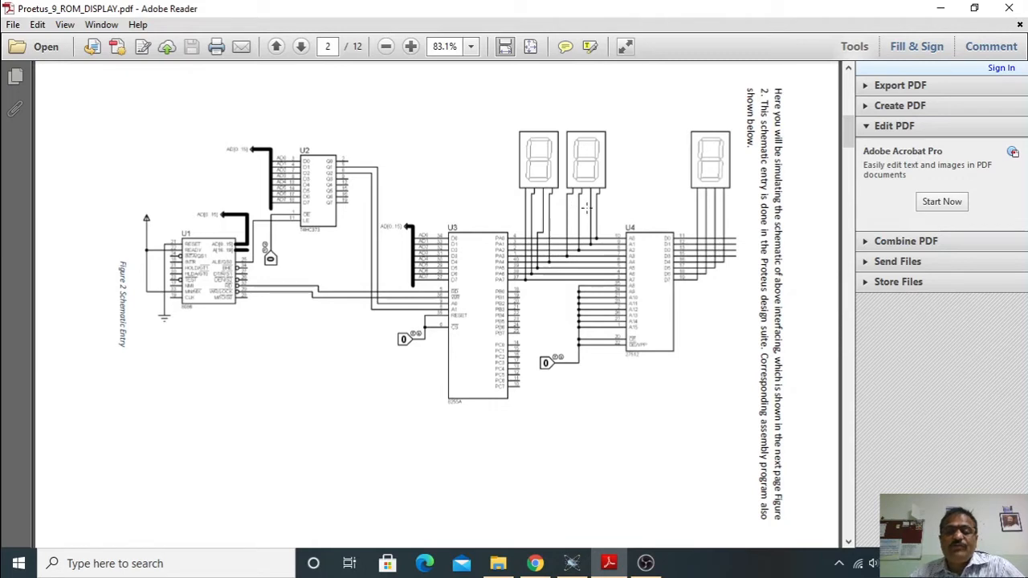
mouse_move(707, 195)
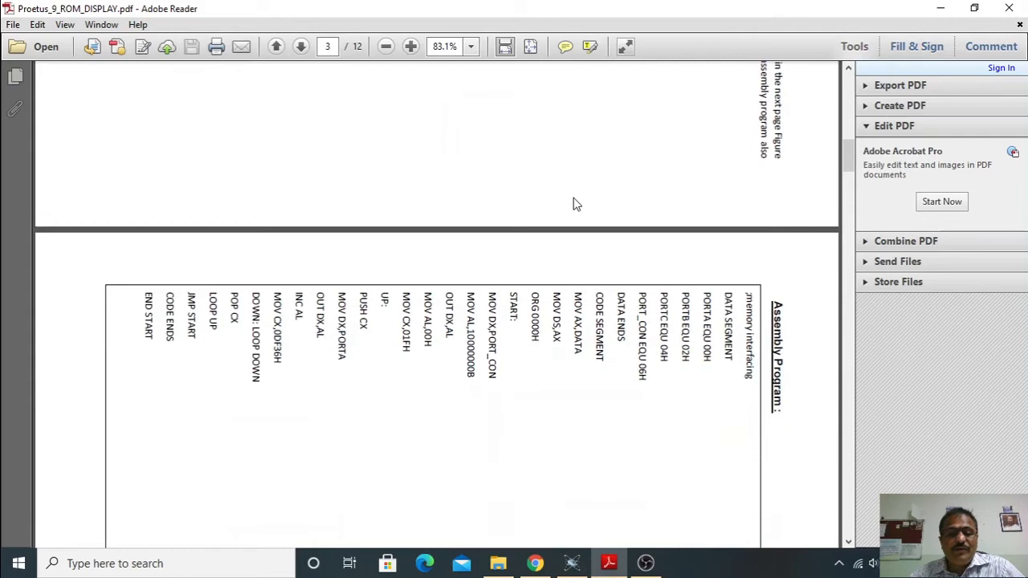
- Return to the page-2 schematic and rotate the view counterclockwise back to upright
click(276, 46)
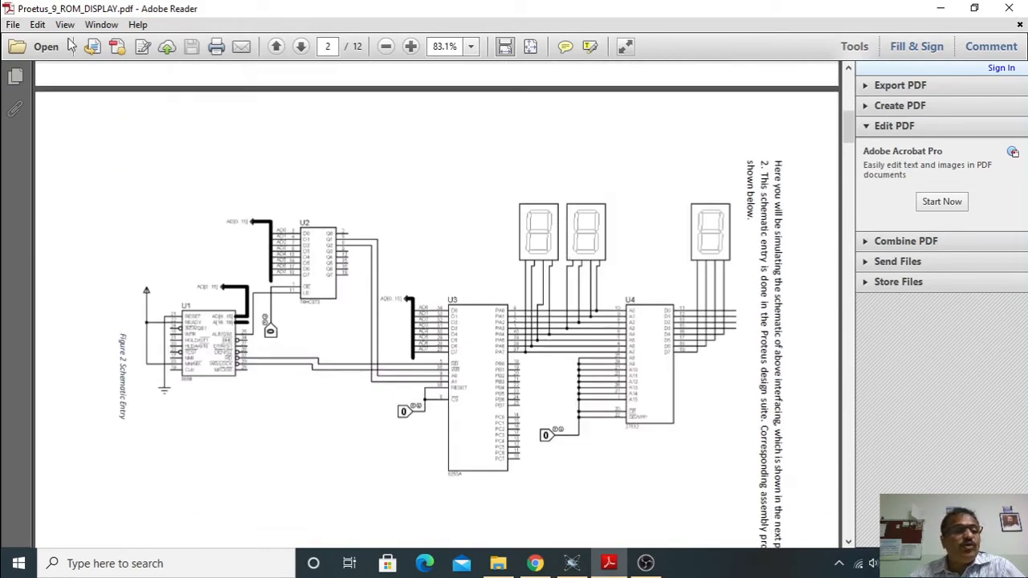
mouse_move(65, 25)
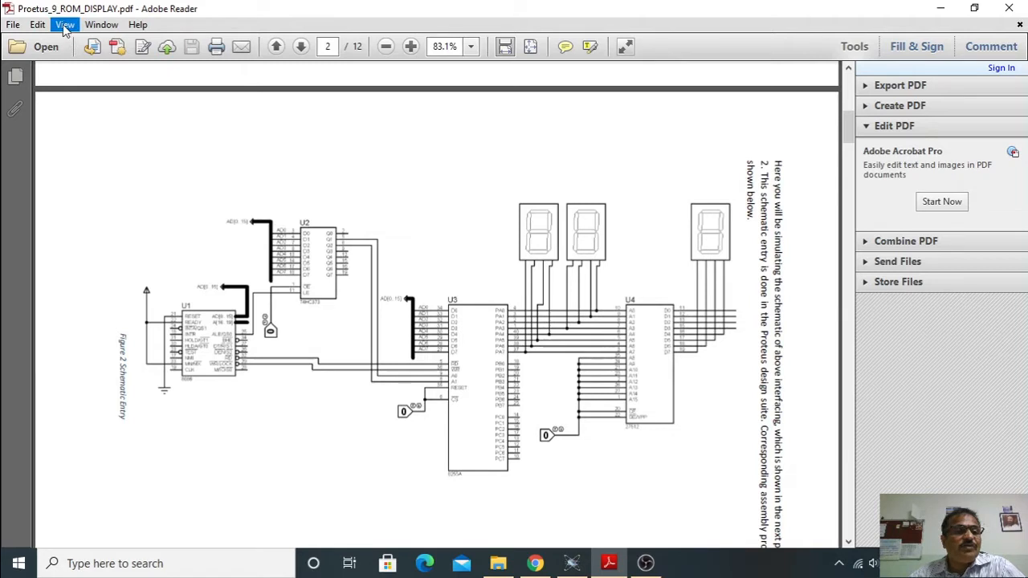
click(66, 24)
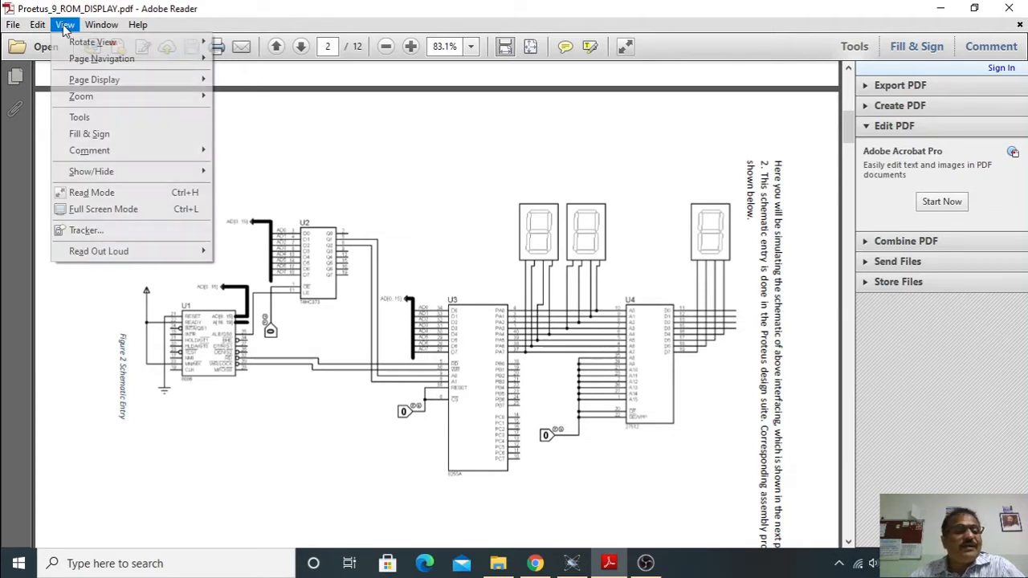
mouse_move(93, 42)
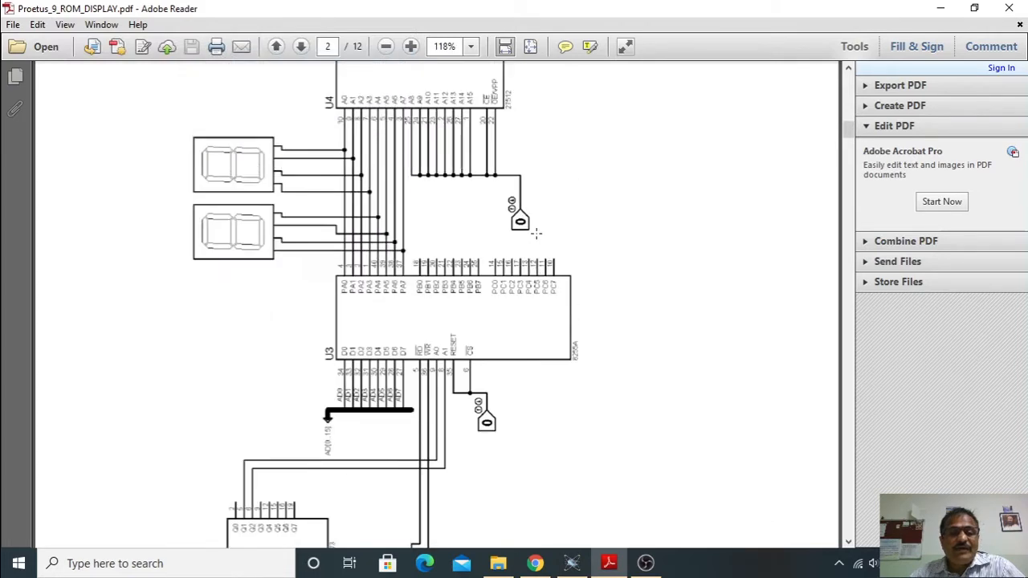
click(300, 46)
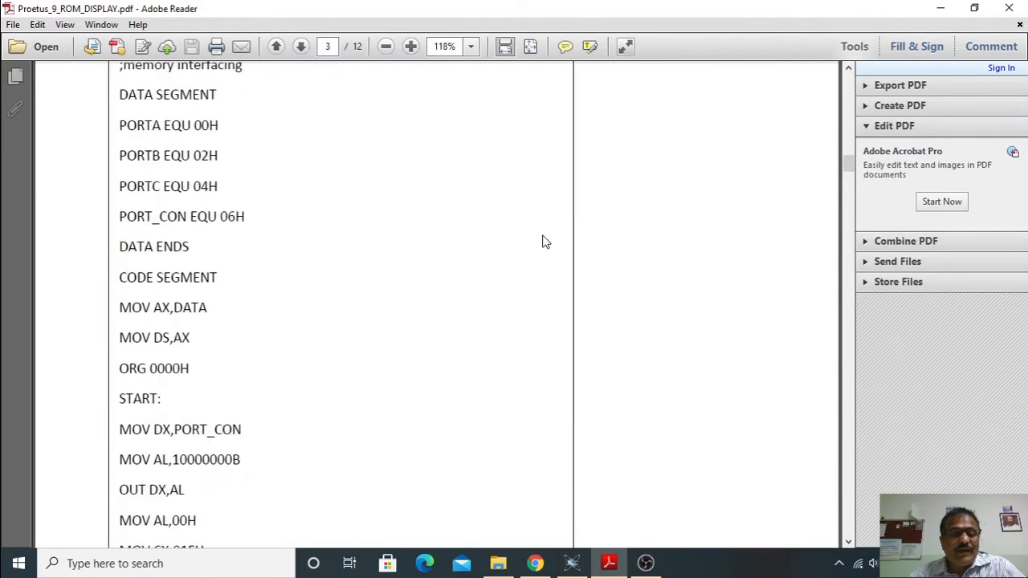
- Scroll through page 3's assembly listing to page 4's Procedure, Step 1
scroll(up, 3)
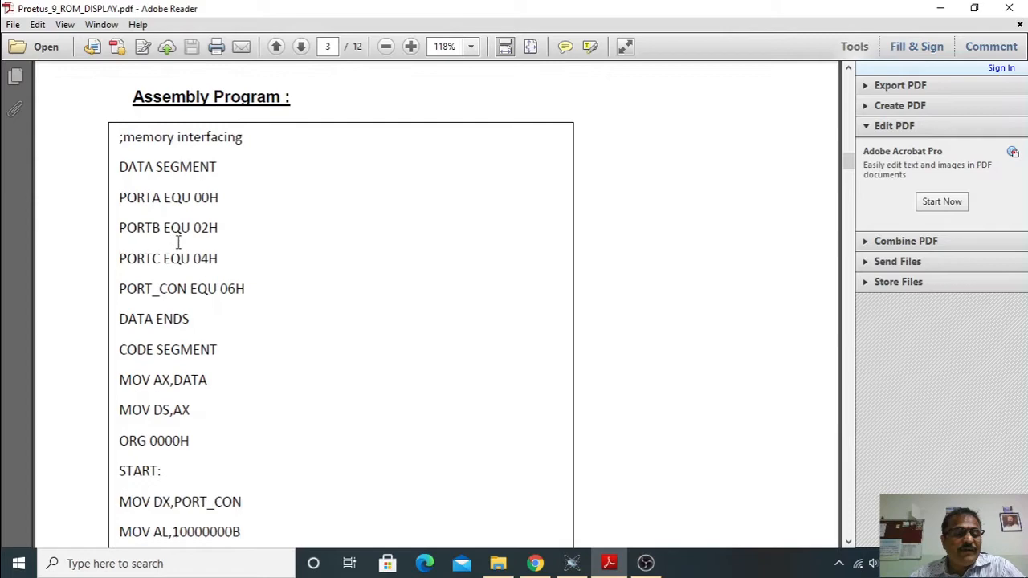
scroll(down, 3)
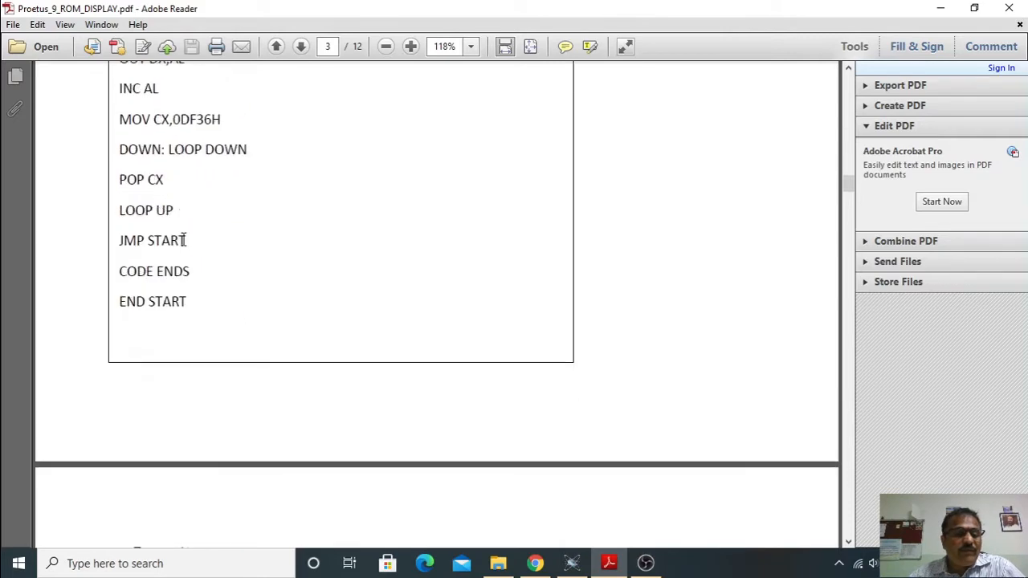
scroll(up, 3)
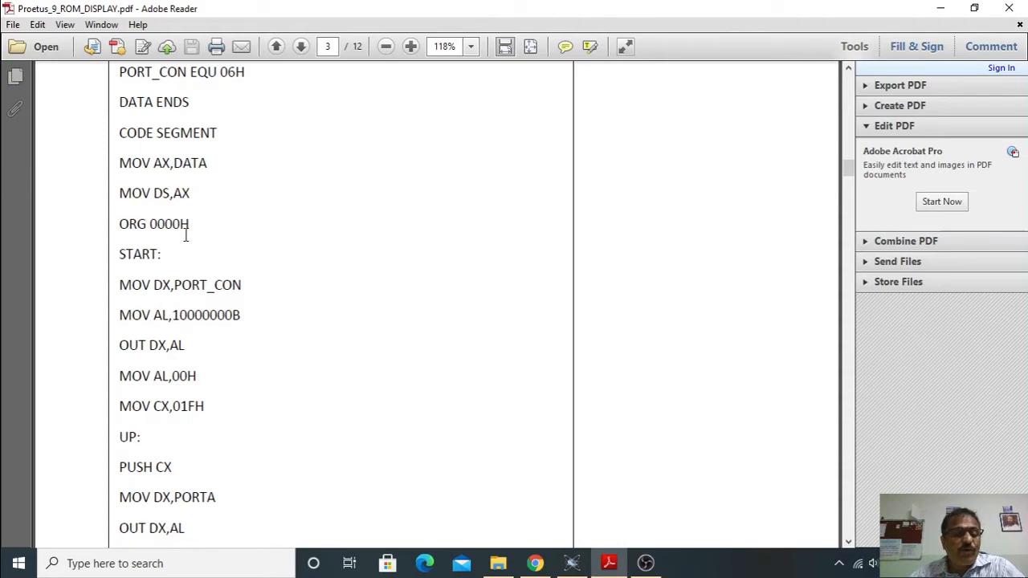
scroll(down, 3)
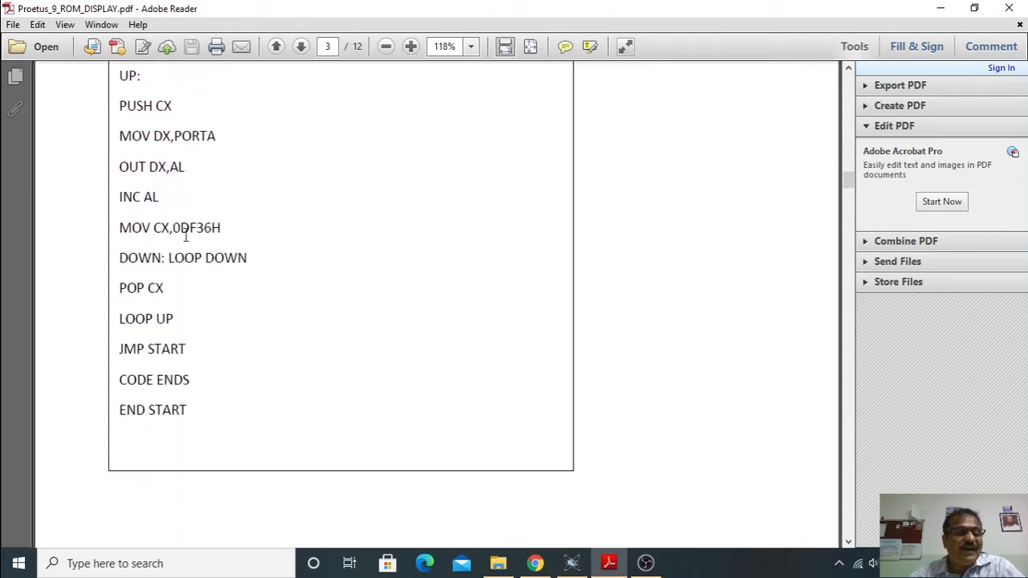
scroll(down, 3)
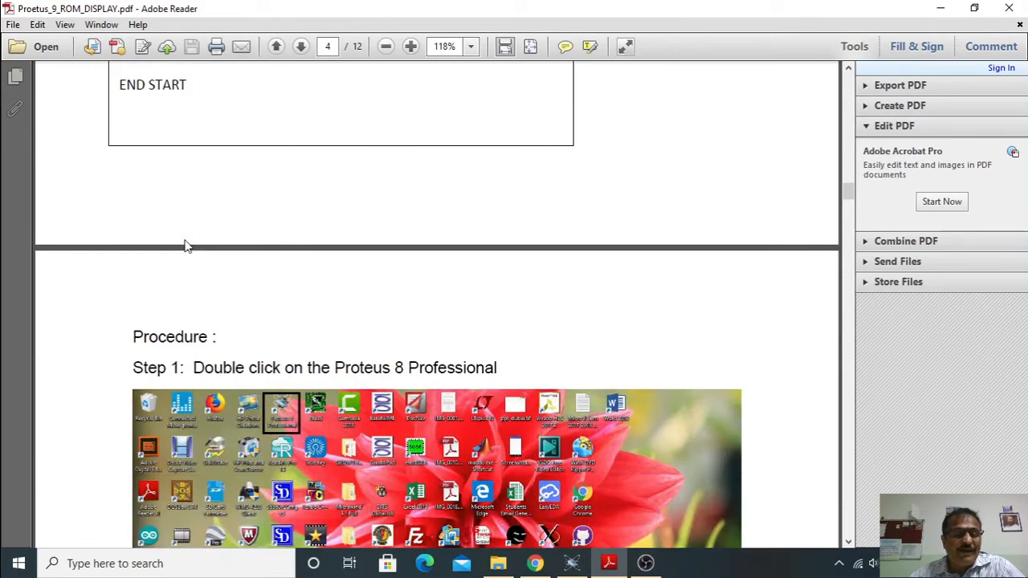
- Scroll through the Proteus new-project Steps 1–6 to page 7's Step 7 Schematic Capture
scroll(down, 3)
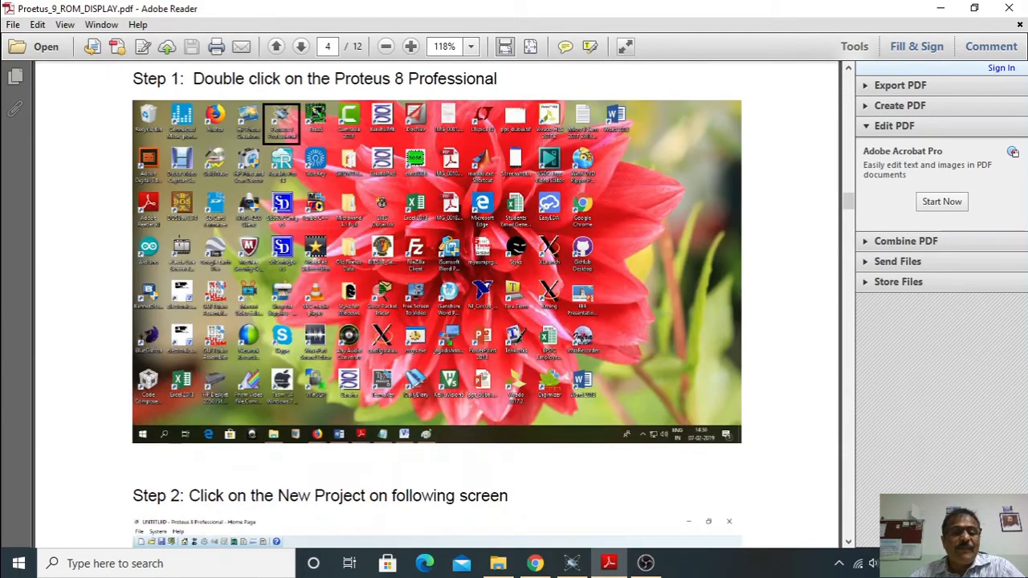
scroll(down, 3)
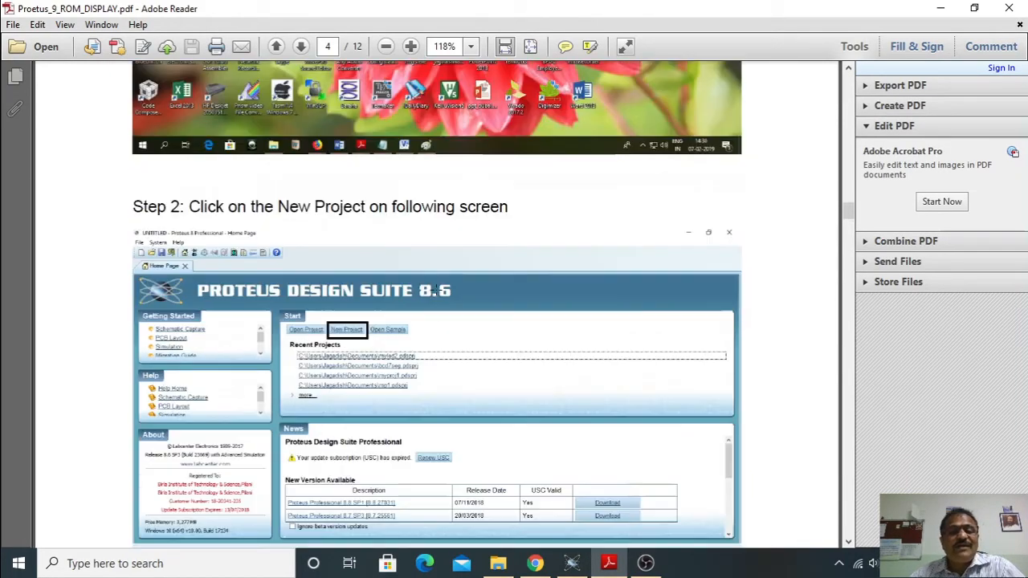
scroll(up, 3)
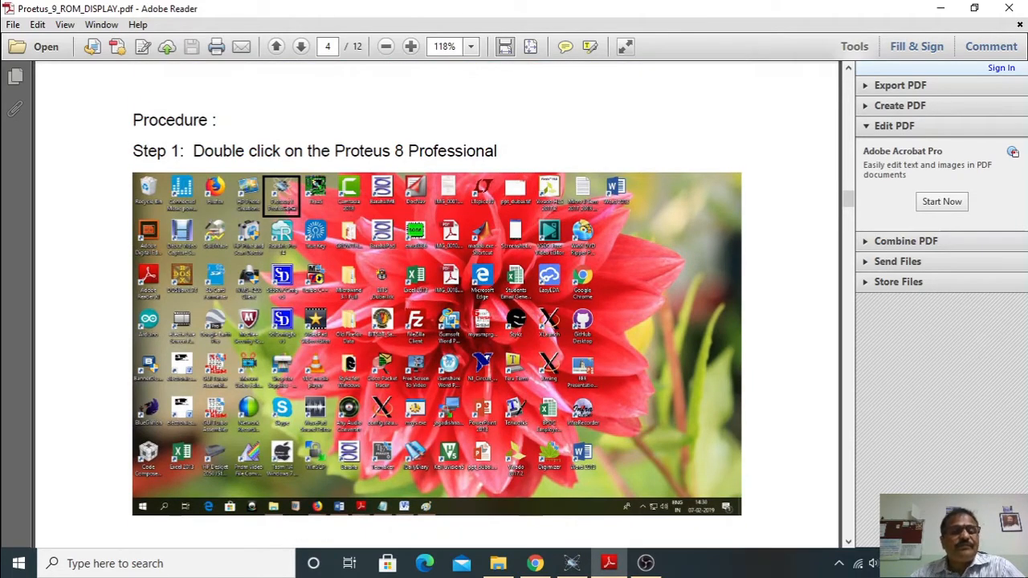
scroll(down, 3)
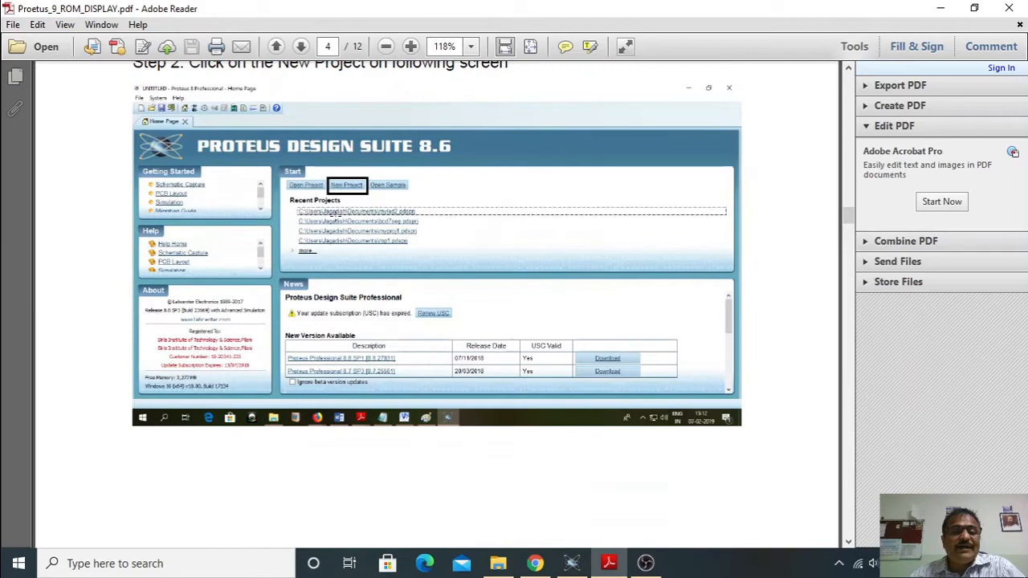
scroll(down, 3)
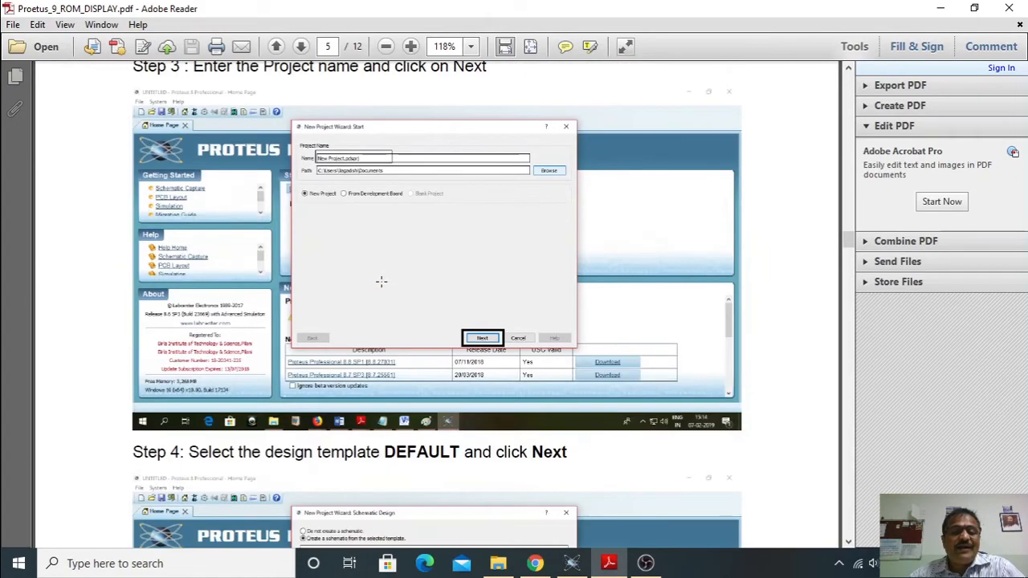
scroll(down, 3)
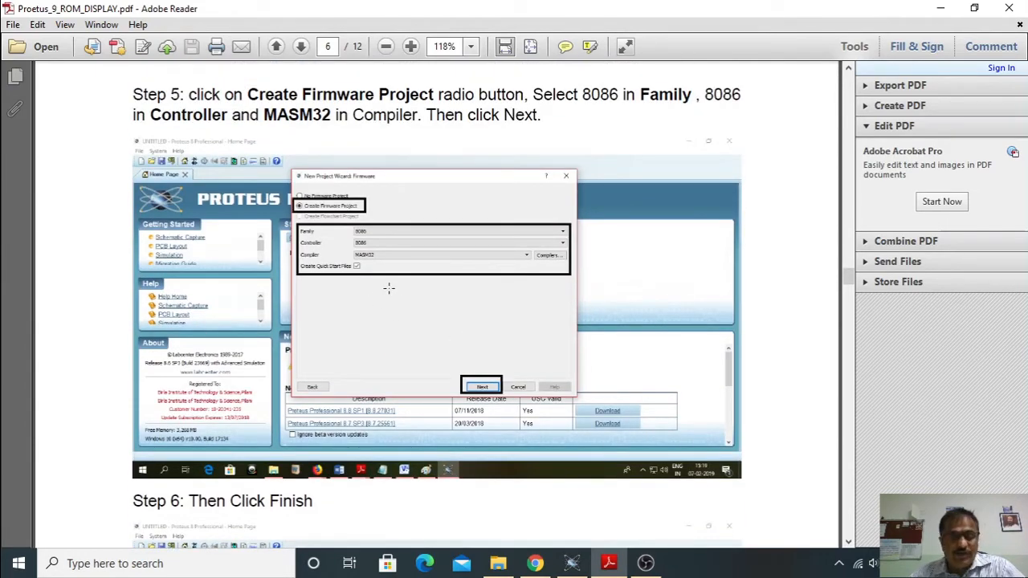
scroll(down, 3)
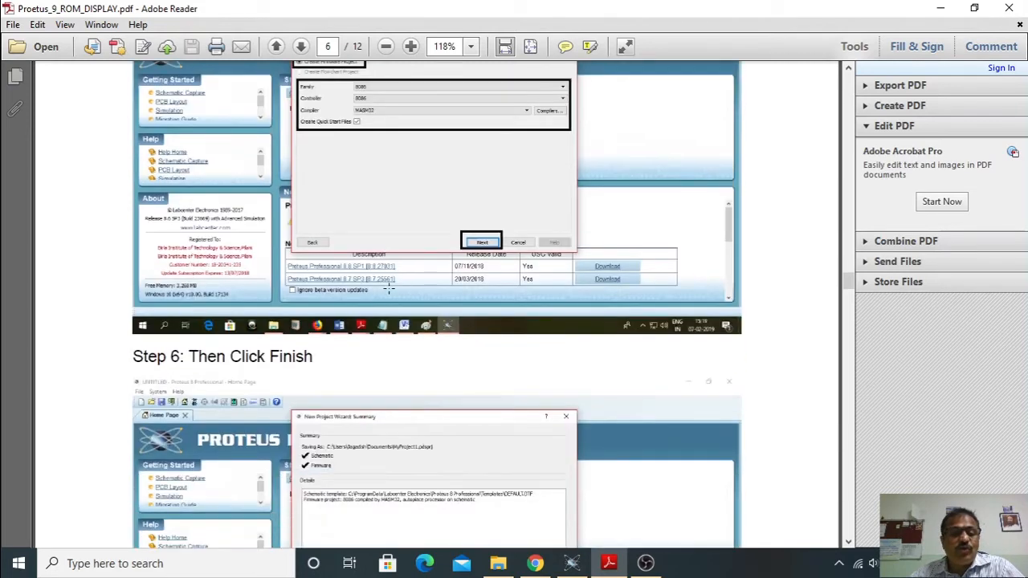
scroll(down, 3)
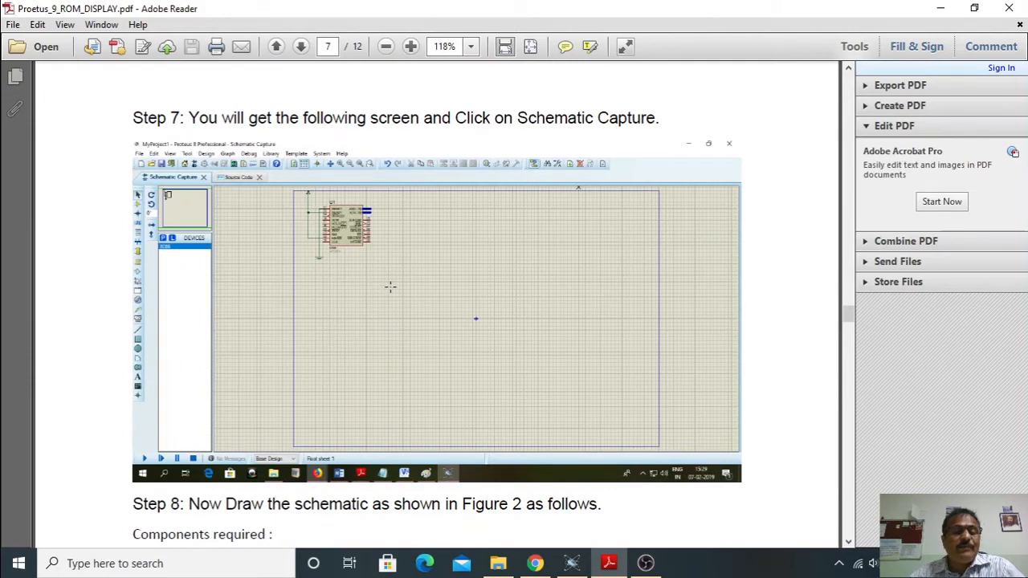
mouse_move(267, 203)
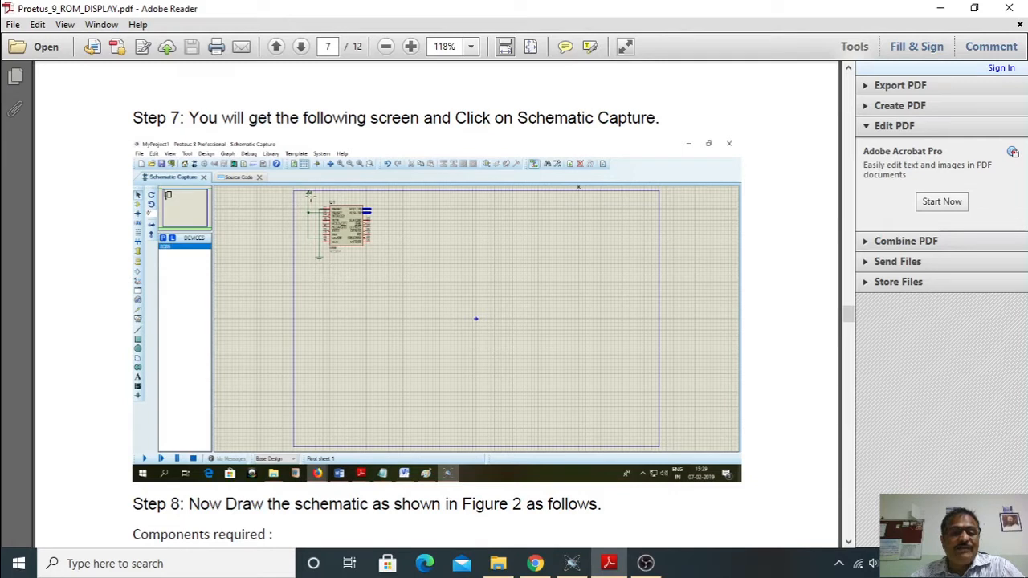
mouse_move(410, 275)
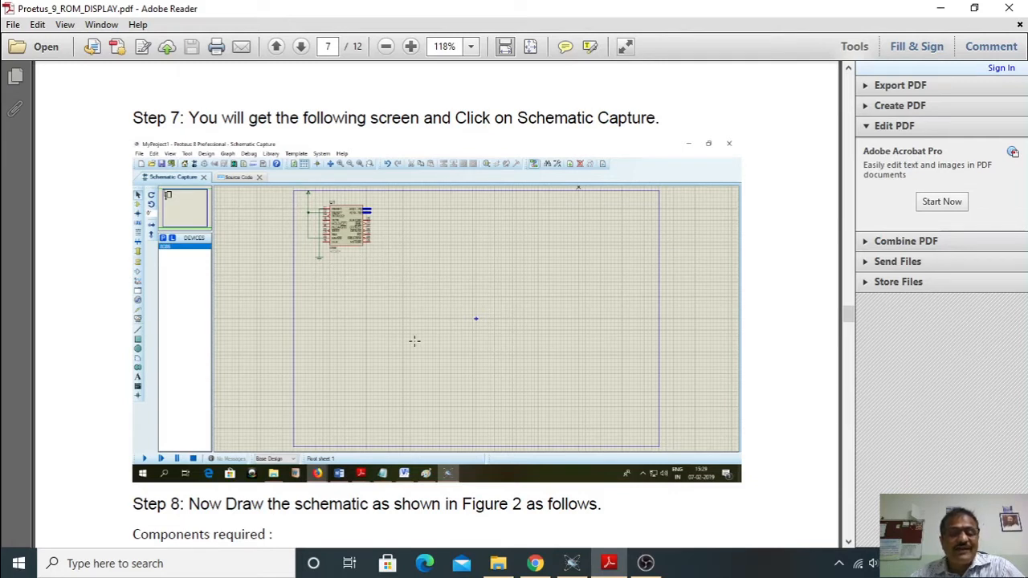
- Scroll past Step 8's components list and completed schematic toward page 8's Step 9
scroll(down, 3)
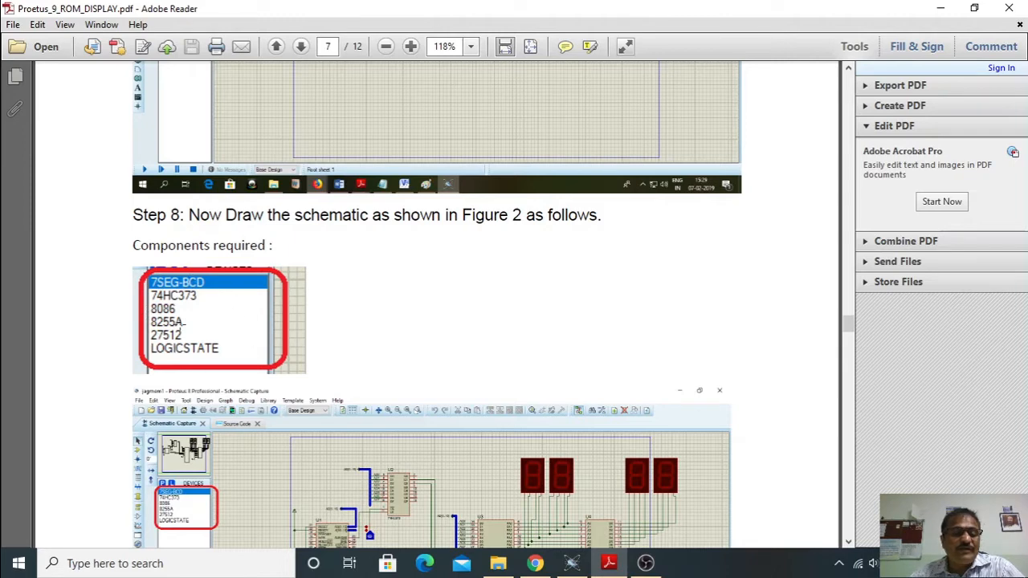
scroll(down, 3)
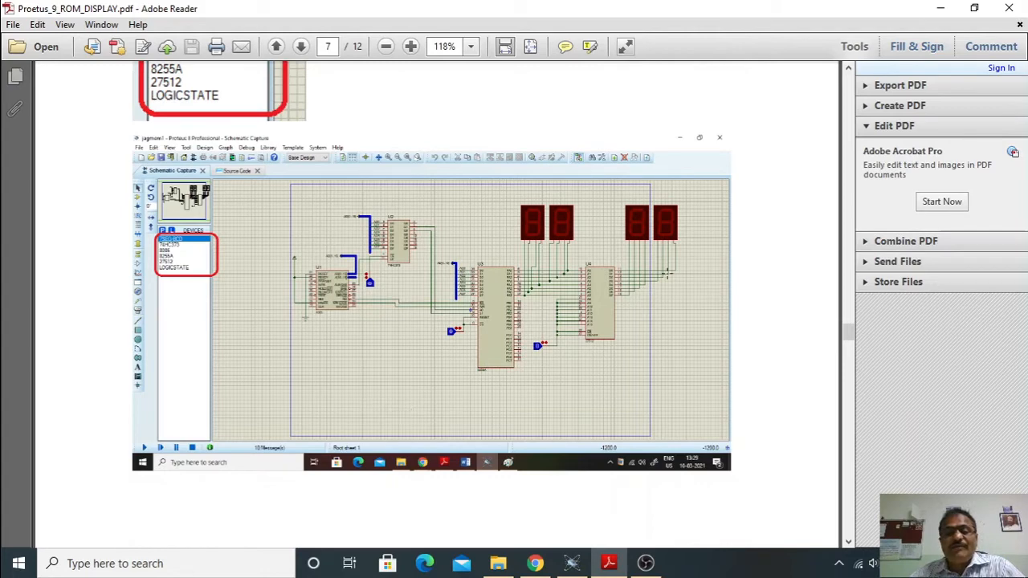
mouse_move(472, 379)
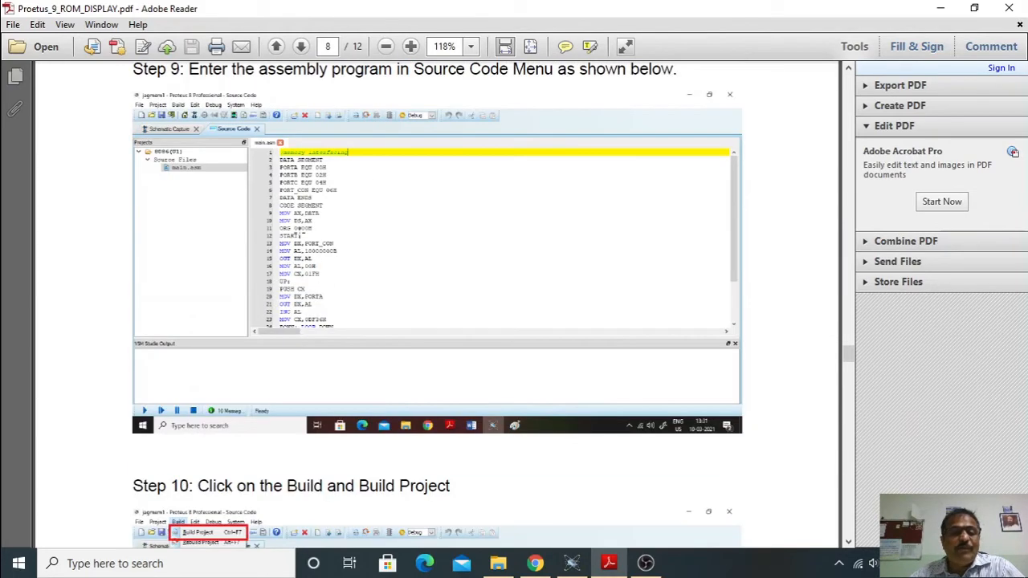
mouse_move(327, 256)
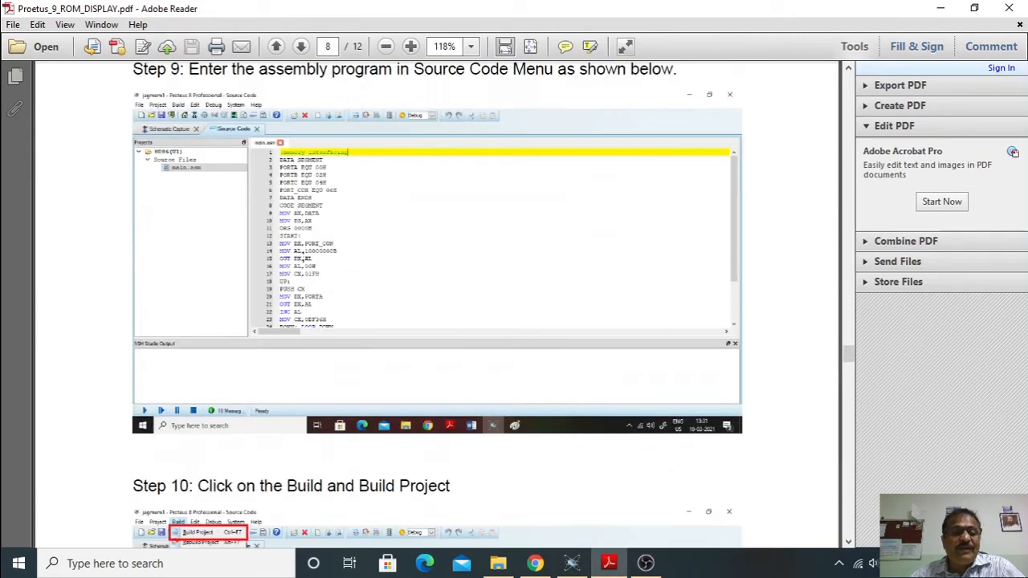
- Scroll past Step 10 to page 9's successful build output and Step 11
scroll(down, 3)
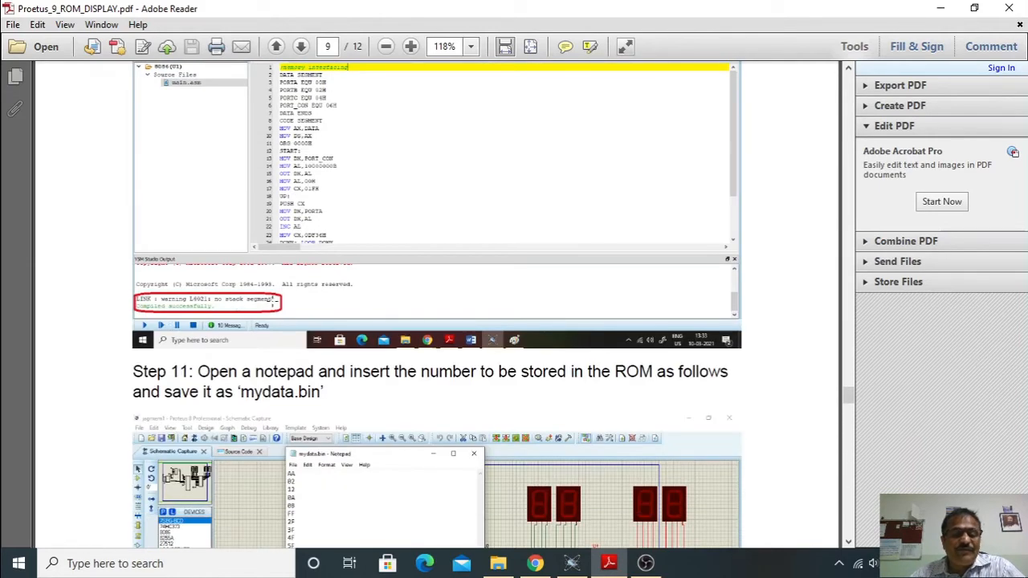
- Read Step 11's Notepad screenshot of mydata.bin hex values, then scroll to the page end
scroll(down, 3)
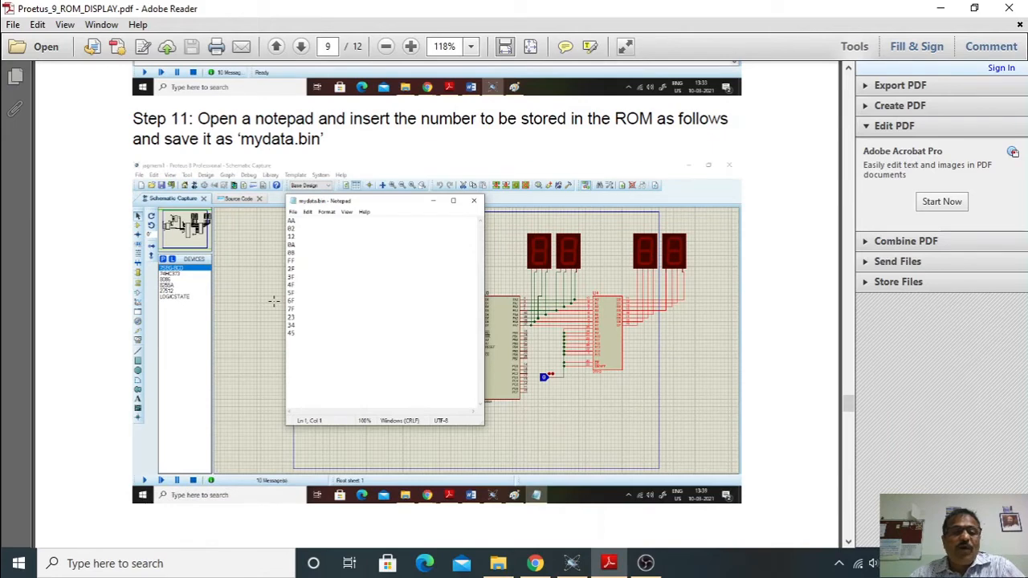
scroll(up, 3)
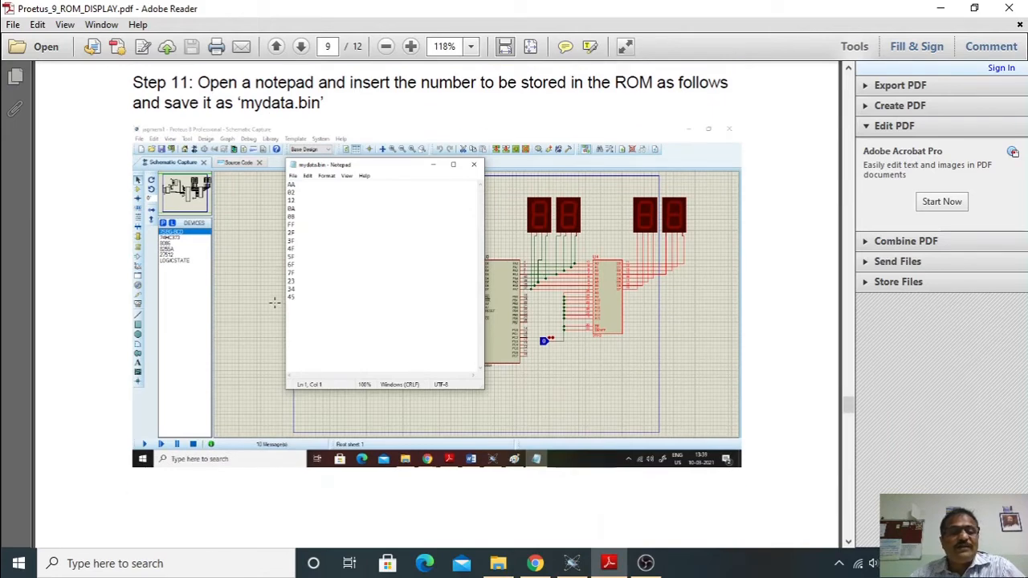
scroll(up, 3)
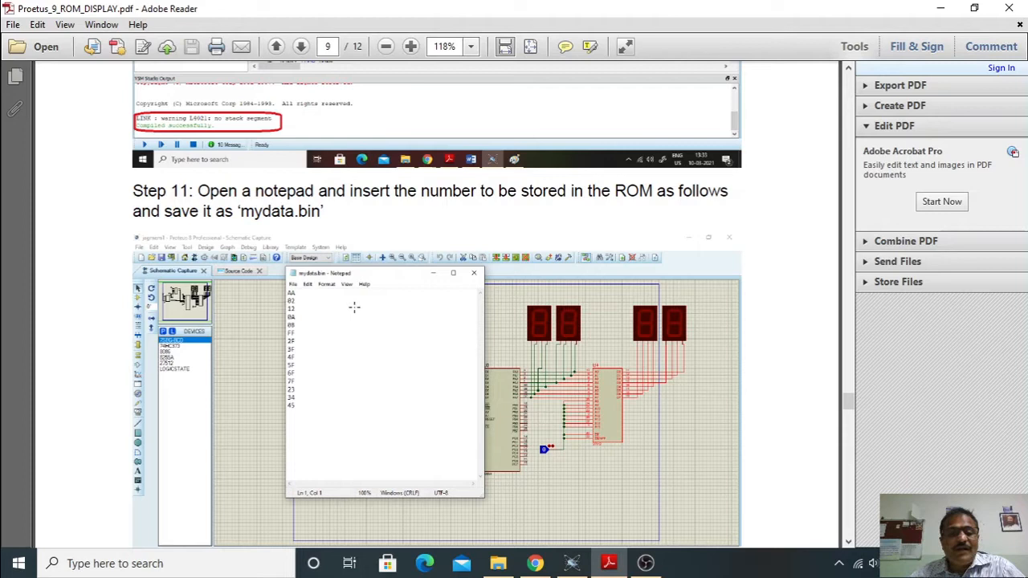
mouse_move(336, 300)
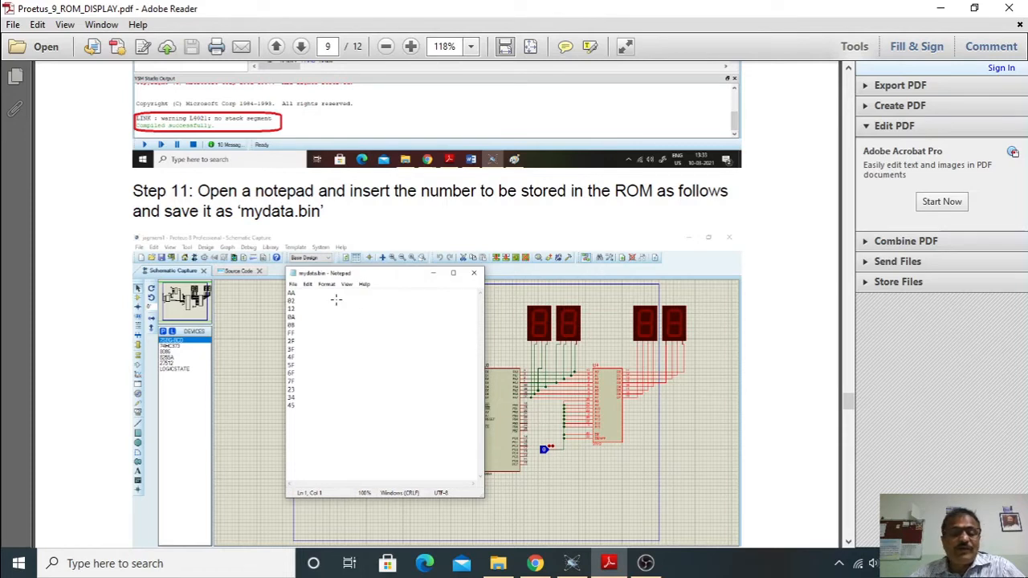
mouse_move(613, 410)
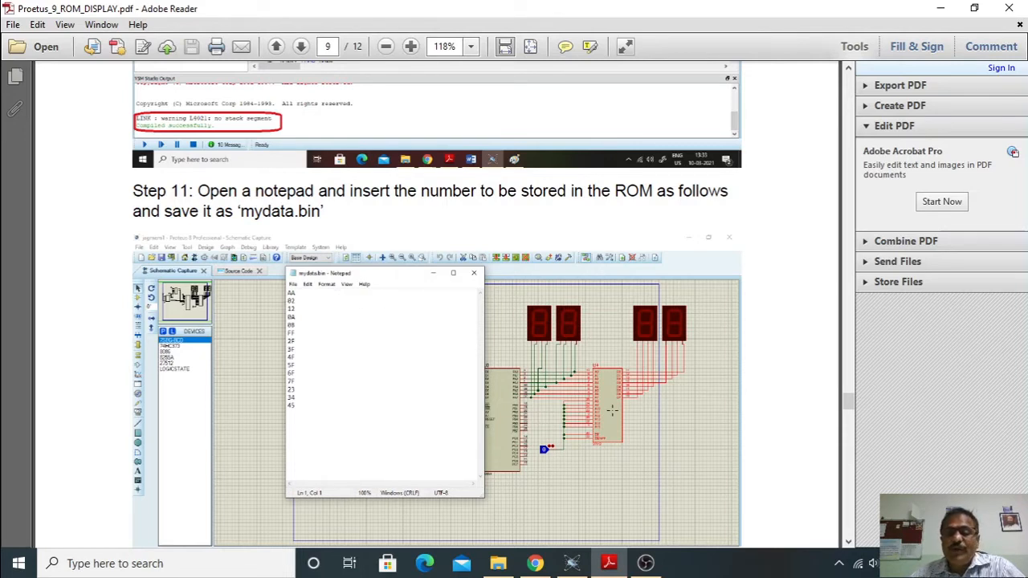
mouse_move(658, 362)
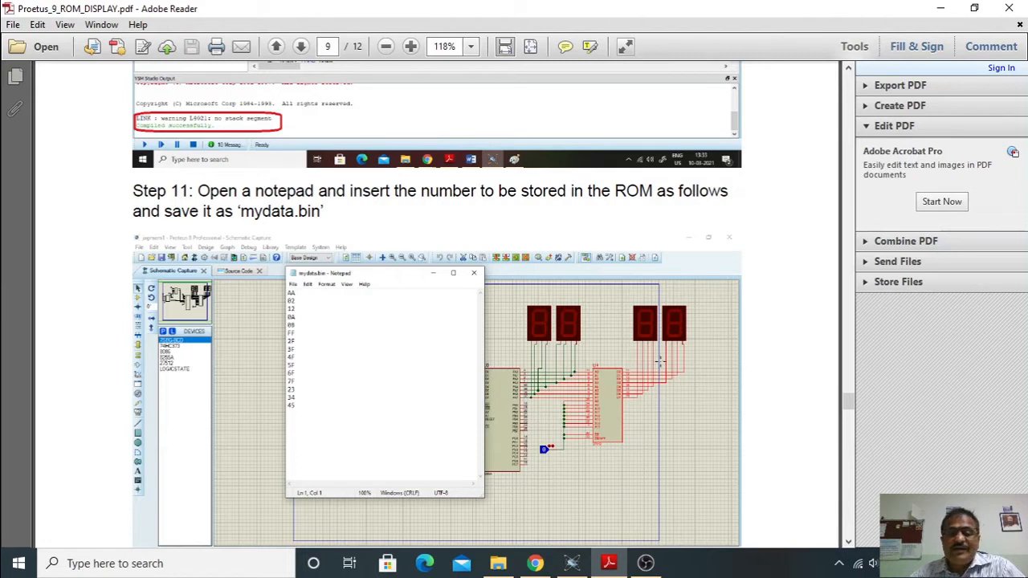
mouse_move(399, 323)
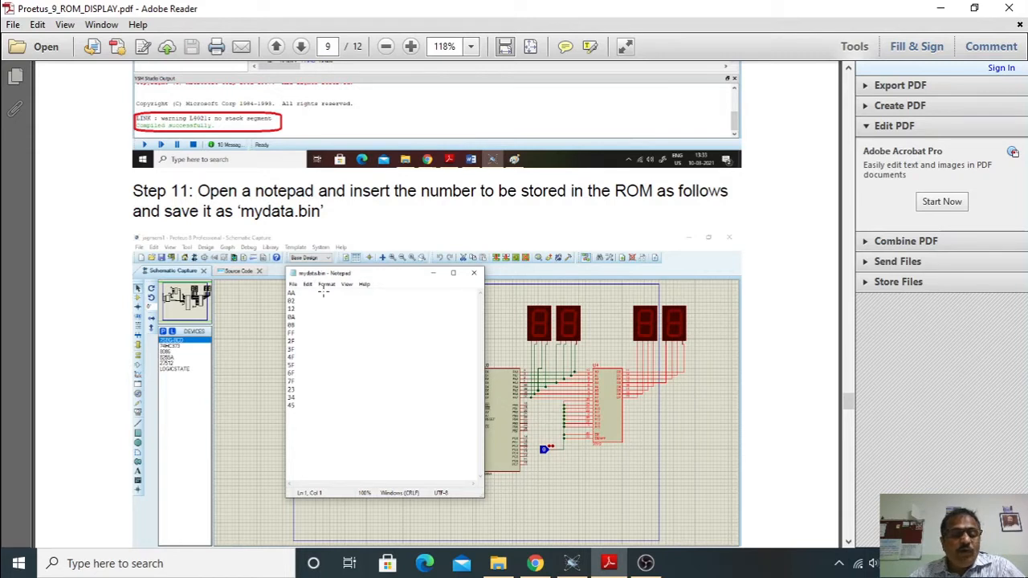
scroll(down, 3)
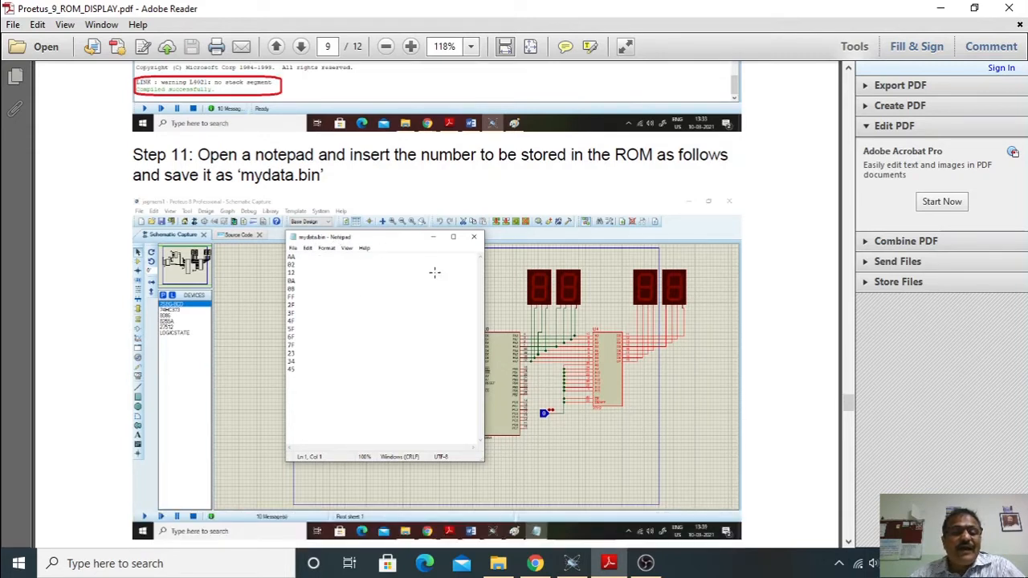
mouse_move(321, 299)
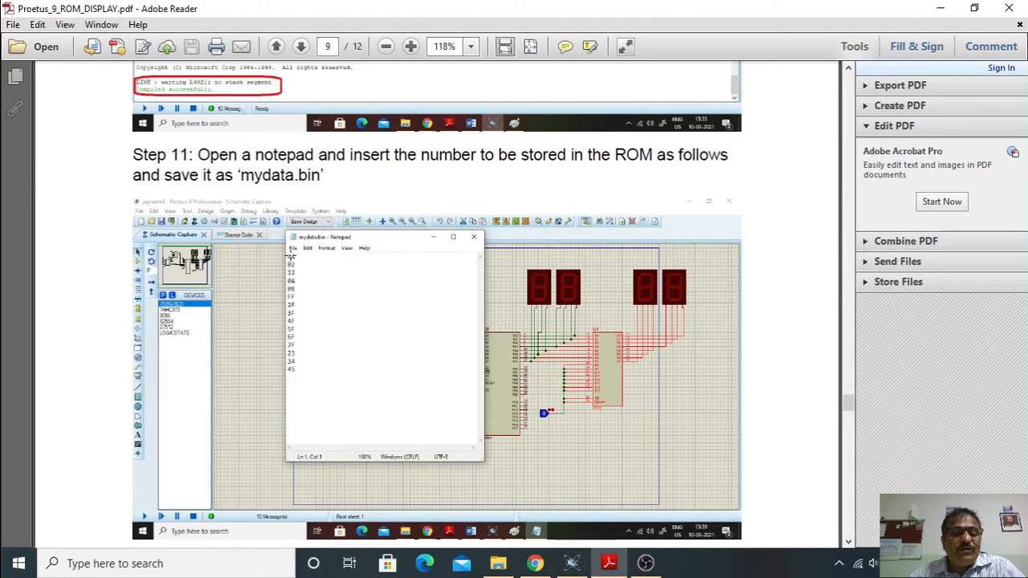
mouse_move(413, 272)
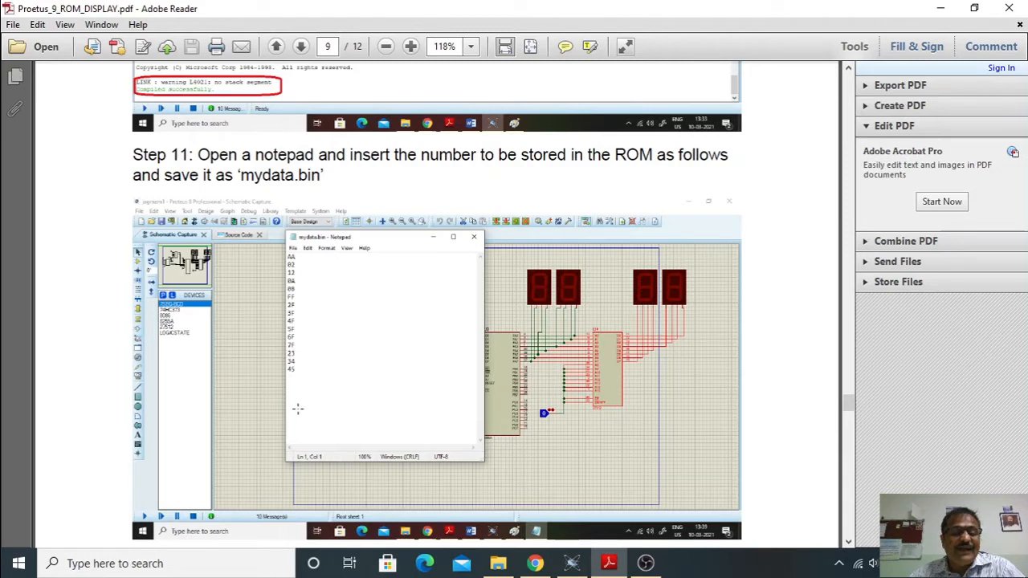
mouse_move(416, 345)
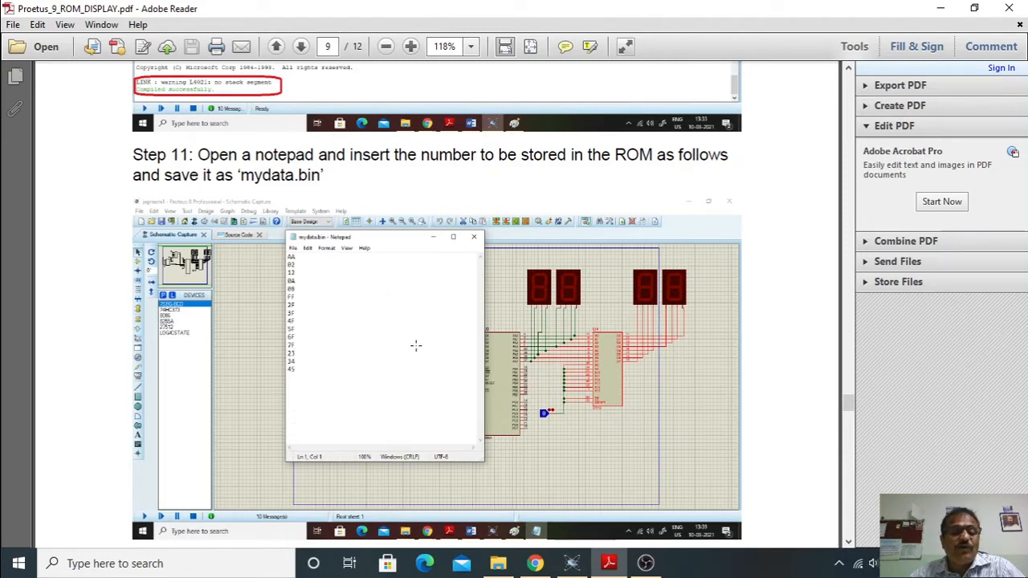
mouse_move(433, 335)
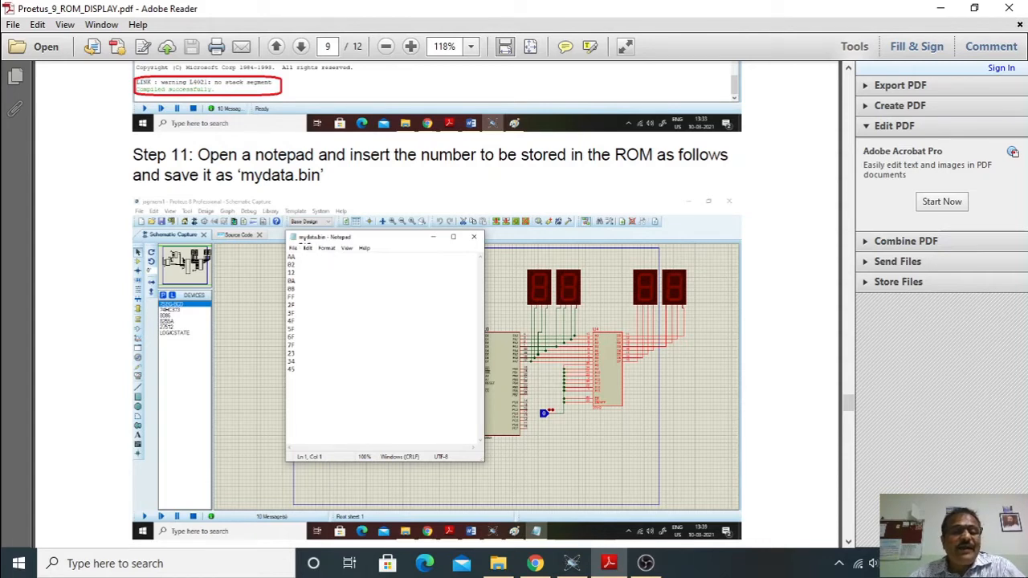
mouse_move(341, 255)
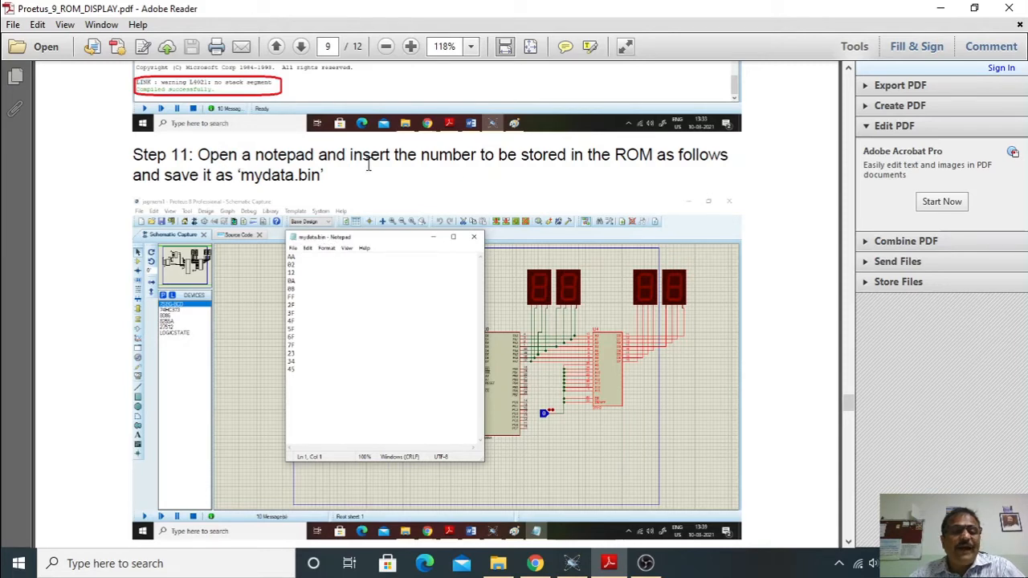
mouse_move(693, 158)
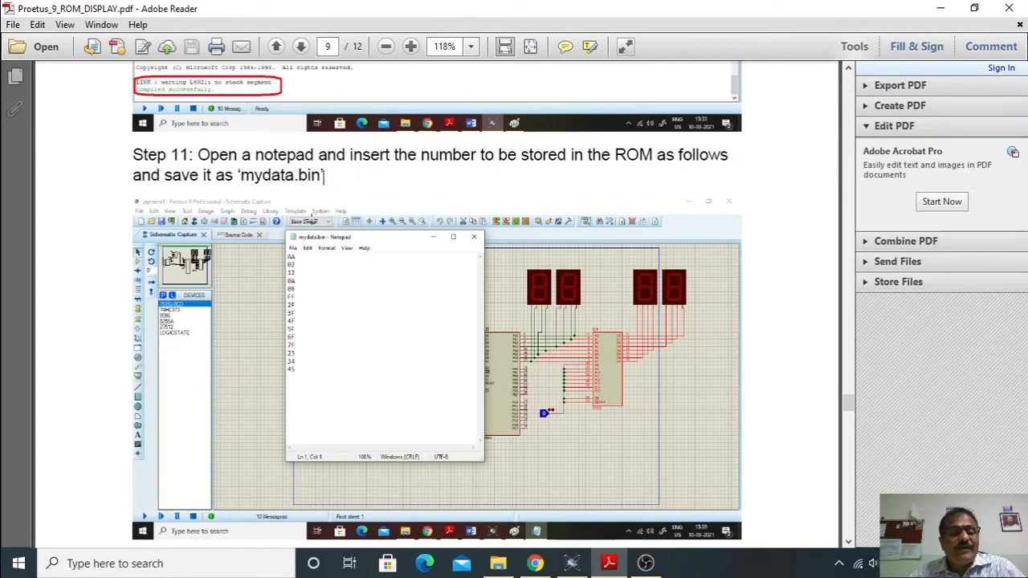
mouse_move(343, 303)
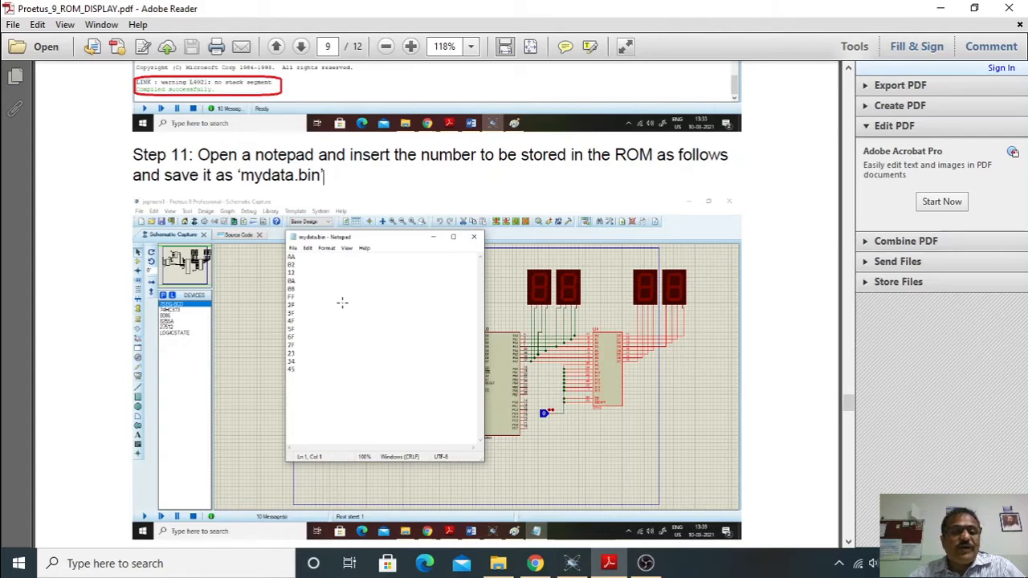
scroll(down, 3)
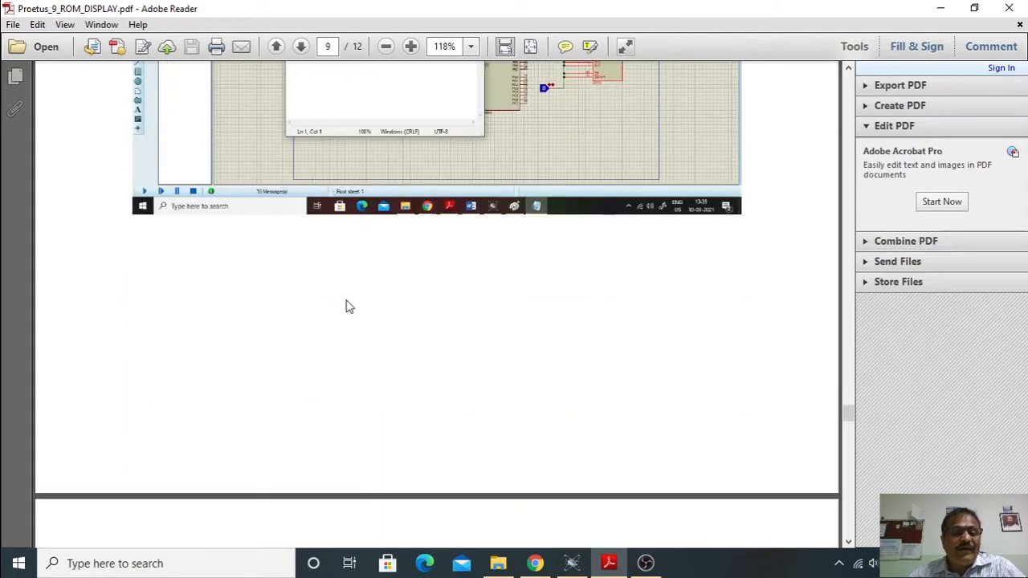
- Go to page 10 to read the mydata.bin address mapping and Step 12's Edit Component screenshot
click(299, 46)
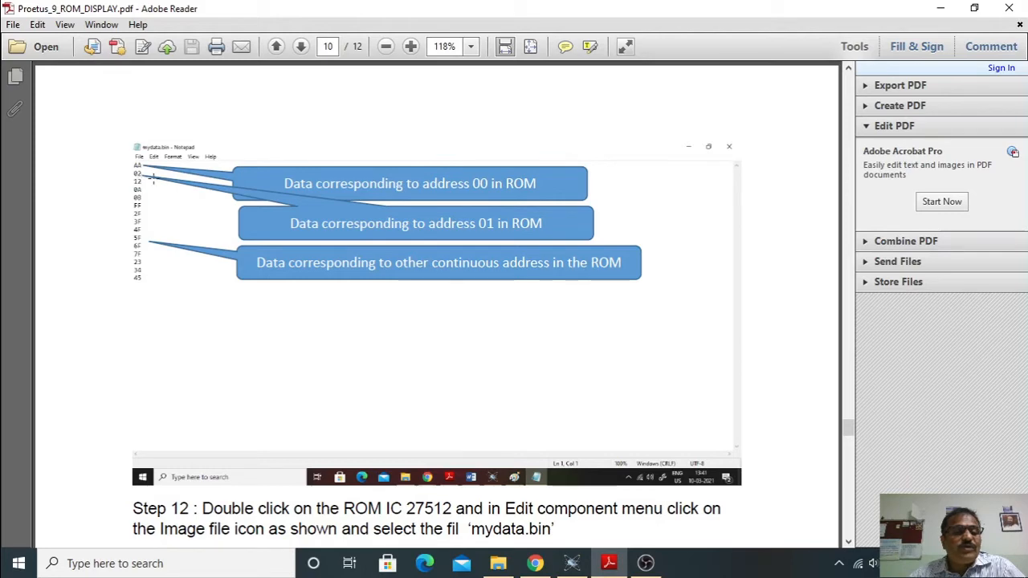
mouse_move(159, 273)
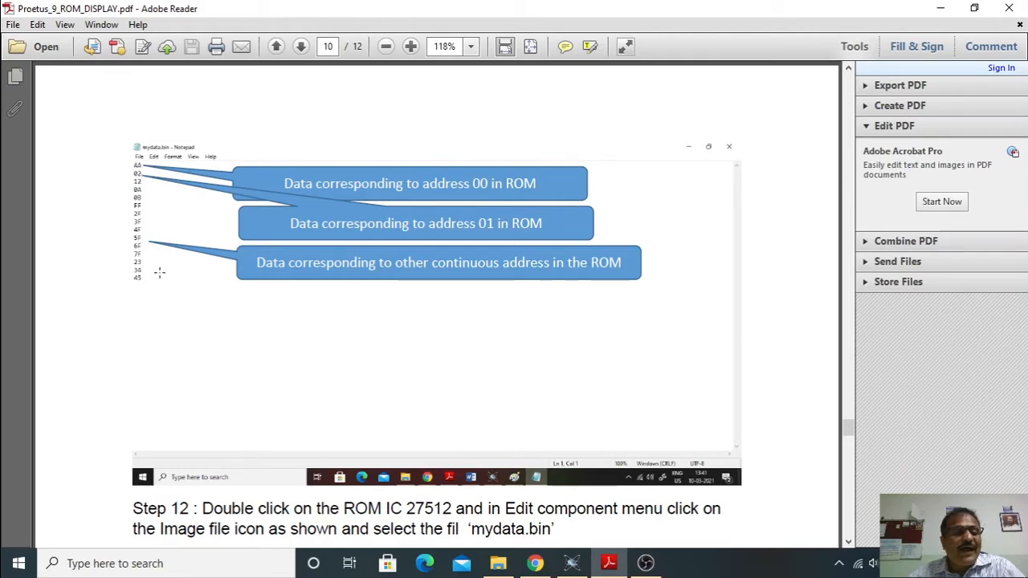
mouse_move(341, 378)
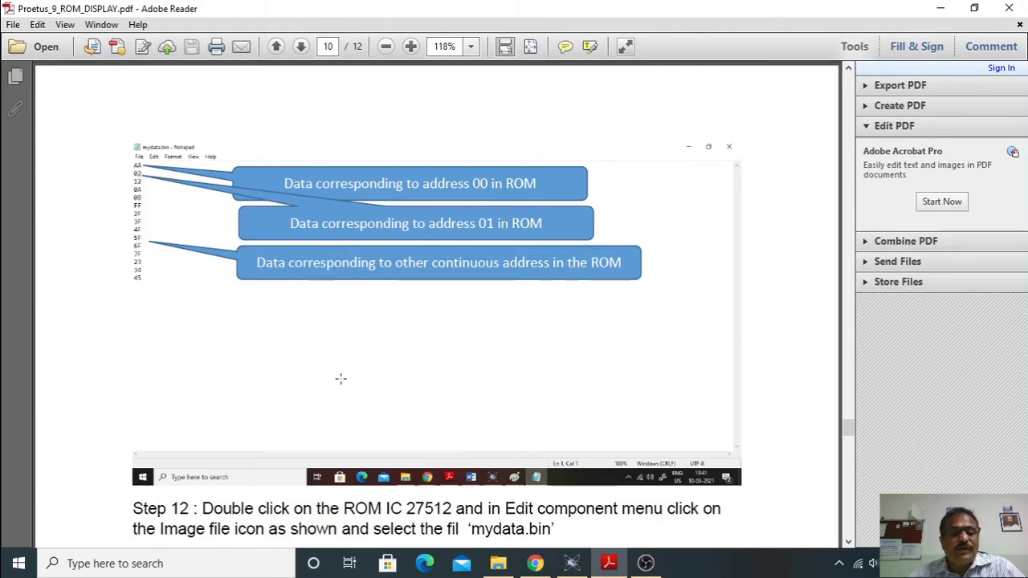
scroll(down, 3)
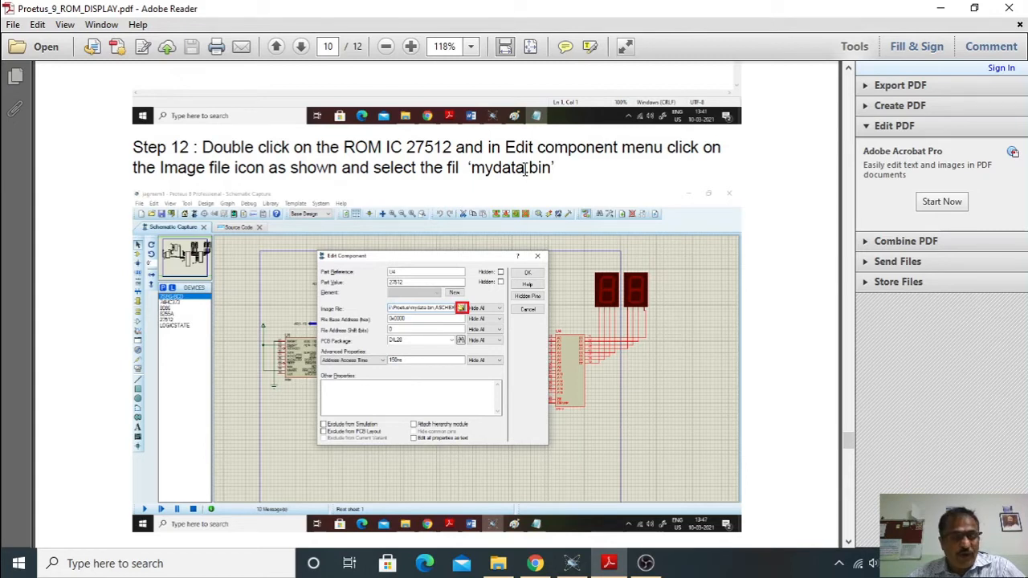
- Read page 11's Step 13 image path ending in mydata.bin,ASCHEX, then scroll toward Step 14
scroll(up, 3)
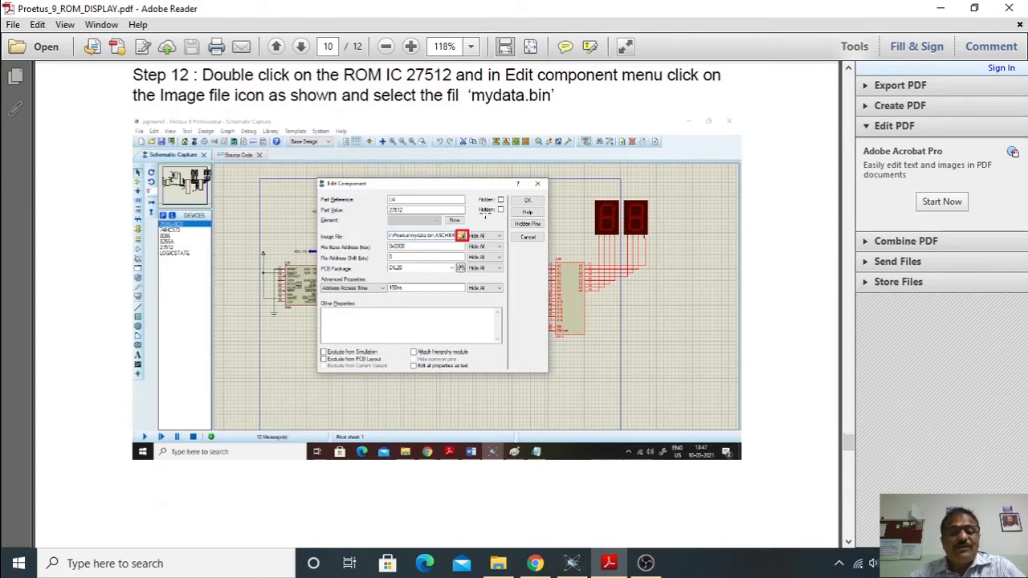
click(300, 45)
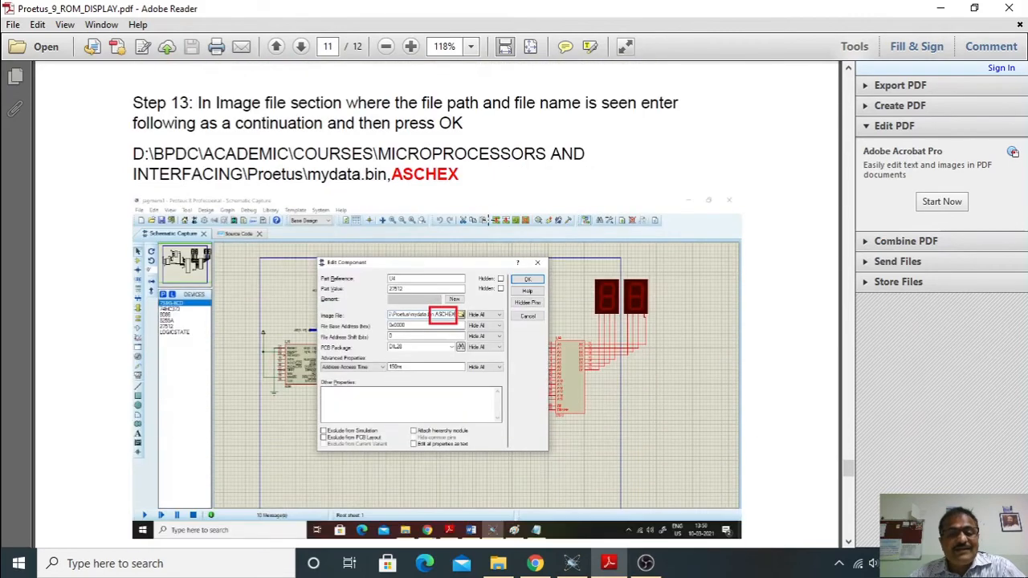
scroll(down, 3)
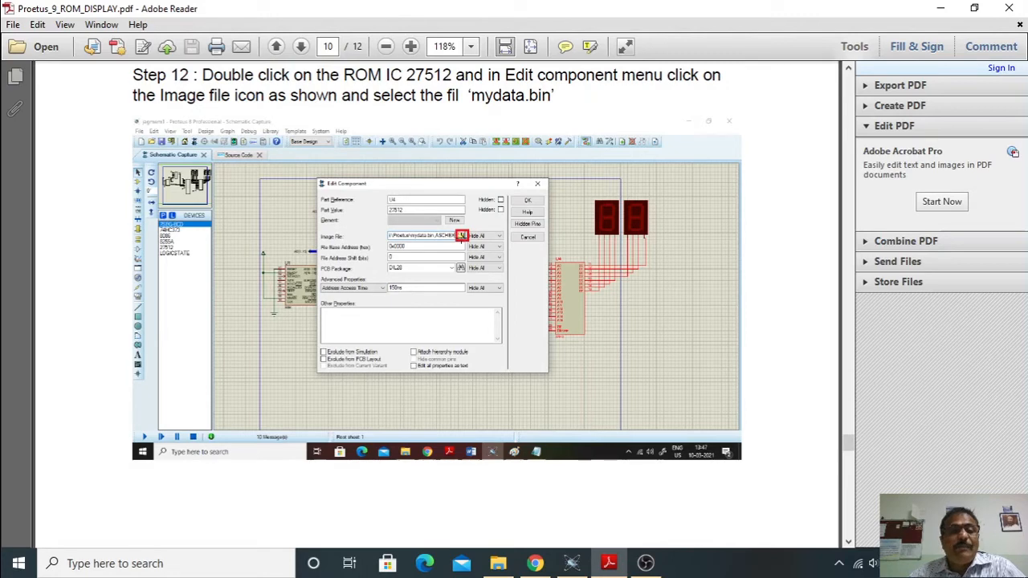
scroll(down, 3)
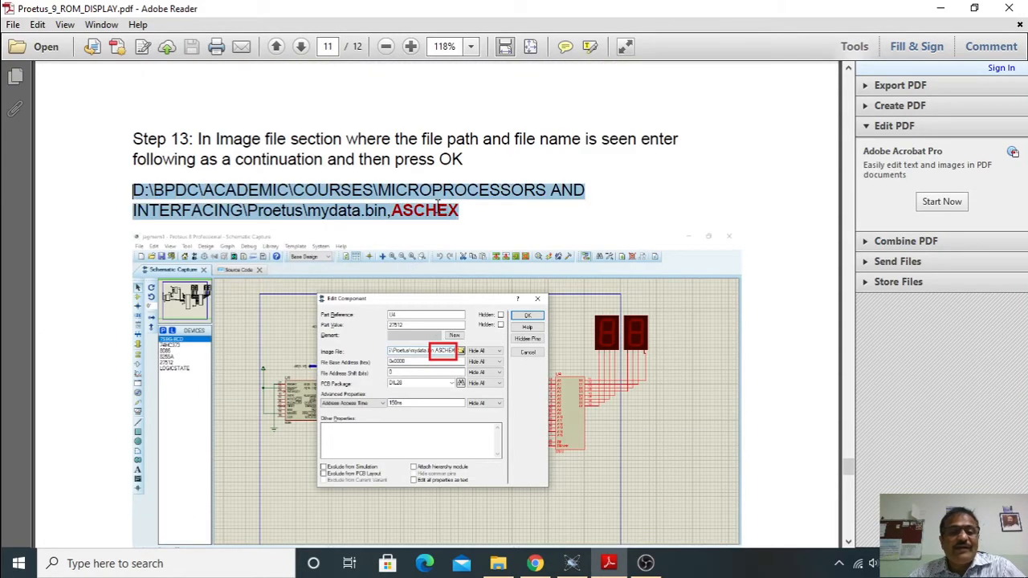
click(369, 210)
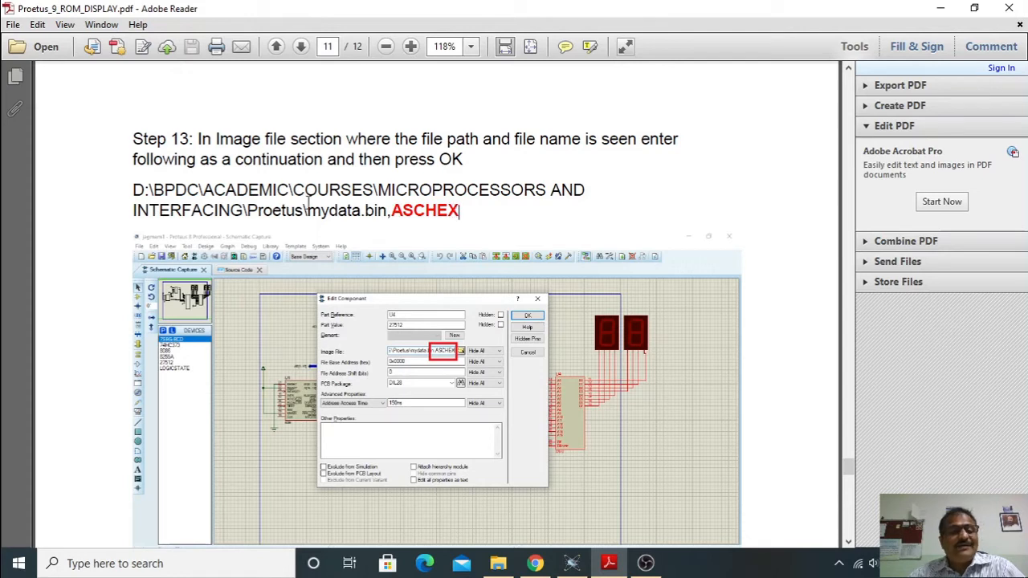
mouse_move(402, 216)
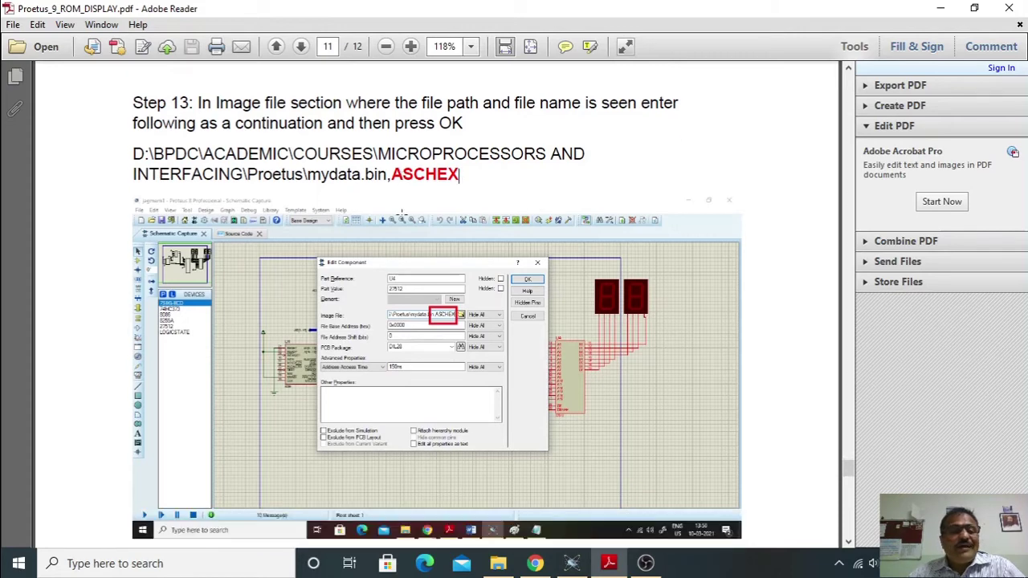
scroll(down, 3)
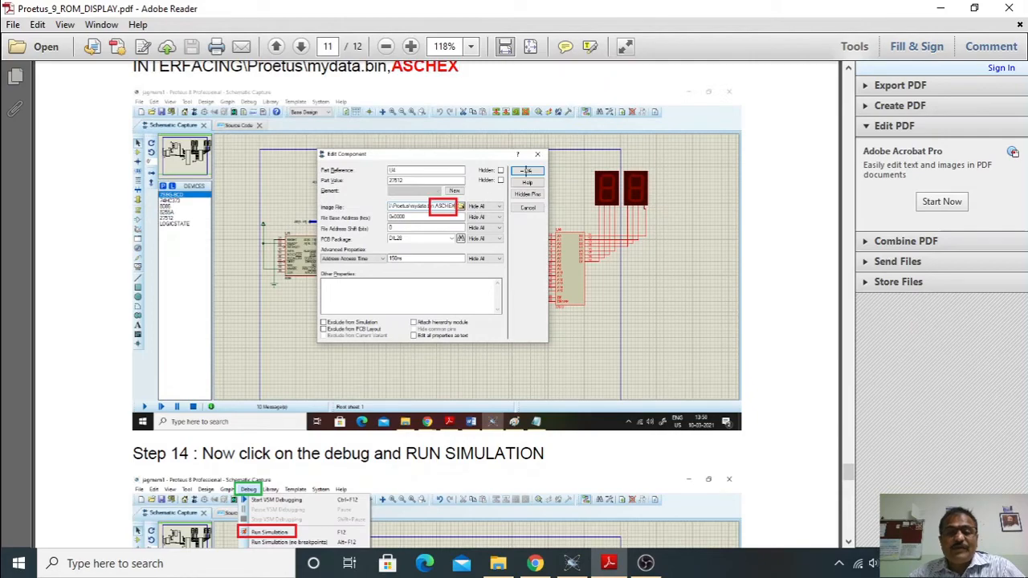
- Scroll through Step 14 and page 12's simulation result, then return to page 4
scroll(down, 3)
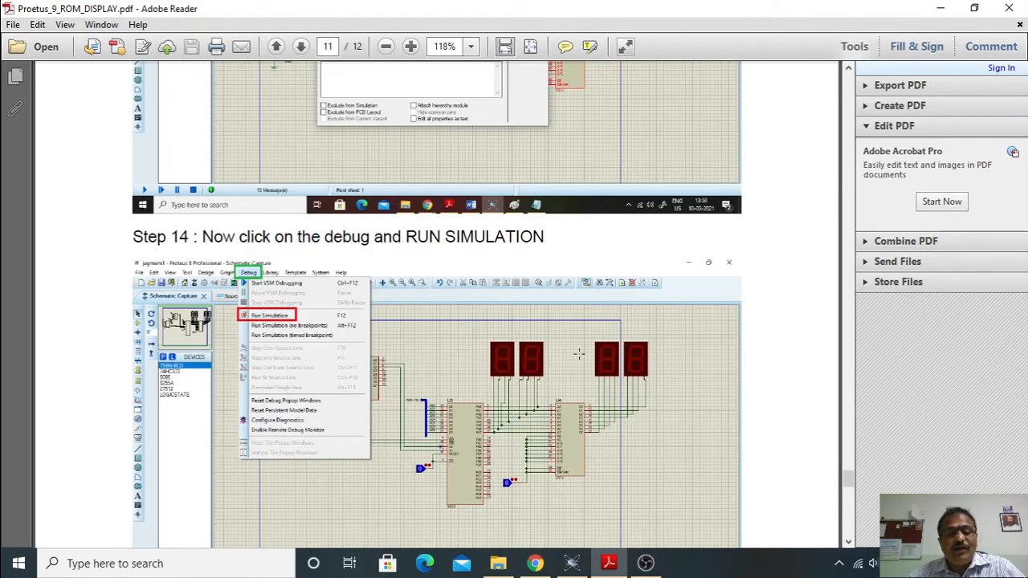
scroll(down, 3)
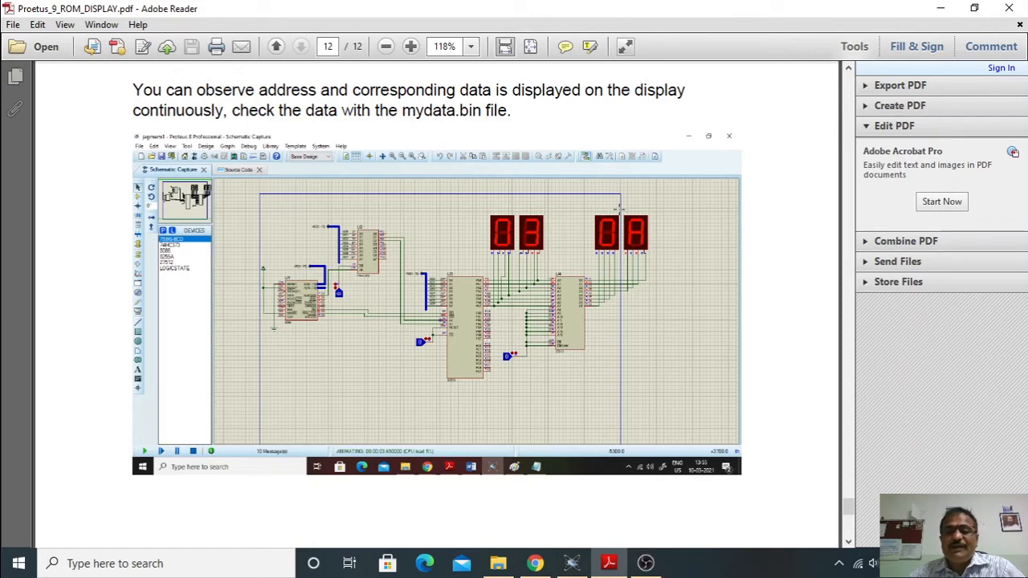
mouse_move(384, 343)
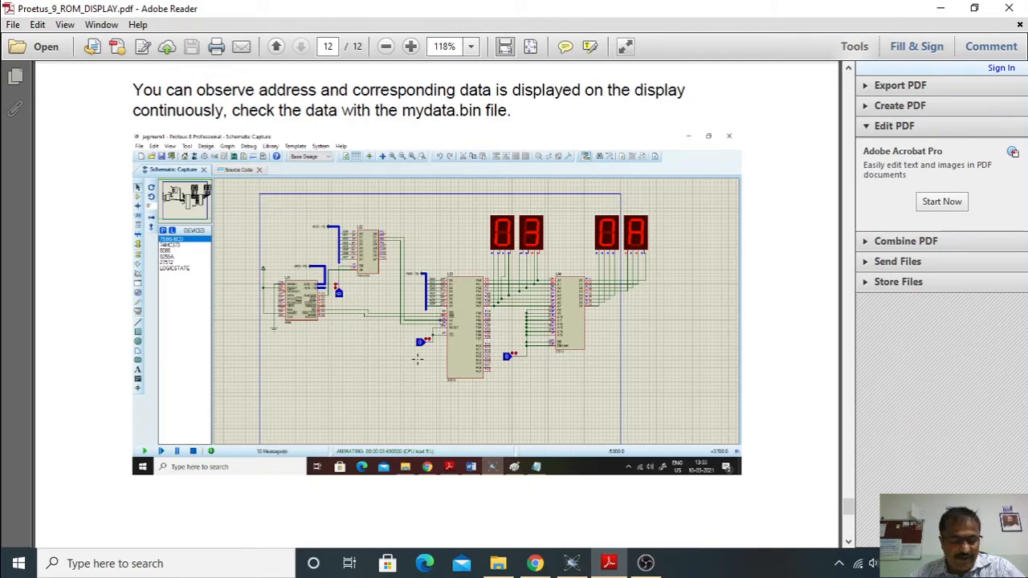
scroll(down, 3)
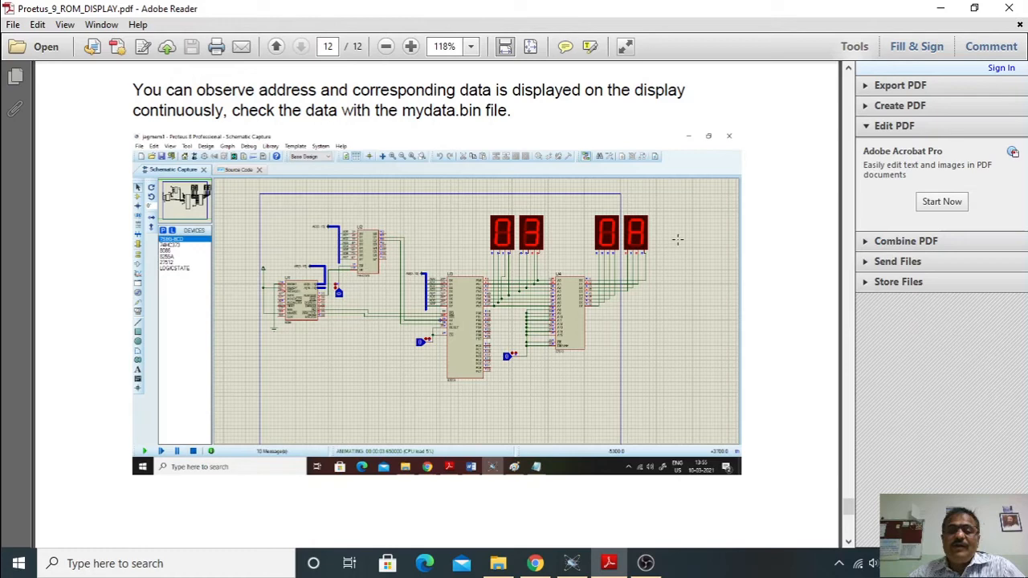
scroll(down, 3)
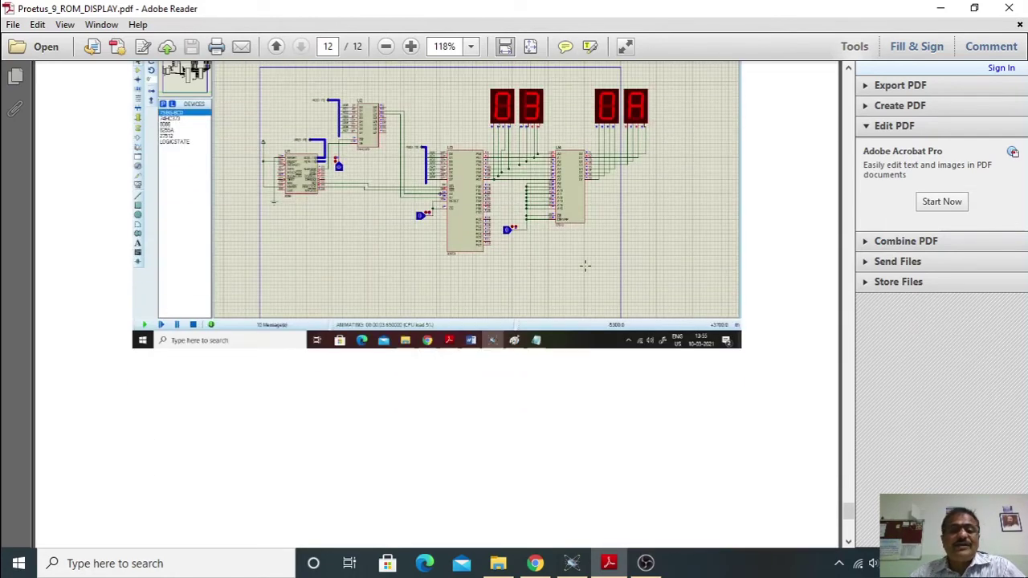
scroll(up, 3)
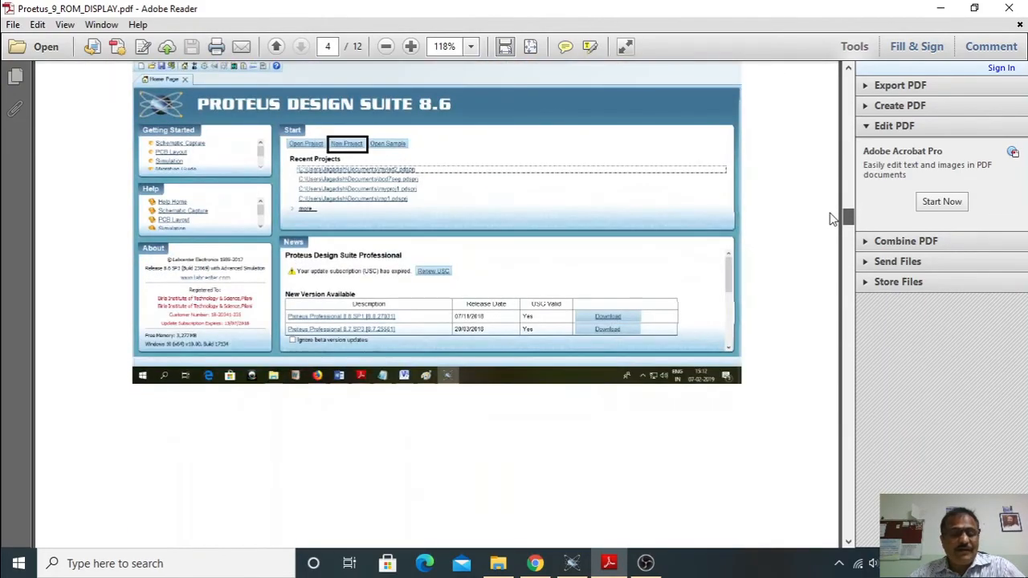
- Read Procedure Step 1 and Step 2 screenshots for starting Proteus on page 4
scroll(down, 3)
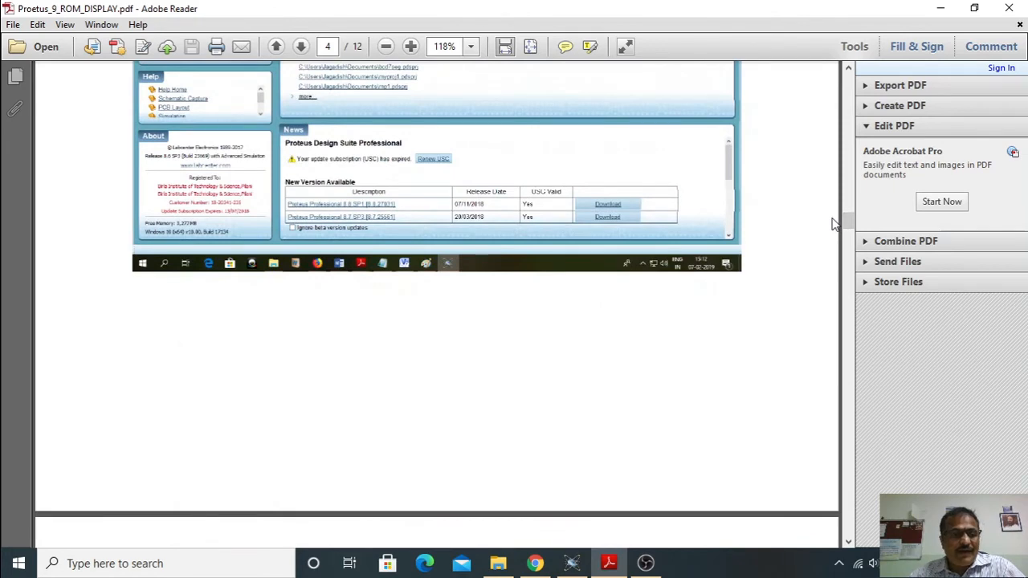
mouse_move(836, 259)
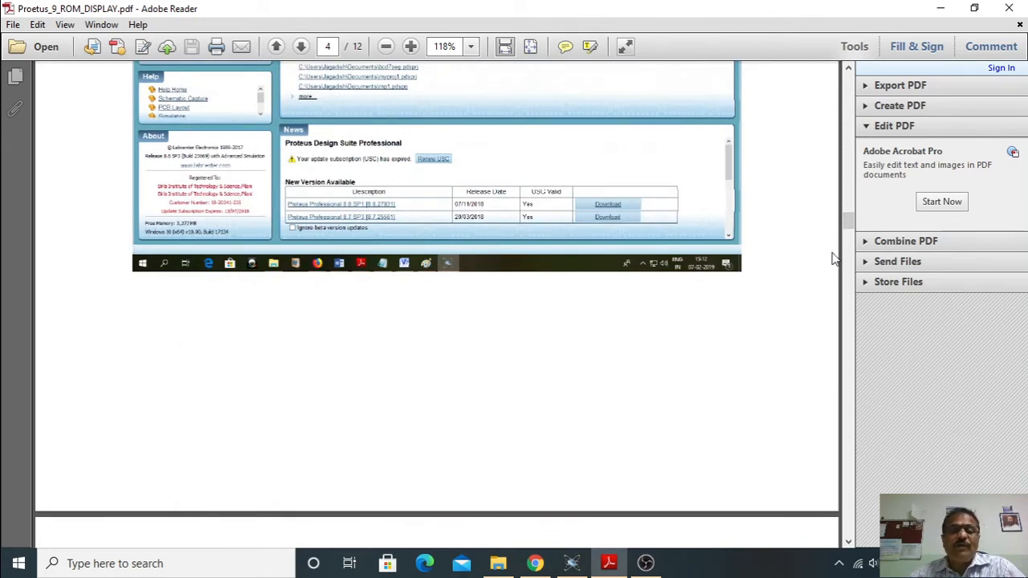
scroll(down, 3)
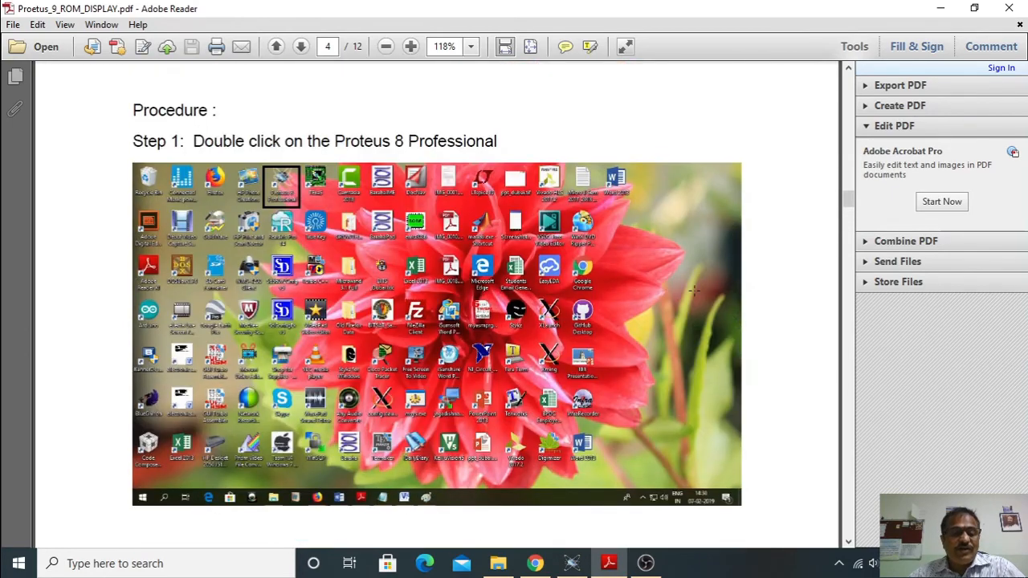
scroll(down, 3)
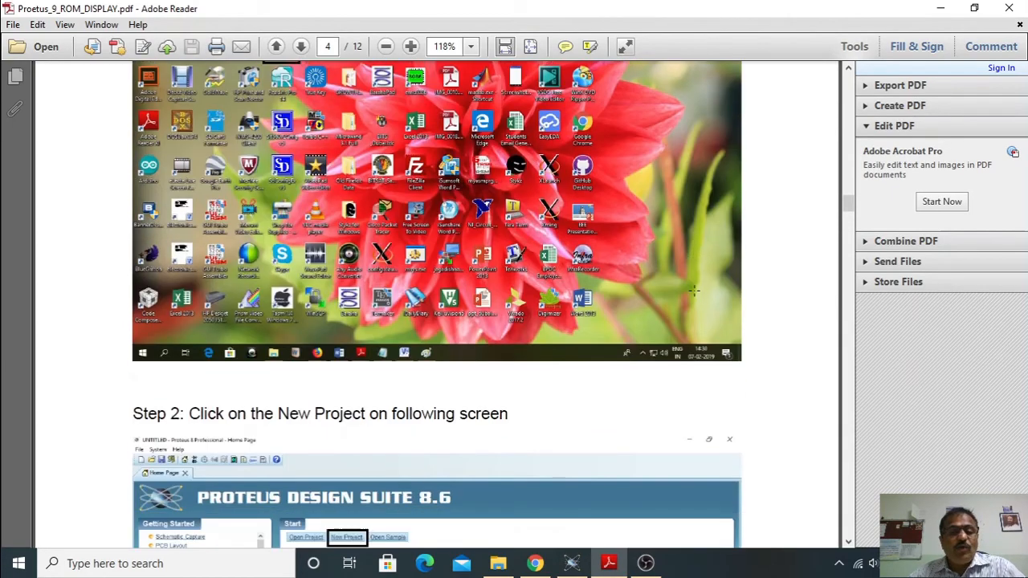
scroll(down, 3)
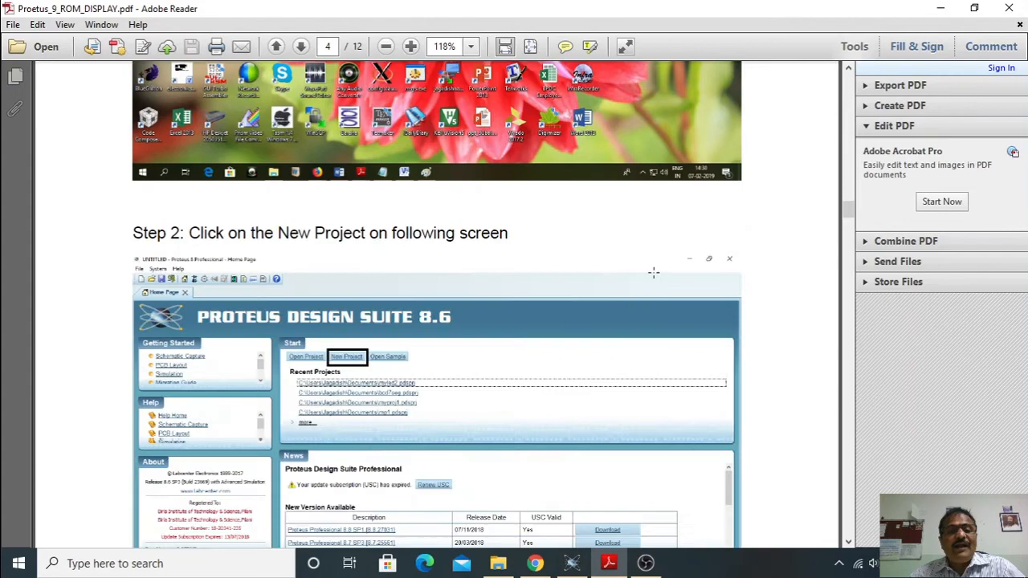
scroll(down, 3)
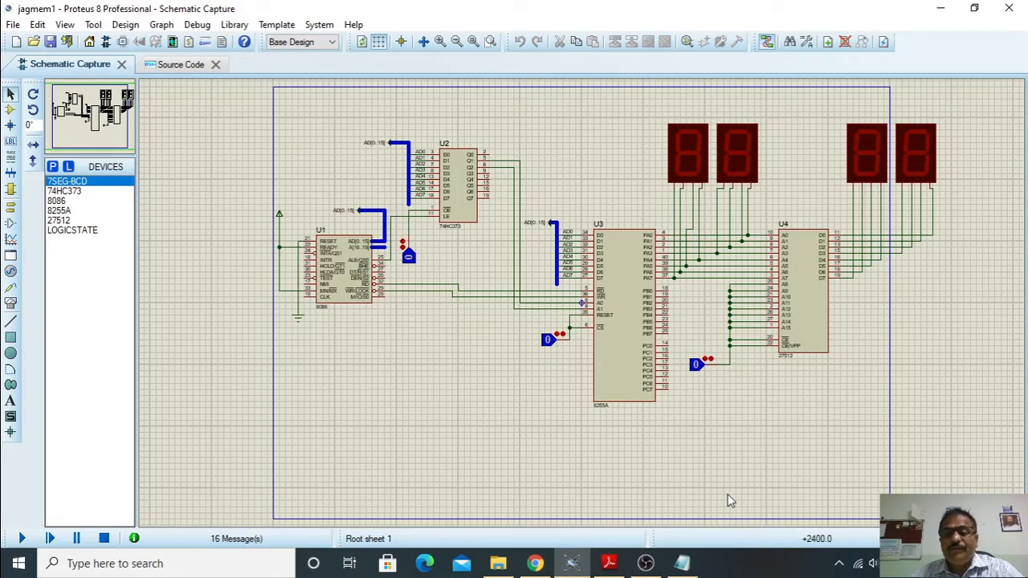
- Open ROM U4 (27512) properties, verify the image file is mydata.bin, and confirm
click(803, 290)
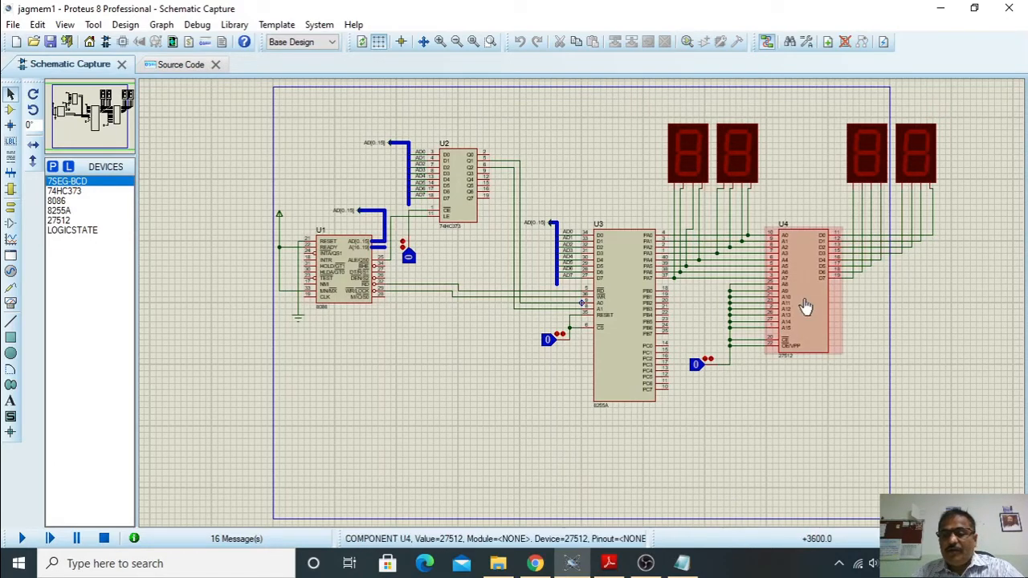
click(803, 293)
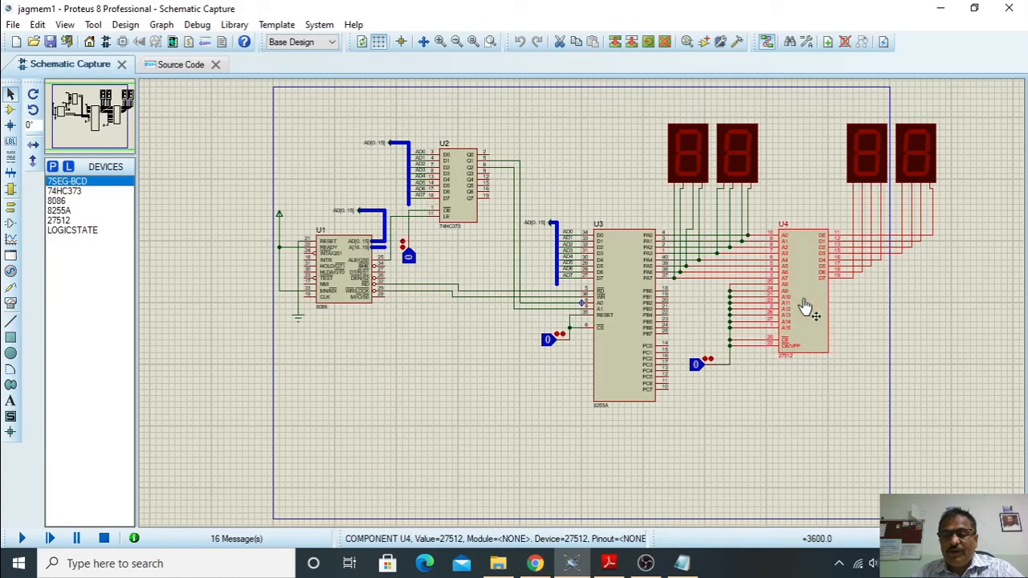
double_click(803, 305)
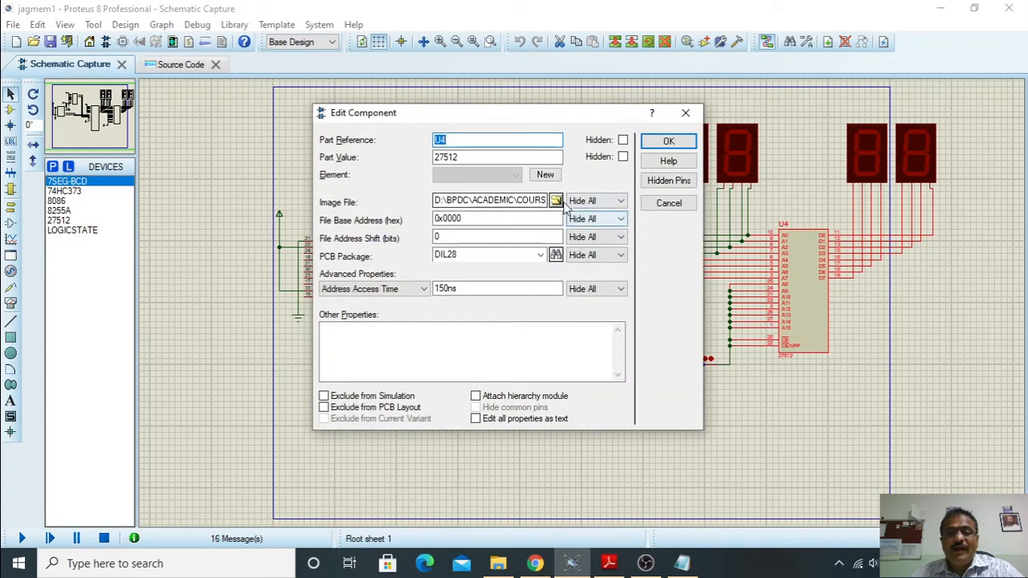
click(495, 200)
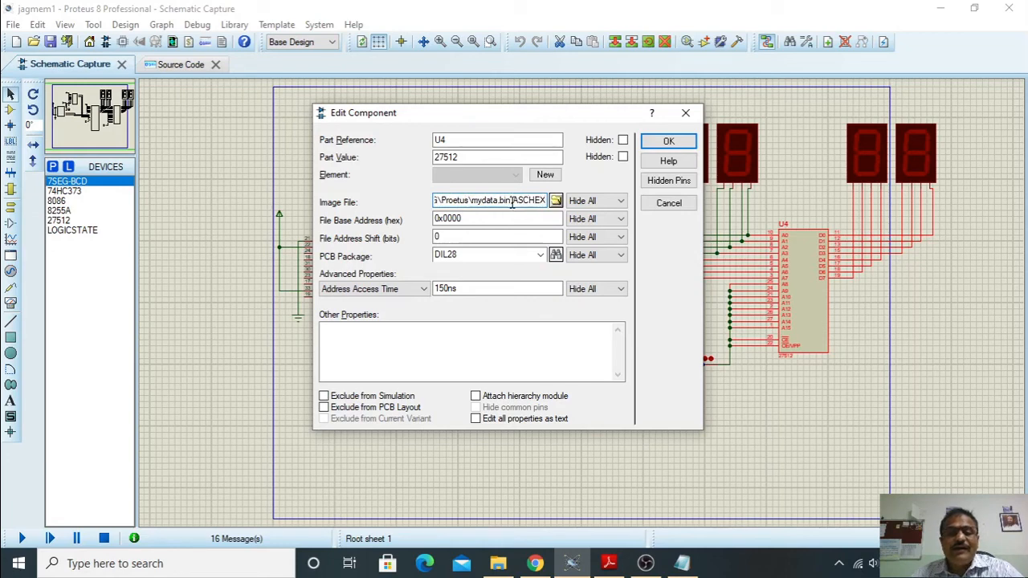
double_click(490, 200)
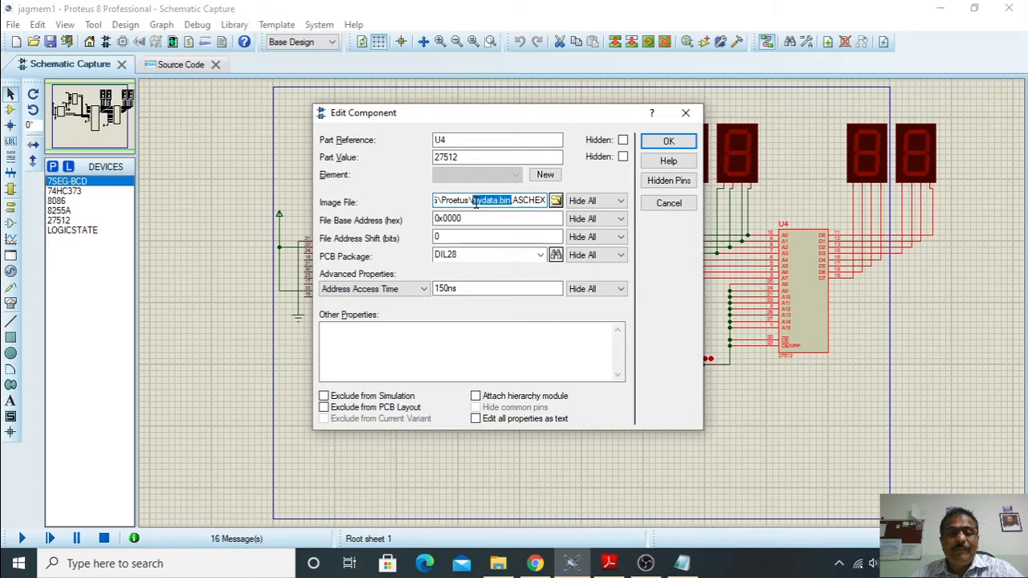
click(514, 200)
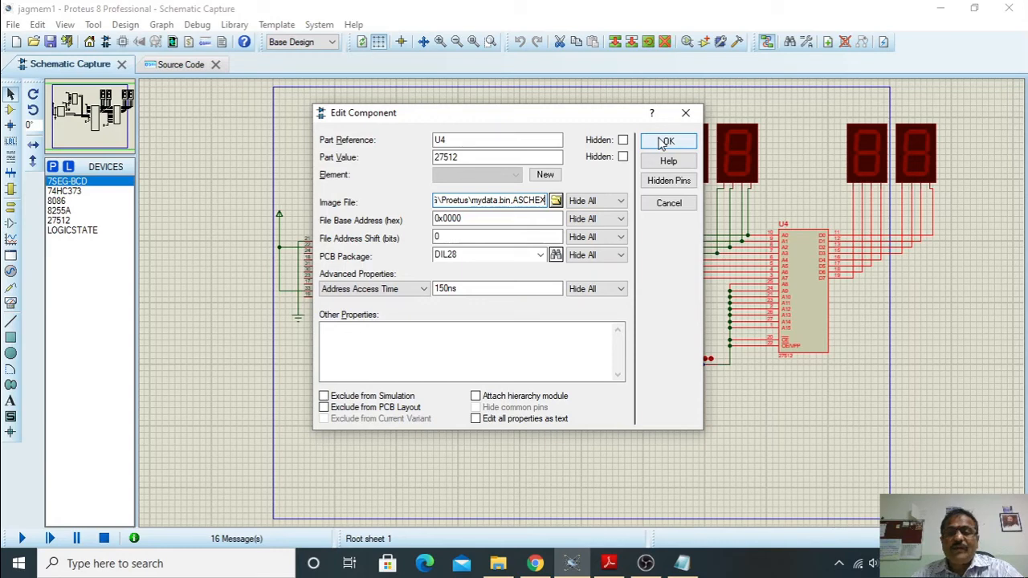
click(667, 141)
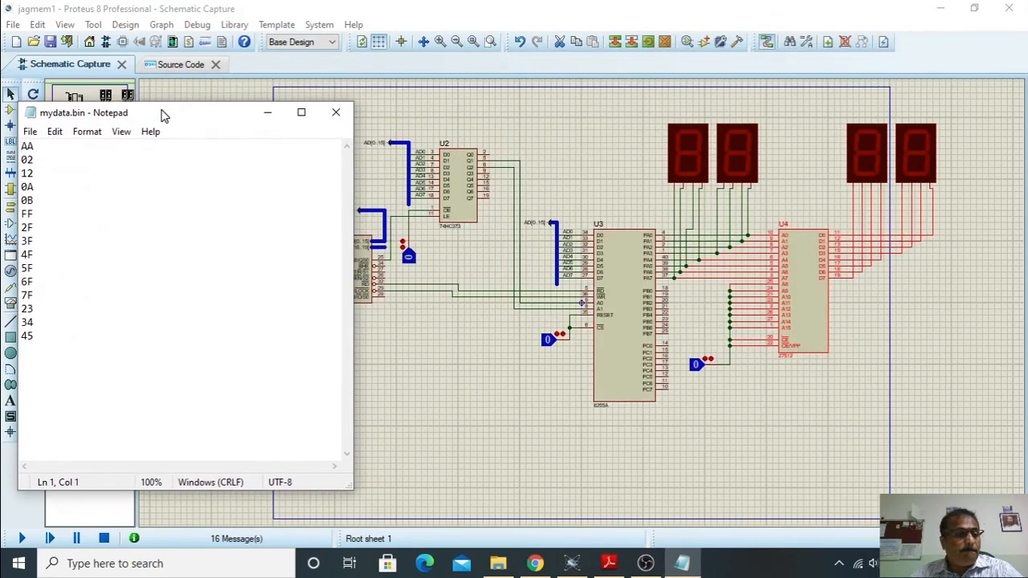
- Move the mydata.bin Notepad window lower, view Source Code, then return to Schematic Capture
drag(161, 113, 171, 157)
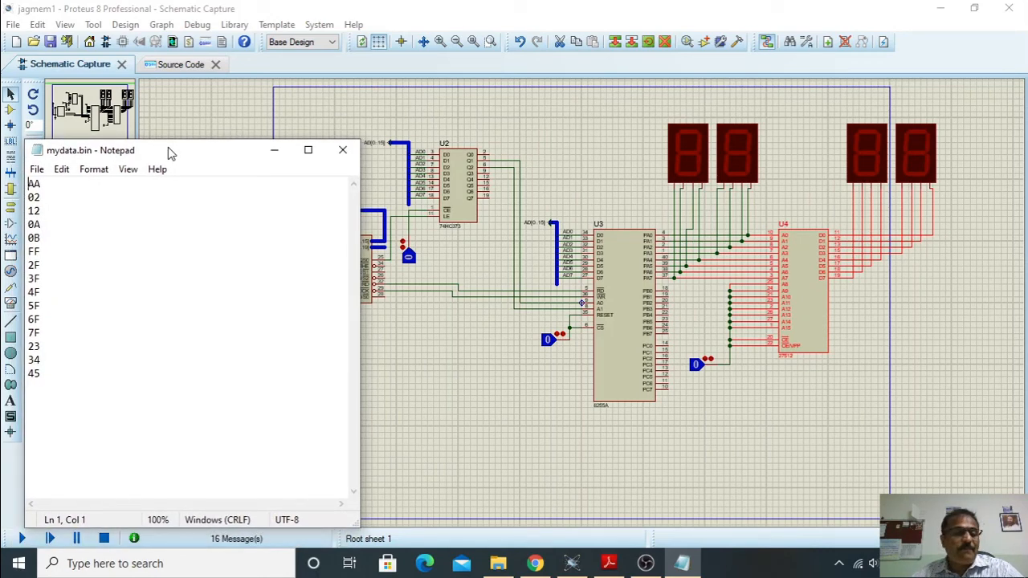
click(197, 24)
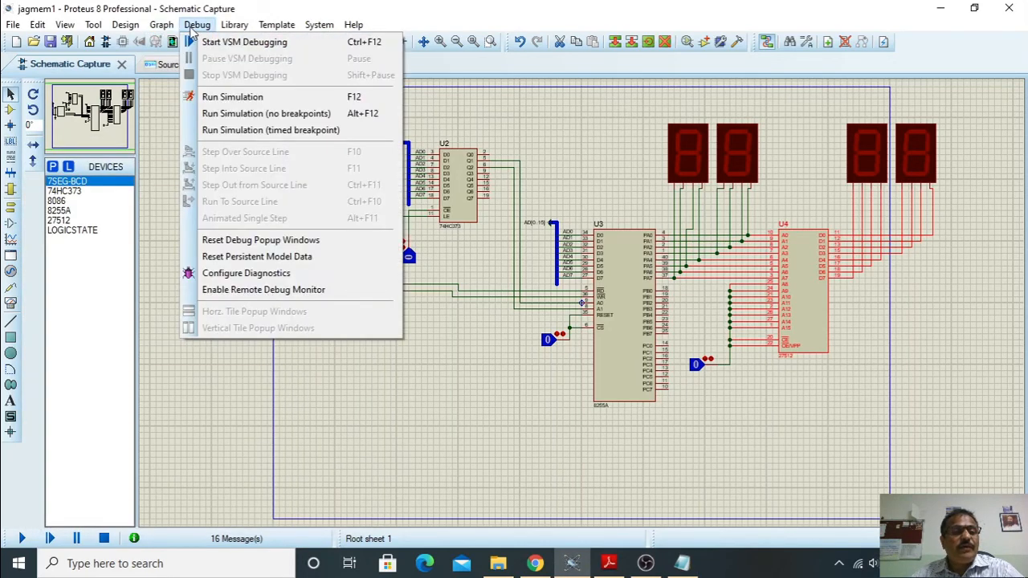
mouse_move(232, 97)
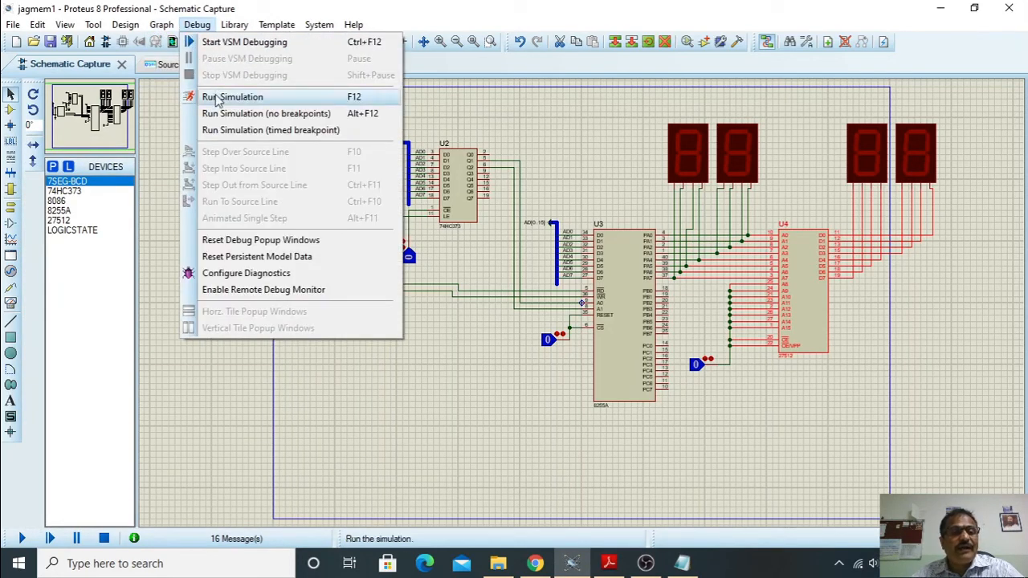
click(161, 24)
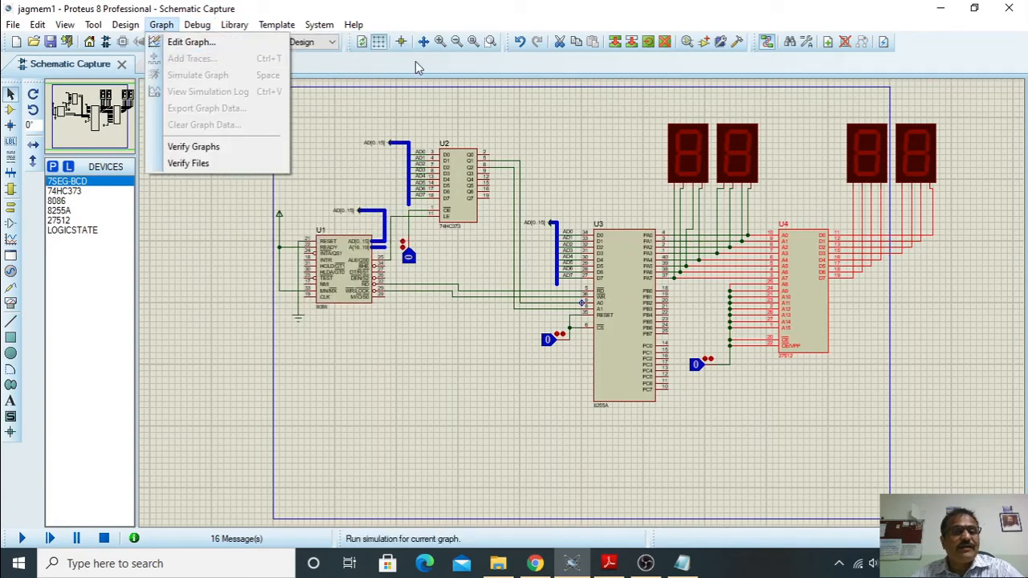
click(171, 64)
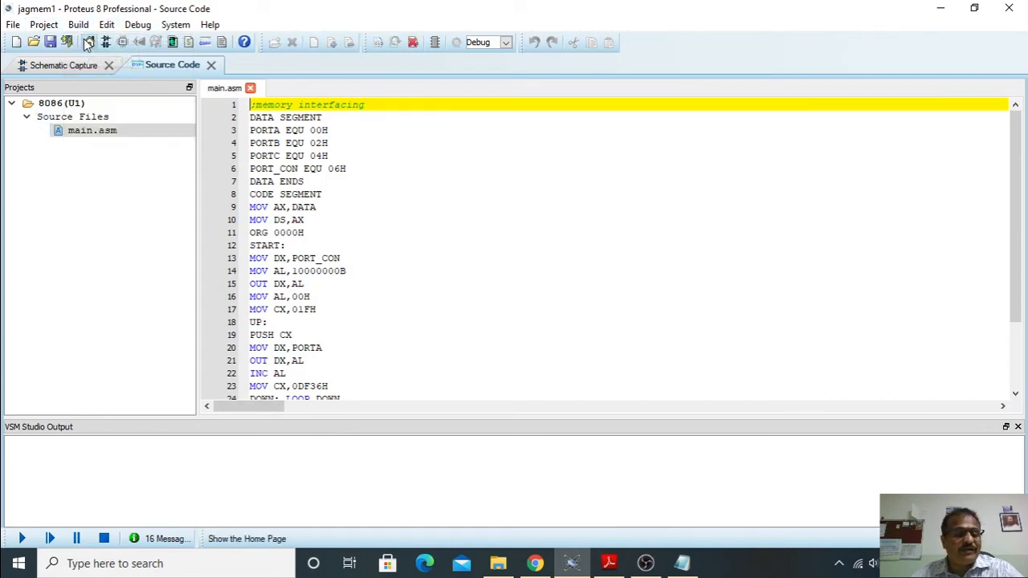
click(89, 42)
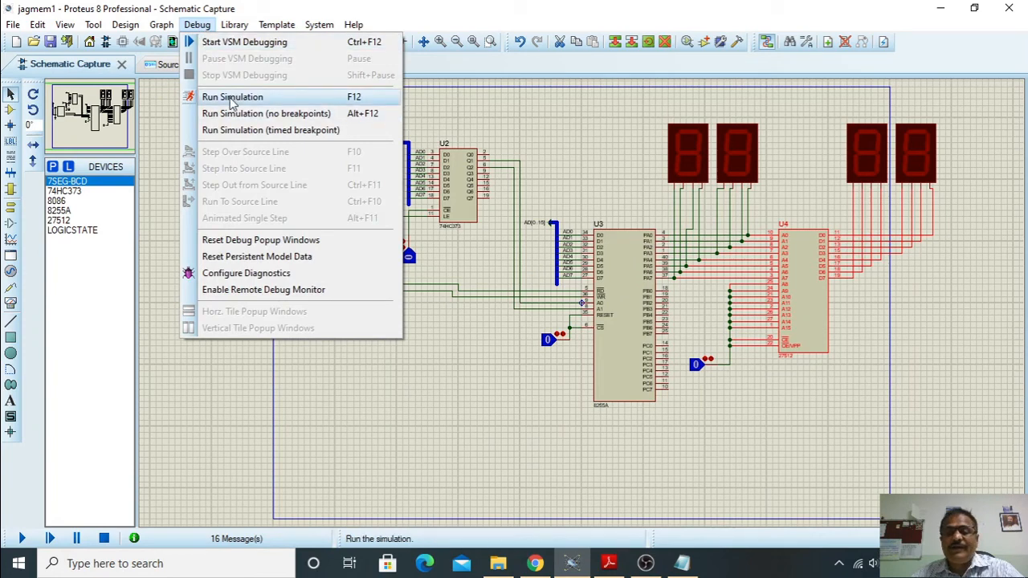
click(232, 96)
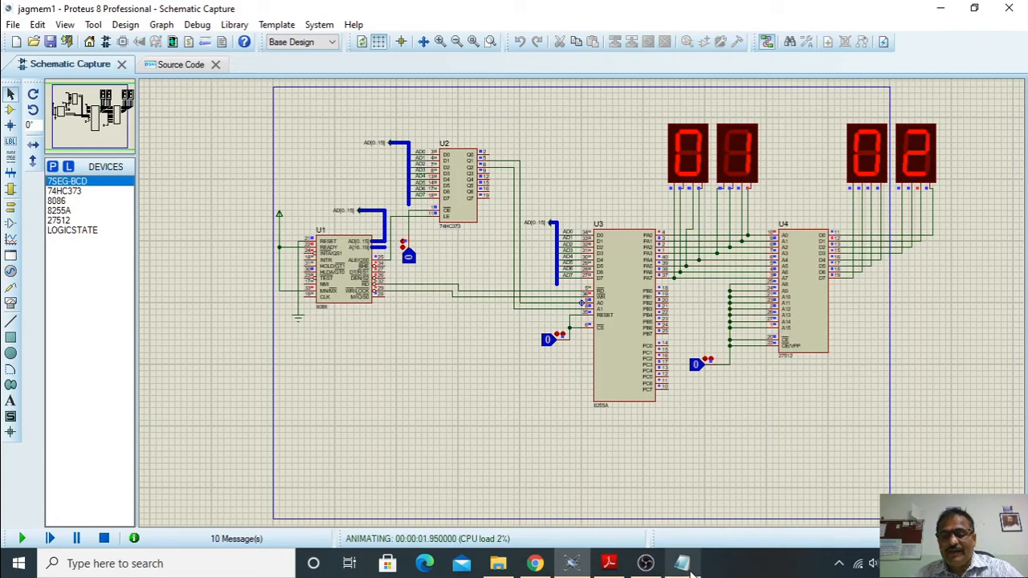
- Place the mydata.bin Notepad window beside the running circuit to compare displays
click(680, 563)
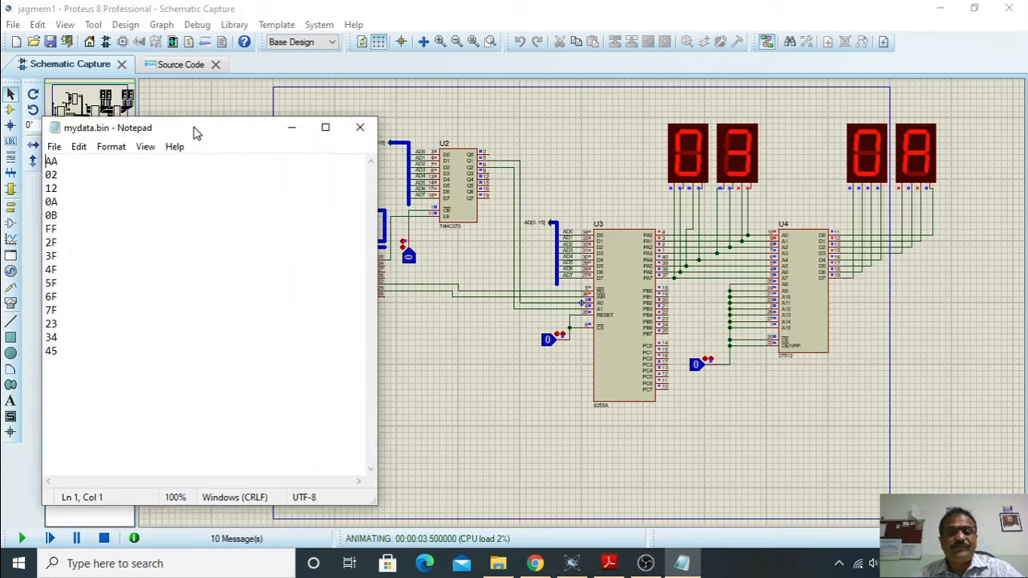
drag(197, 132, 190, 86)
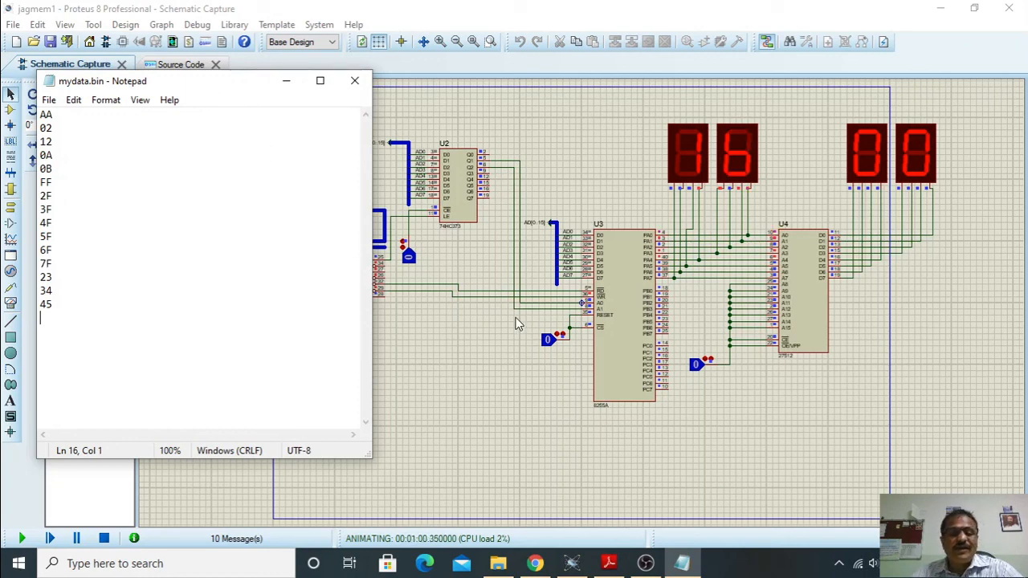
mouse_move(394, 313)
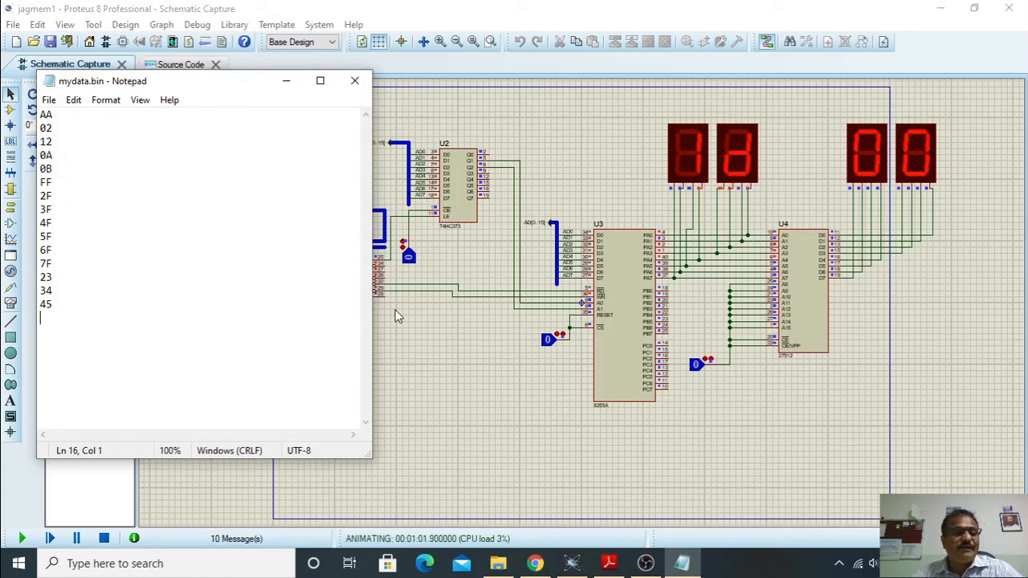